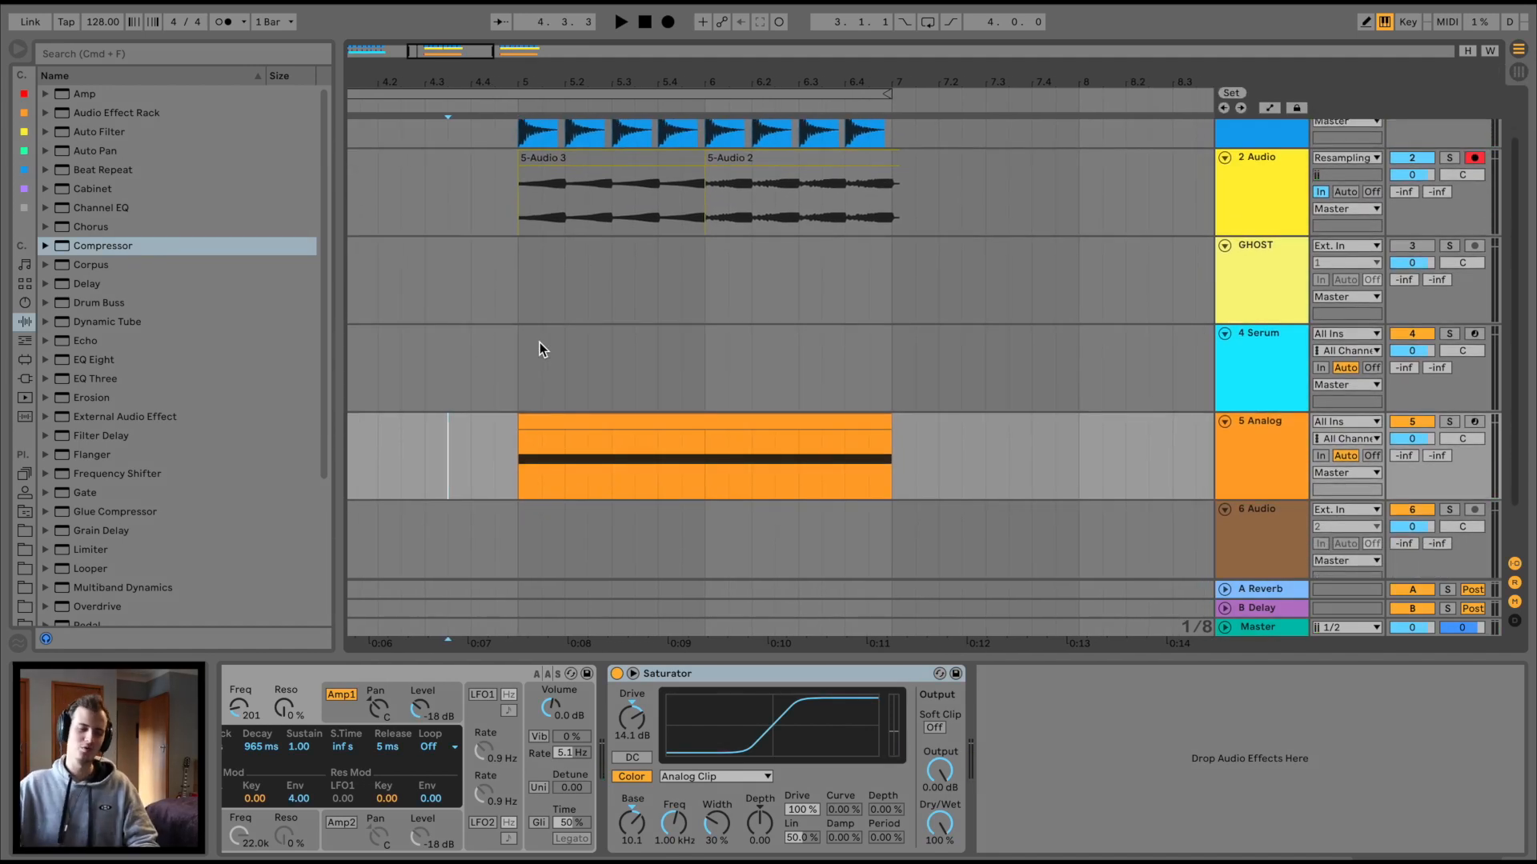
Step: Load a Compressor from Audio Effects onto the 5 Analog track, after Saturator
{"action": "double_click", "coordinate": [102, 244]}
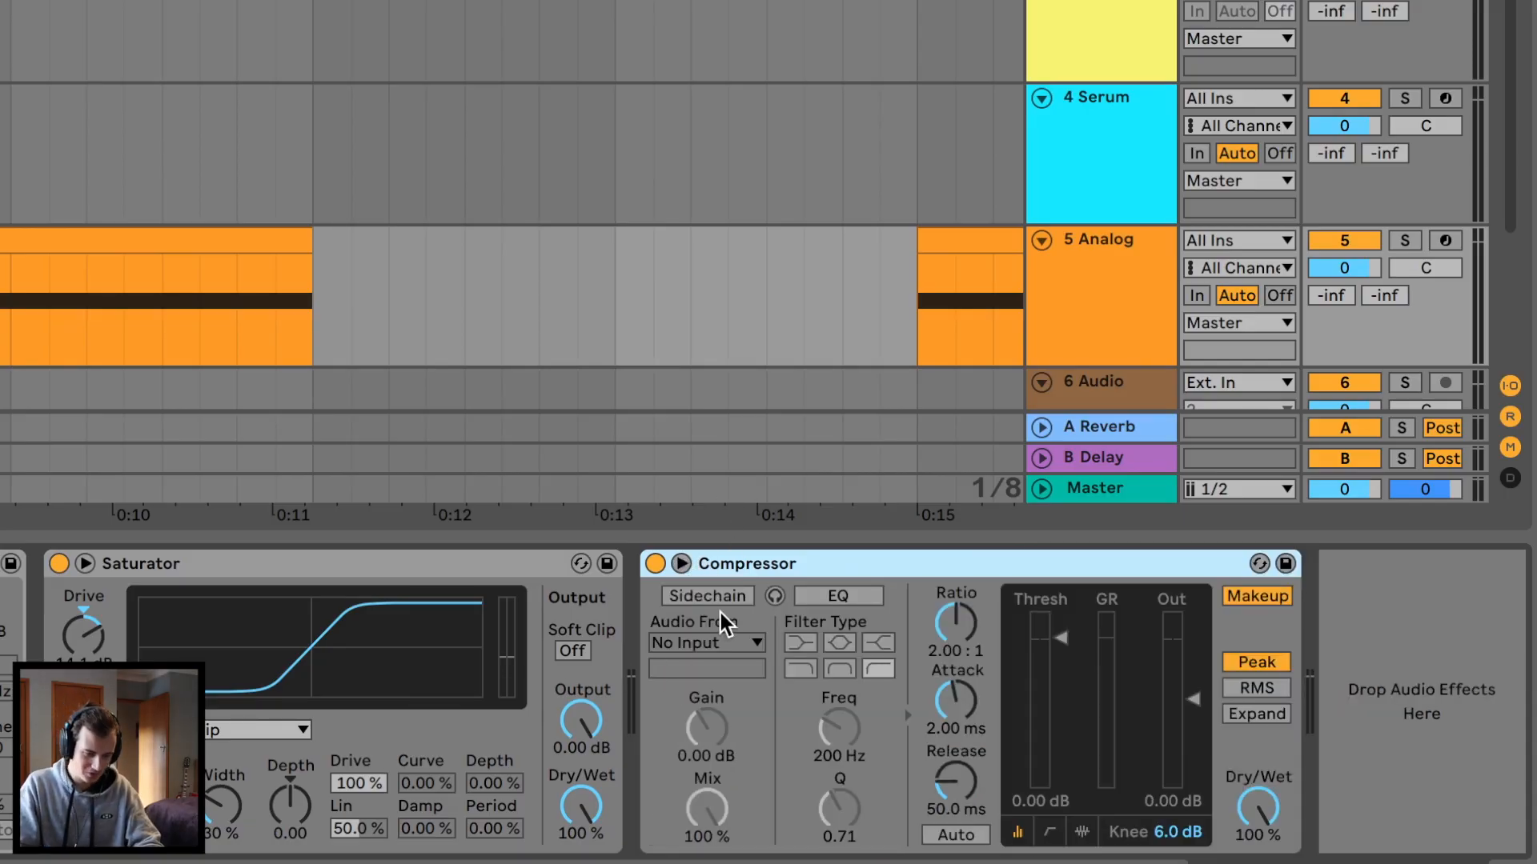
Step: Enable sidechain and key the Analog bass Compressor from 1-Apollo Clean Kick 12
{"action": "left_click", "coordinate": [706, 596]}
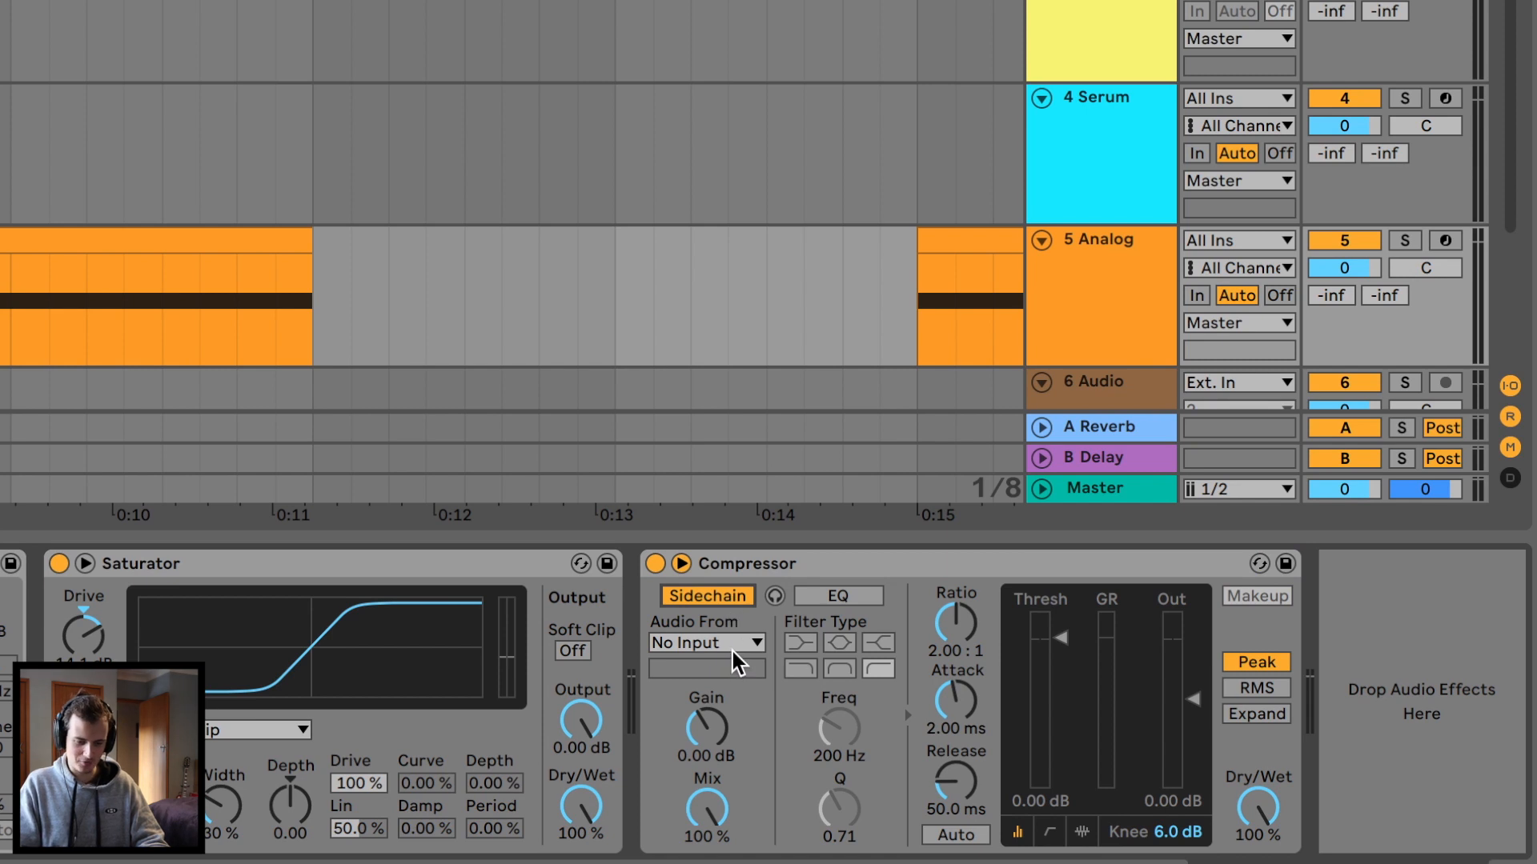
{"action": "mouse_move", "coordinate": [785, 564]}
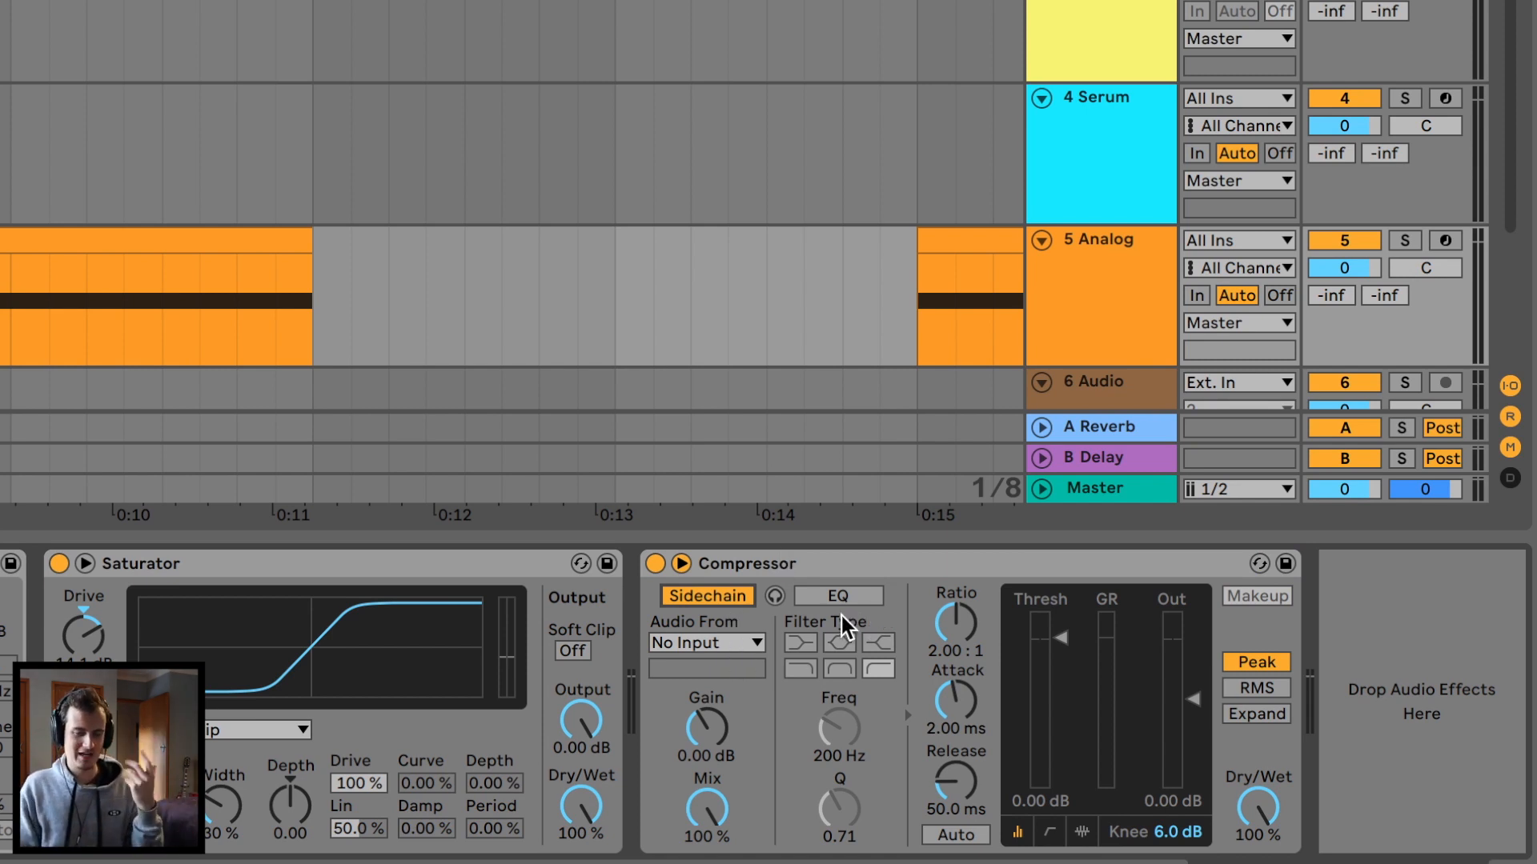
{"action": "left_click", "coordinate": [706, 642]}
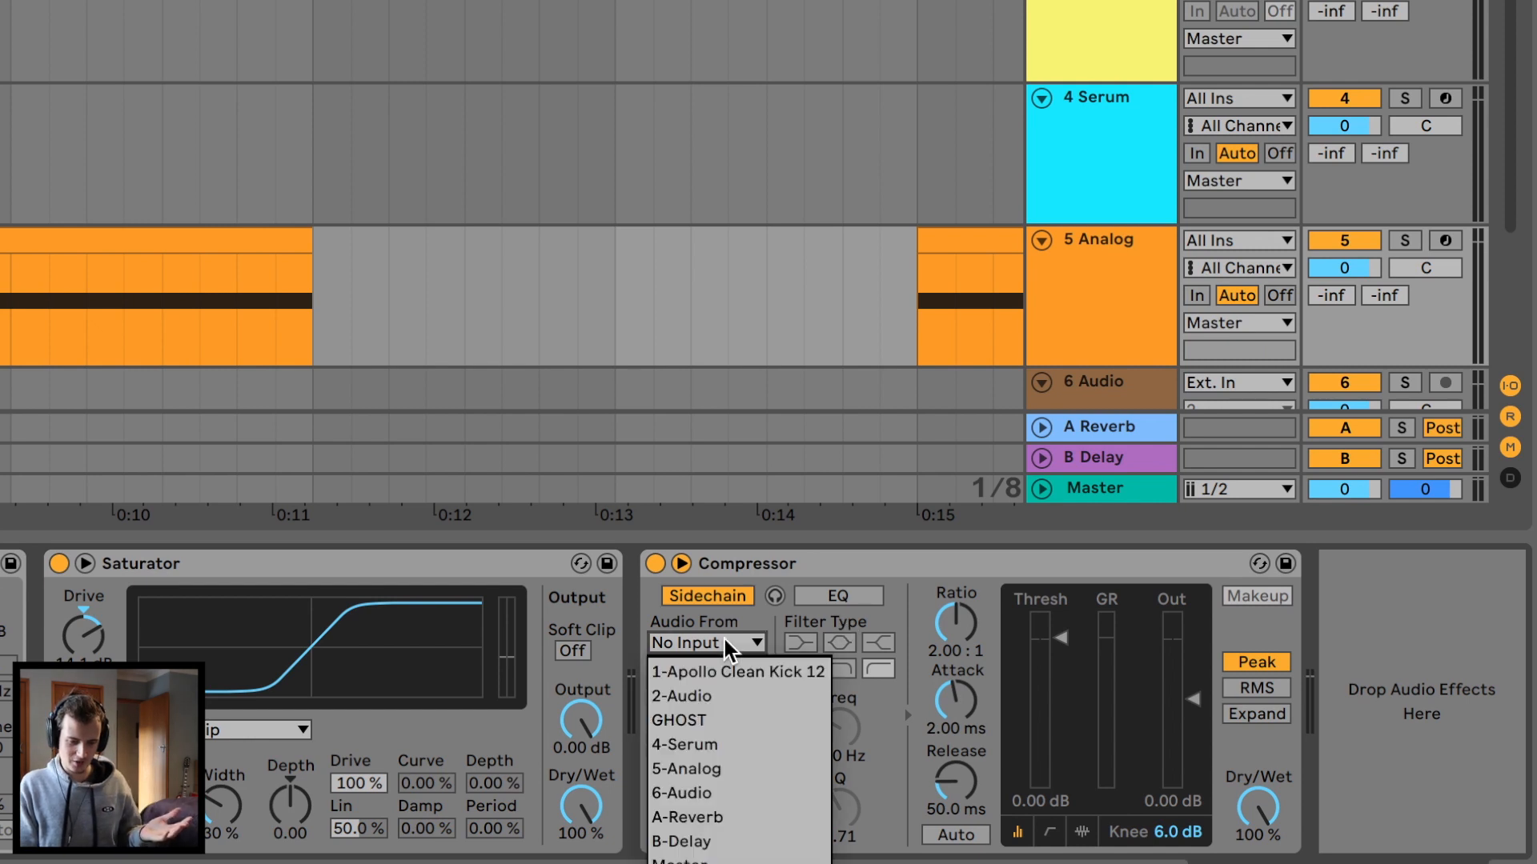
{"action": "left_click", "coordinate": [735, 672]}
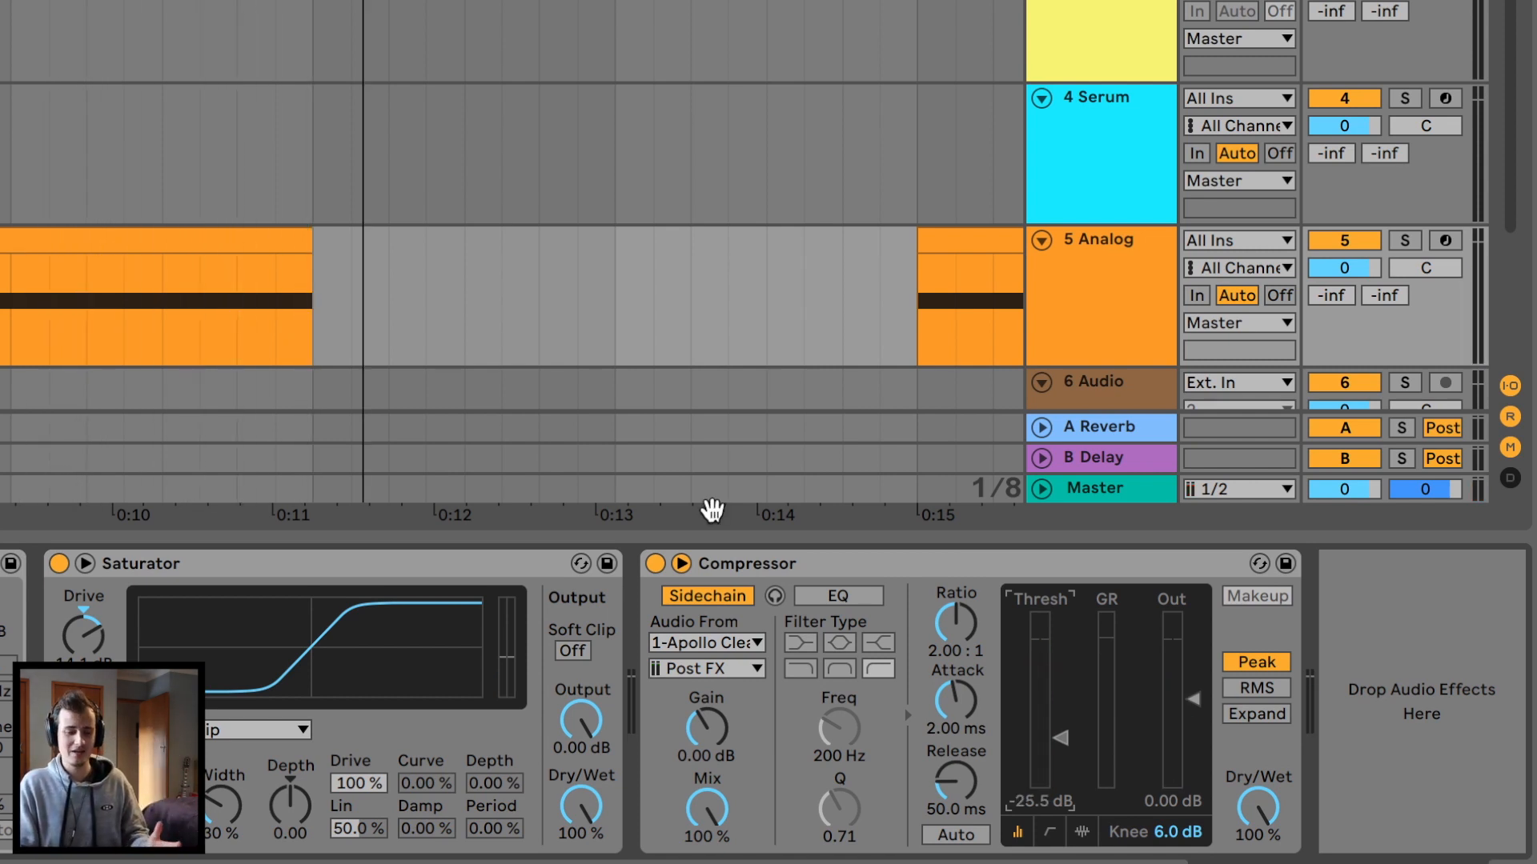
{"action": "mouse_move", "coordinate": [959, 643]}
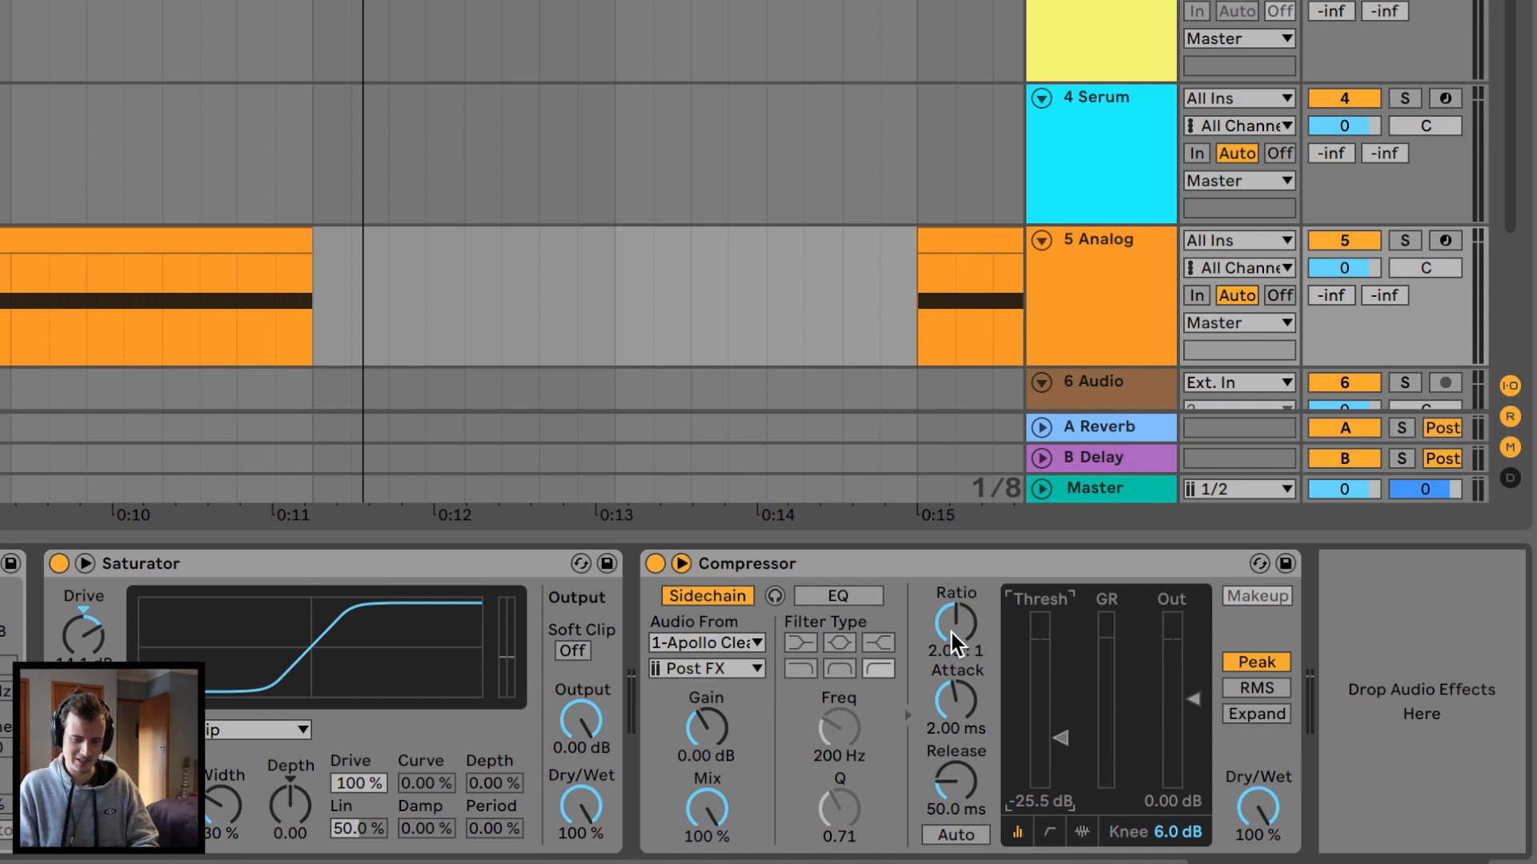
Step: Set the Analog Compressor to 8:1 ratio, 0.02 ms attack and a shorter release
{"action": "left_click_drag", "start_coordinate": [955, 622], "coordinate": [956, 588]}
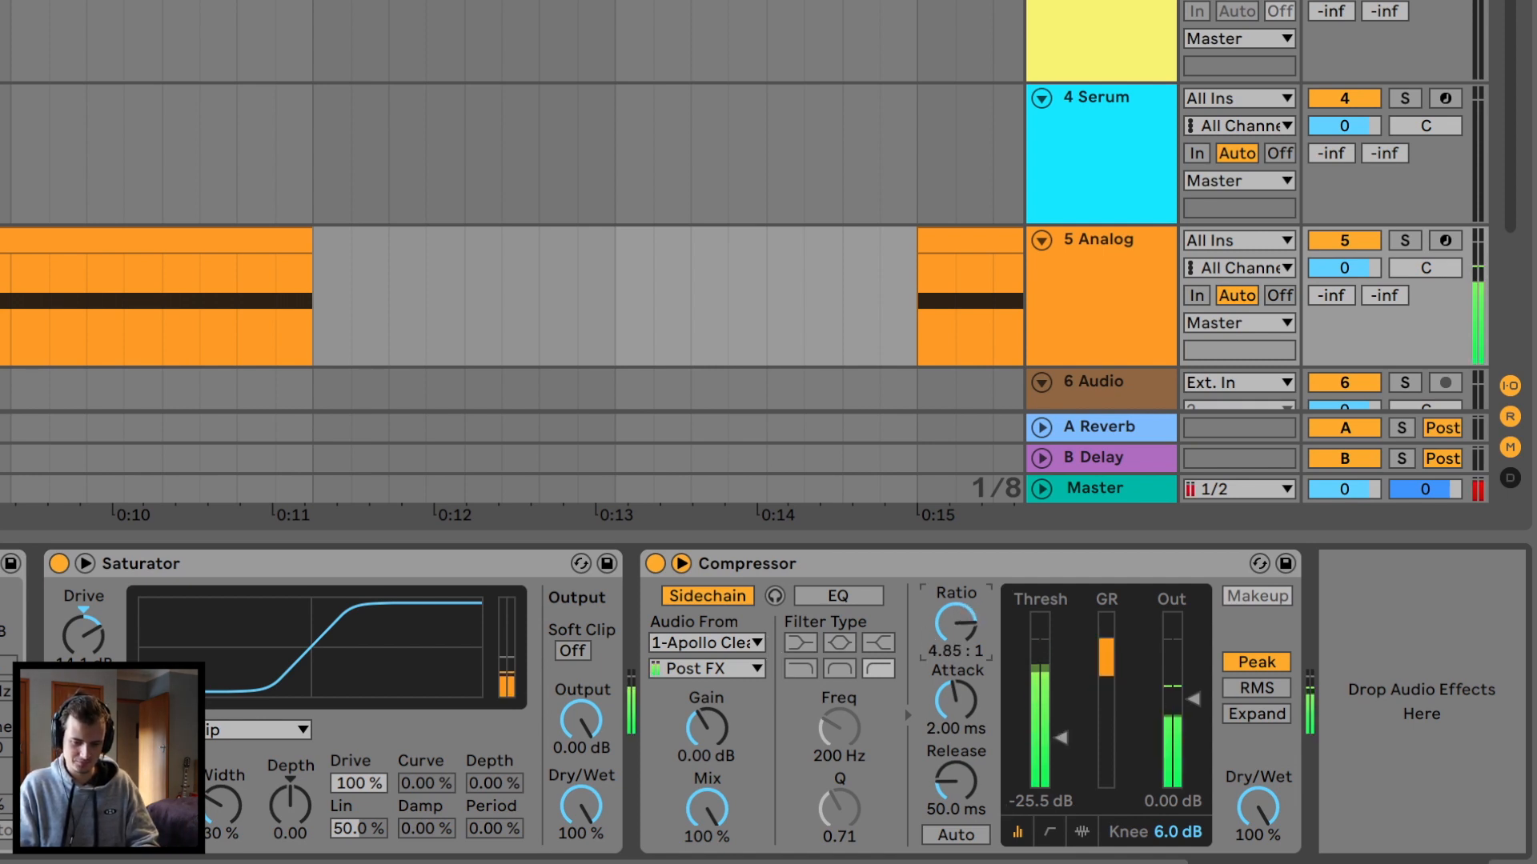
{"action": "left_click_drag", "start_coordinate": [956, 617], "coordinate": [959, 647]}
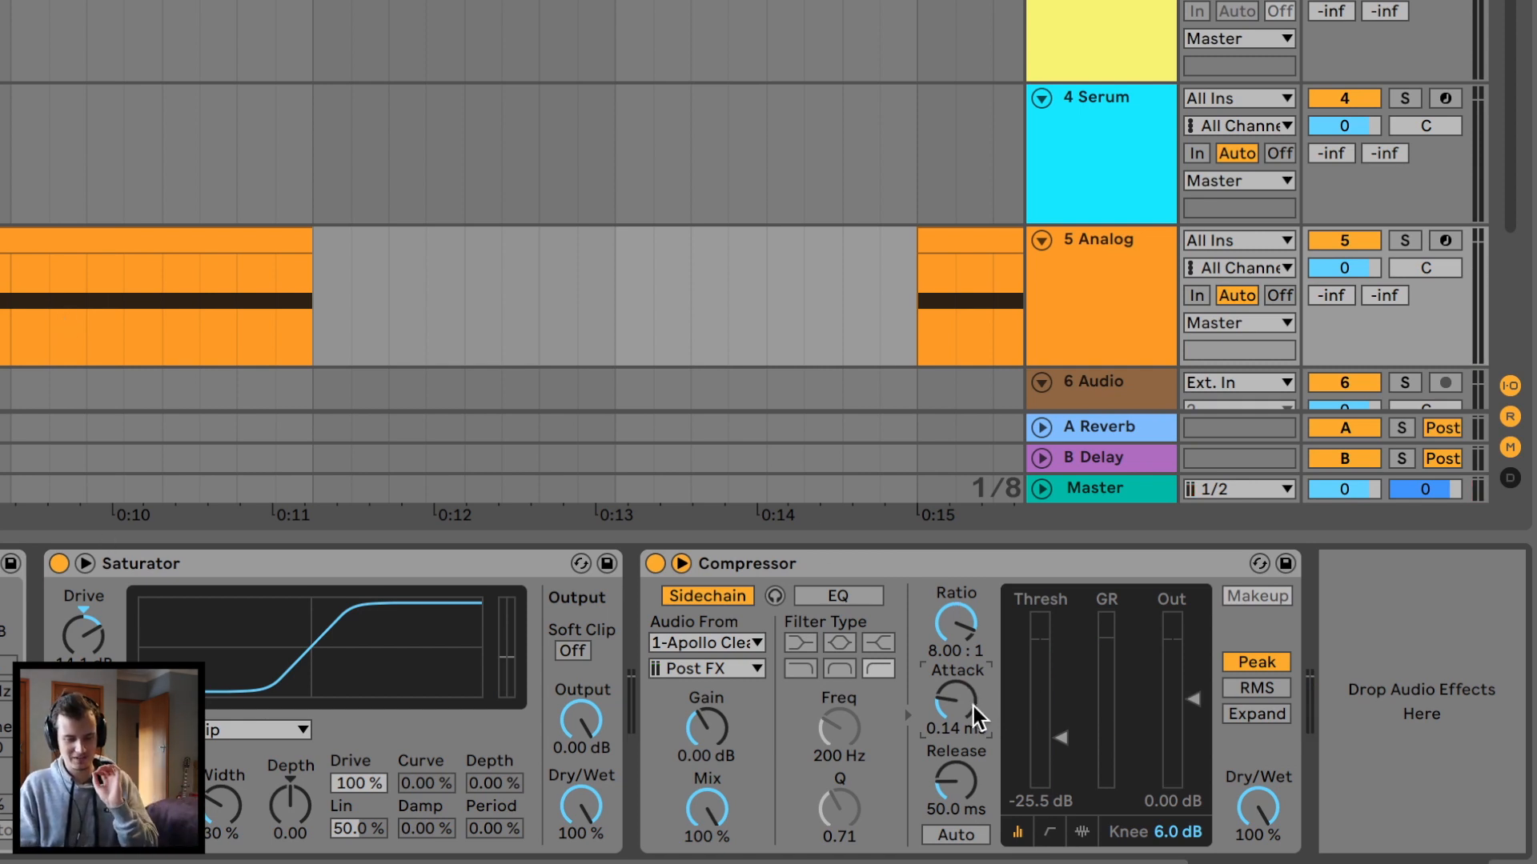
{"action": "left_click_drag", "start_coordinate": [955, 698], "coordinate": [955, 725]}
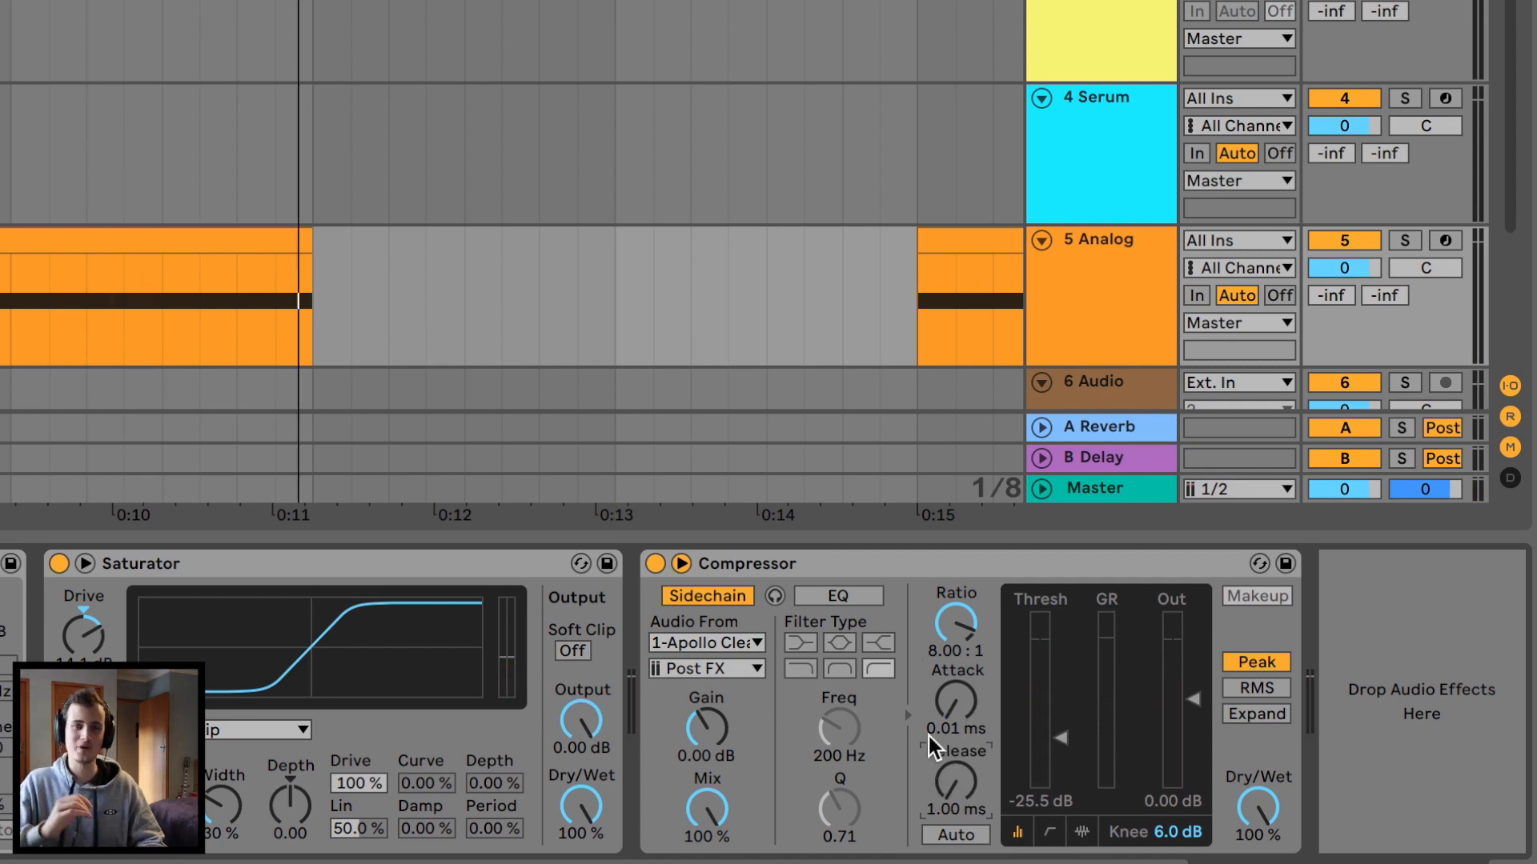
{"action": "left_click_drag", "start_coordinate": [955, 699], "coordinate": [955, 686]}
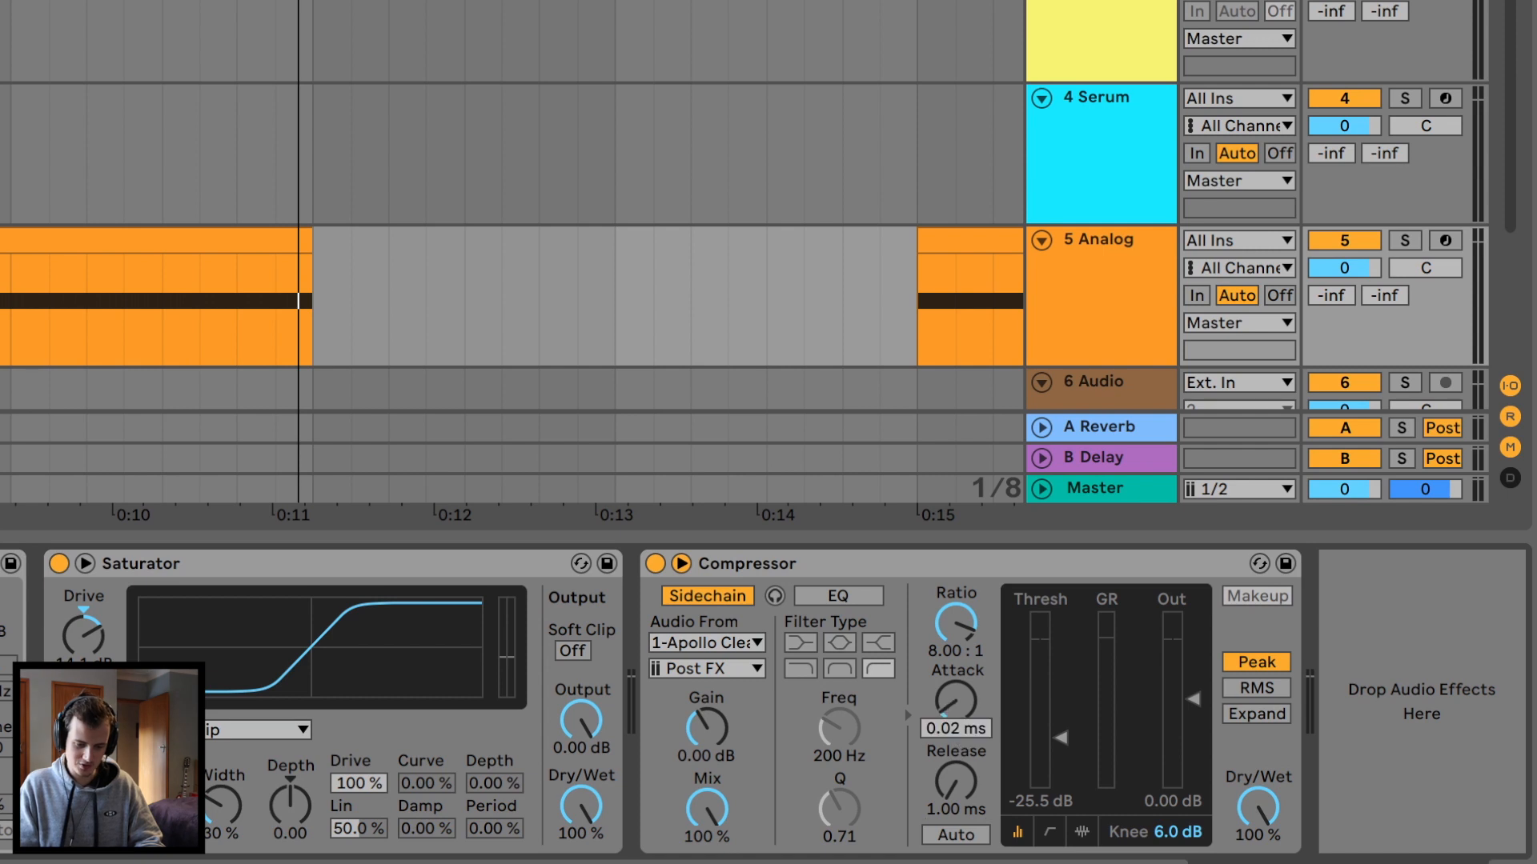
{"action": "left_click_drag", "start_coordinate": [956, 697], "coordinate": [956, 677]}
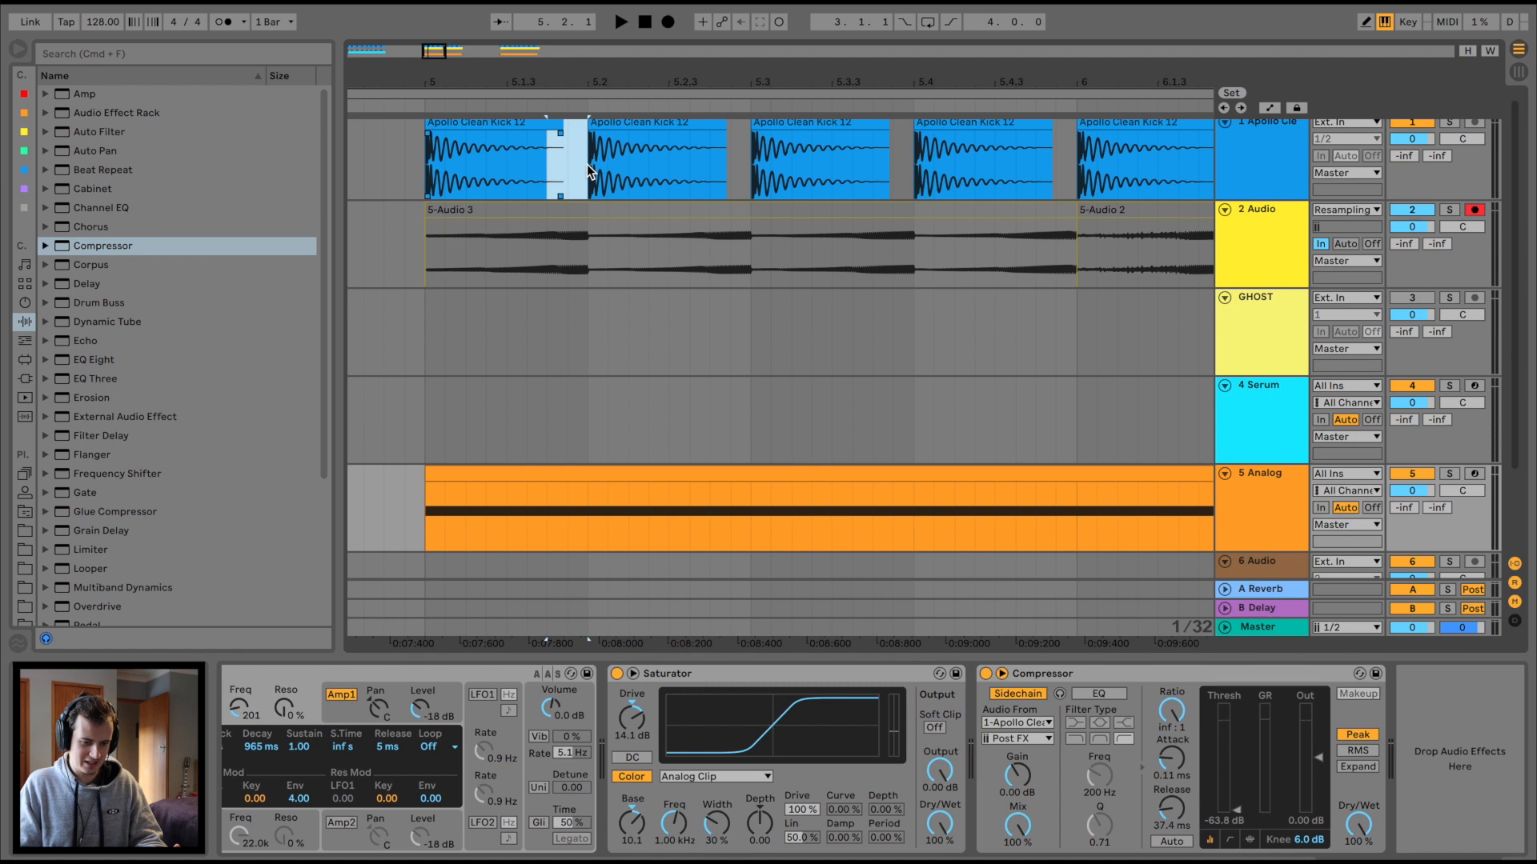
Step: Bring up the Serum bass track with its fresh default Compressor
{"action": "left_click", "coordinate": [620, 21]}
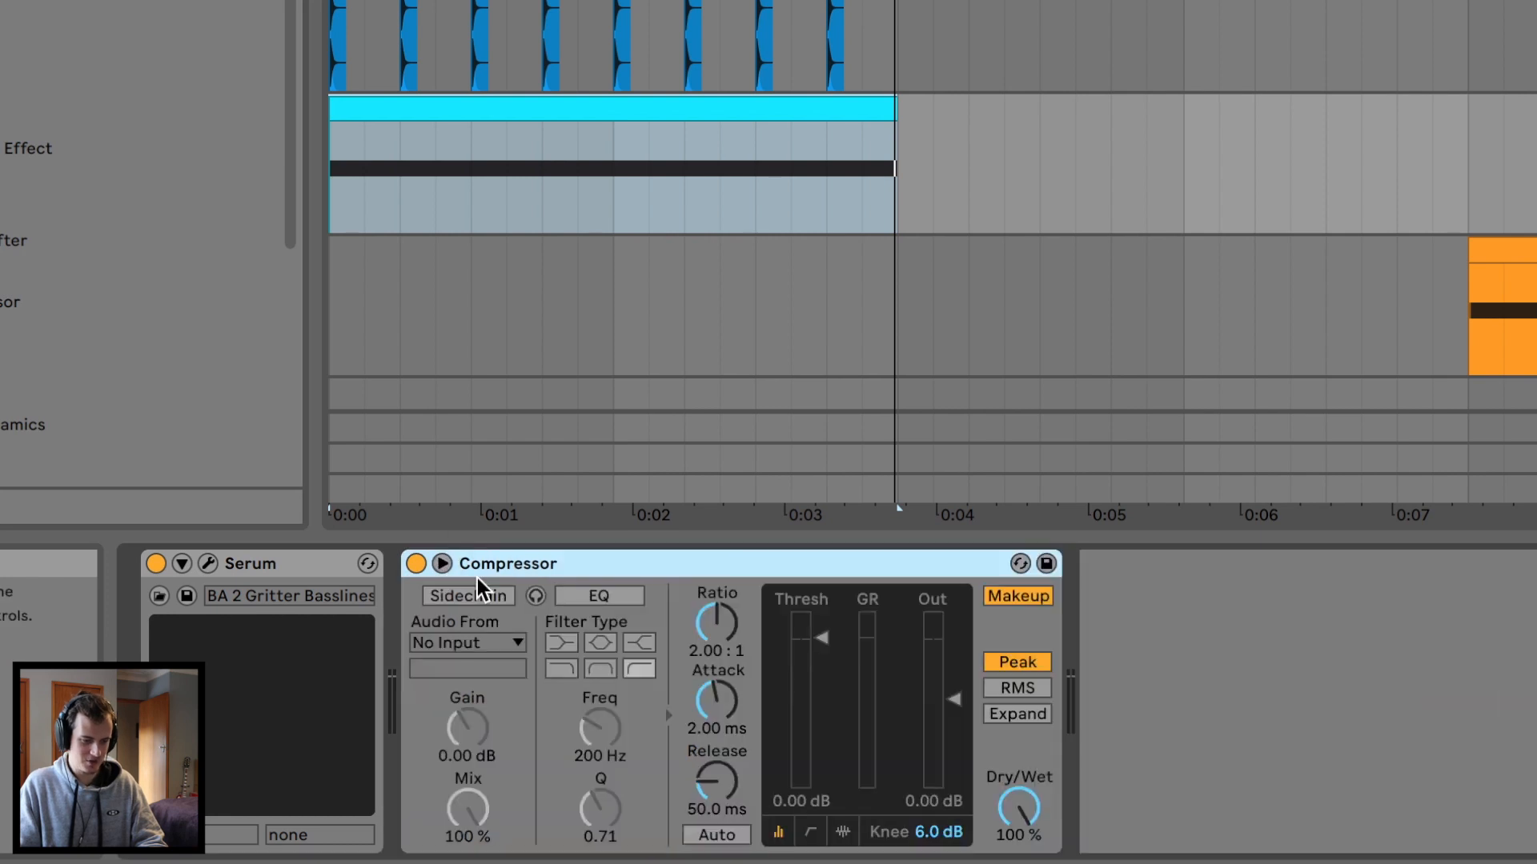
Step: Sidechain the Serum Compressor from 1-Apollo Clean Kick 12 at 7:1, 0.06 ms attack, shorter release
{"action": "left_click", "coordinate": [468, 643]}
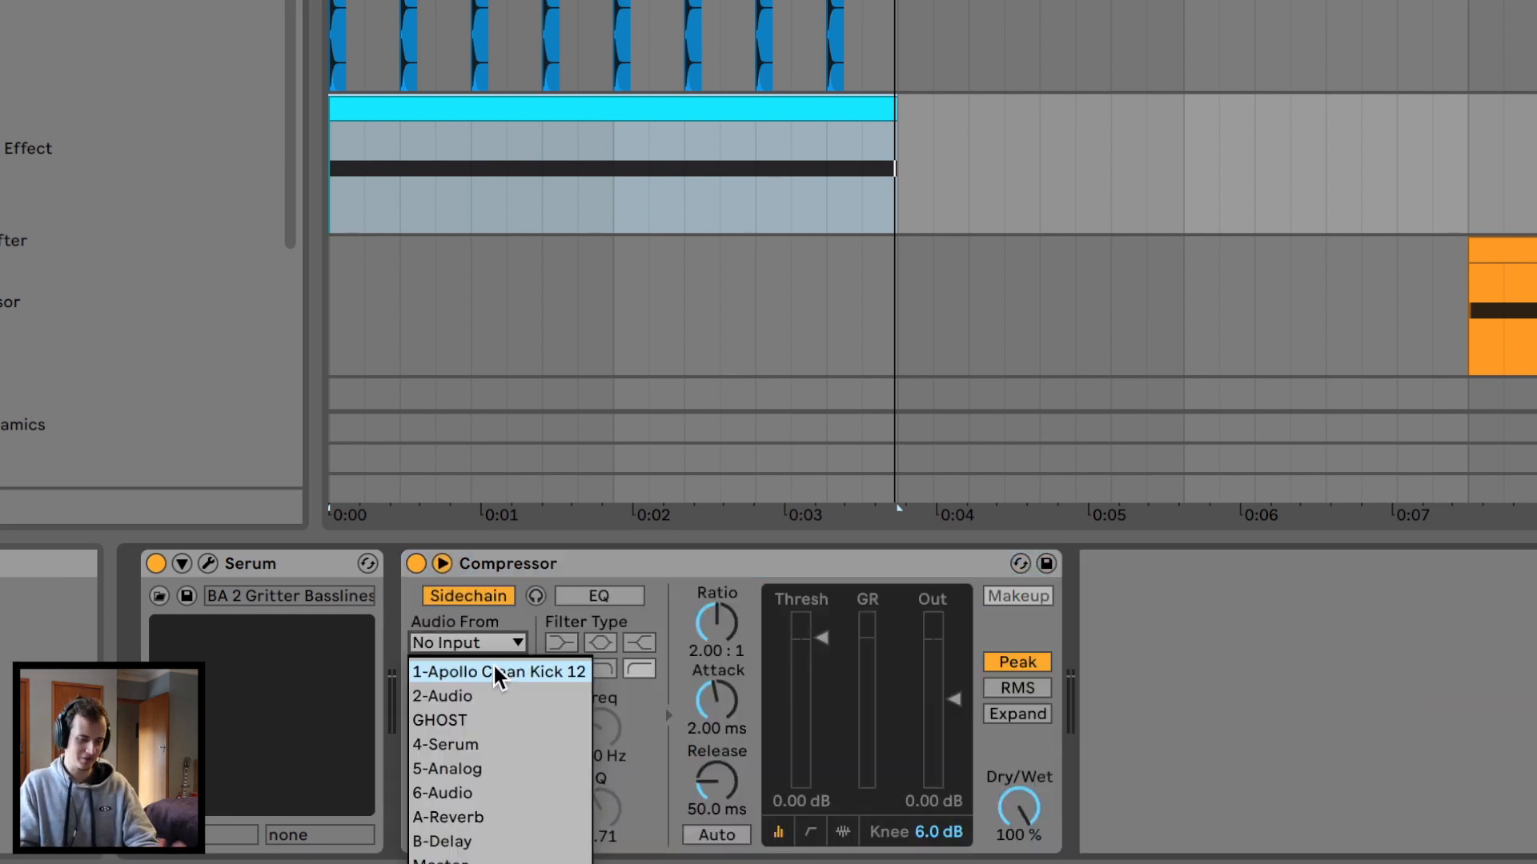
{"action": "left_click", "coordinate": [499, 671]}
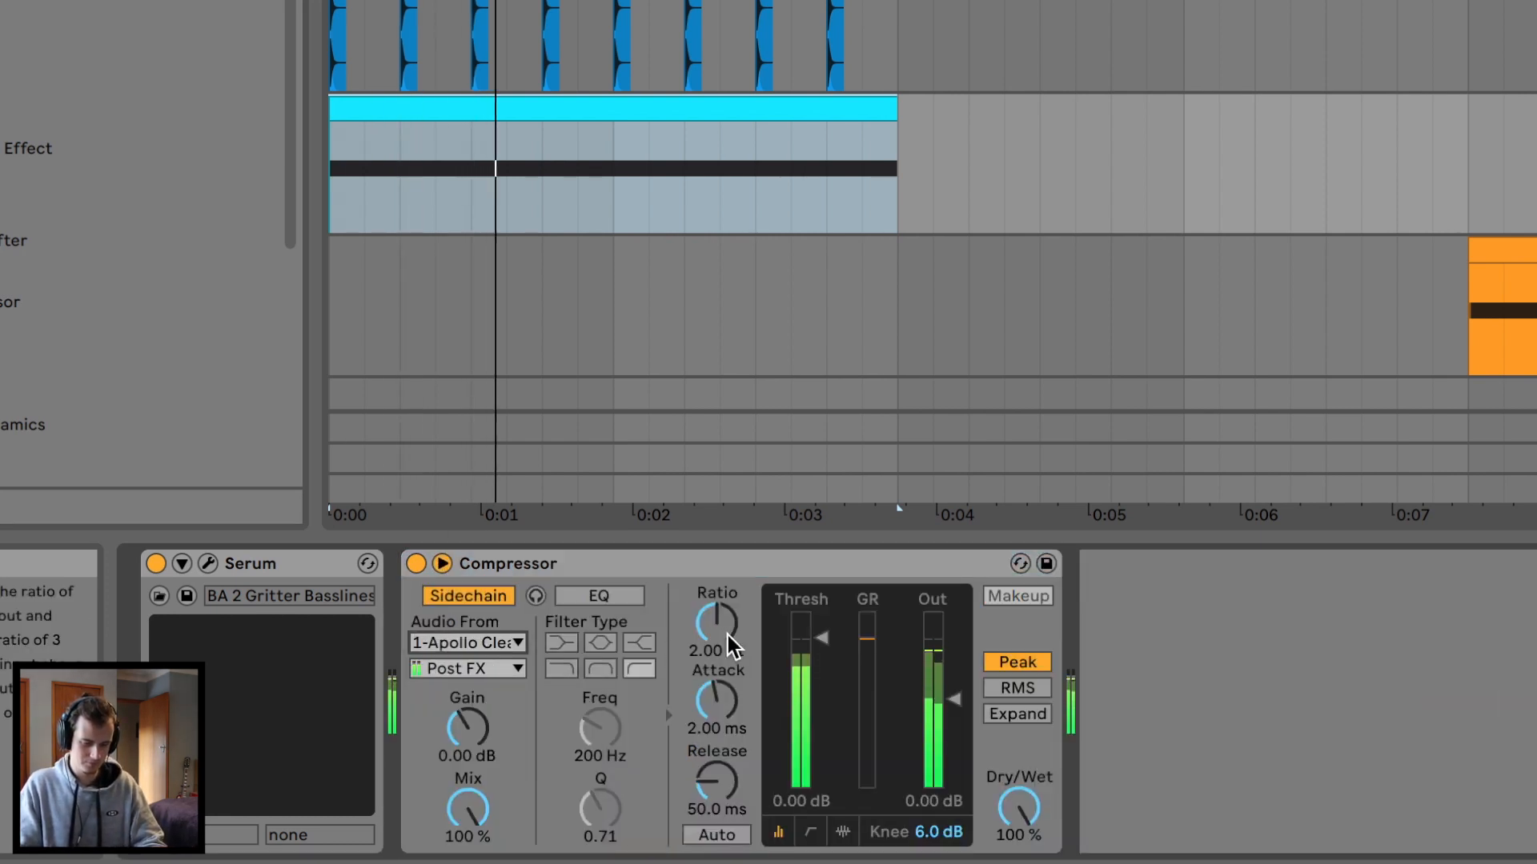
{"action": "left_click_drag", "start_coordinate": [717, 625], "coordinate": [717, 608]}
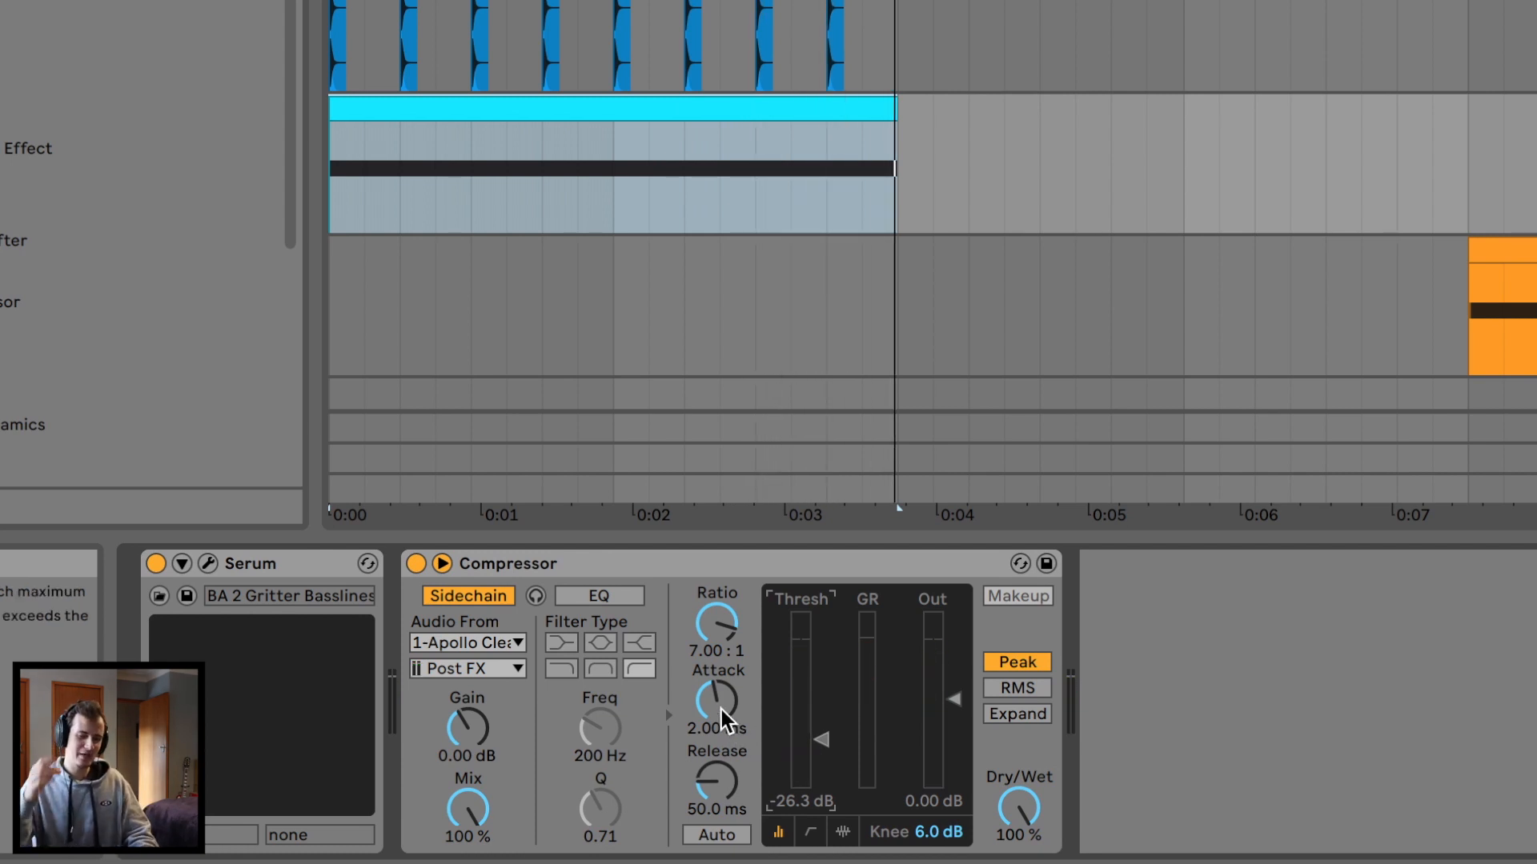
{"action": "left_click_drag", "start_coordinate": [716, 703], "coordinate": [717, 715]}
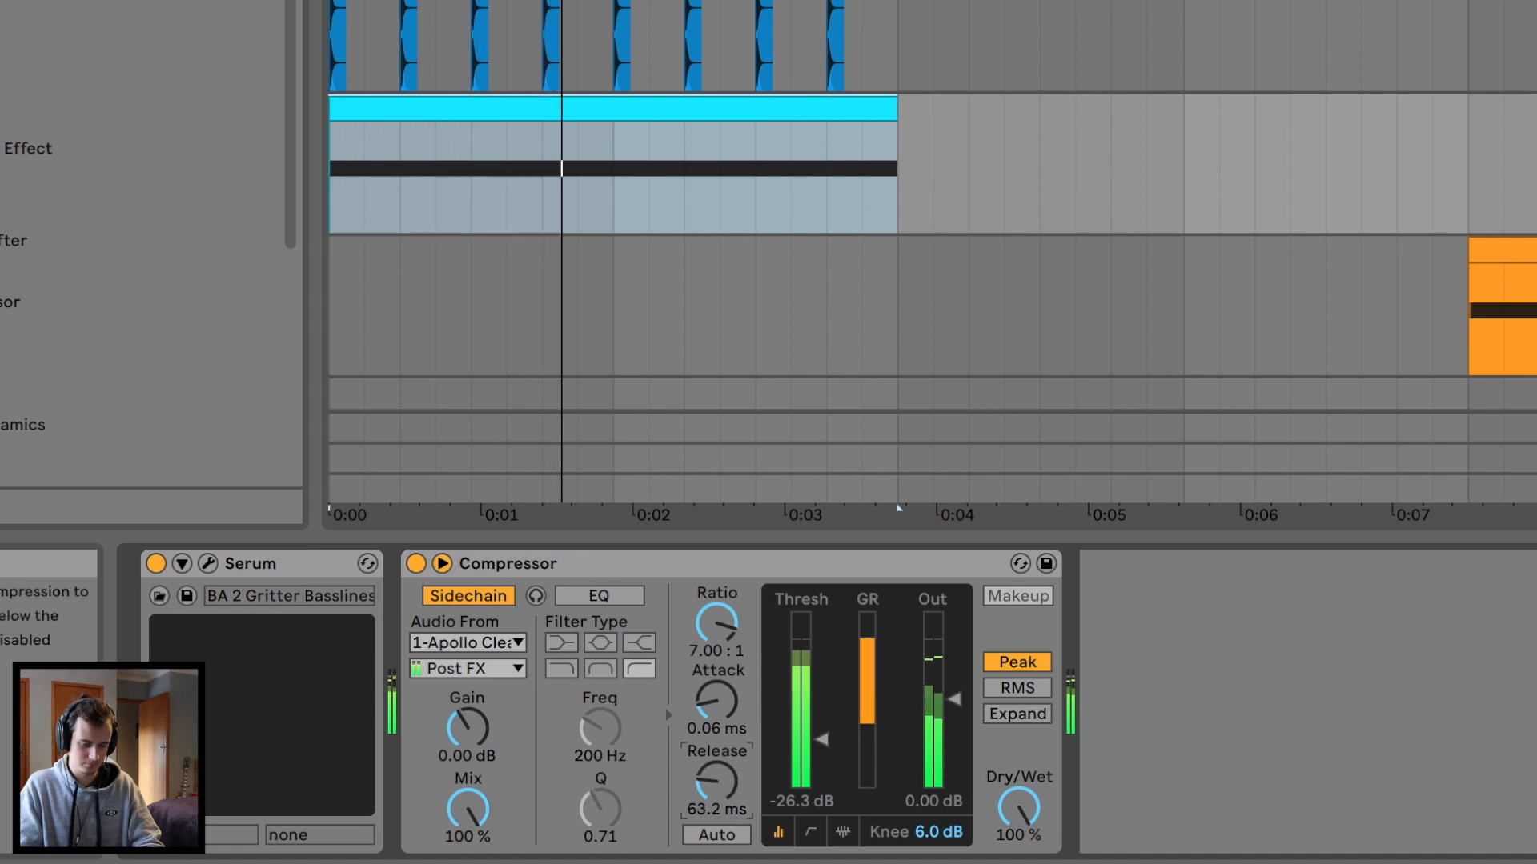
{"action": "left_click_drag", "start_coordinate": [716, 779], "coordinate": [717, 794]}
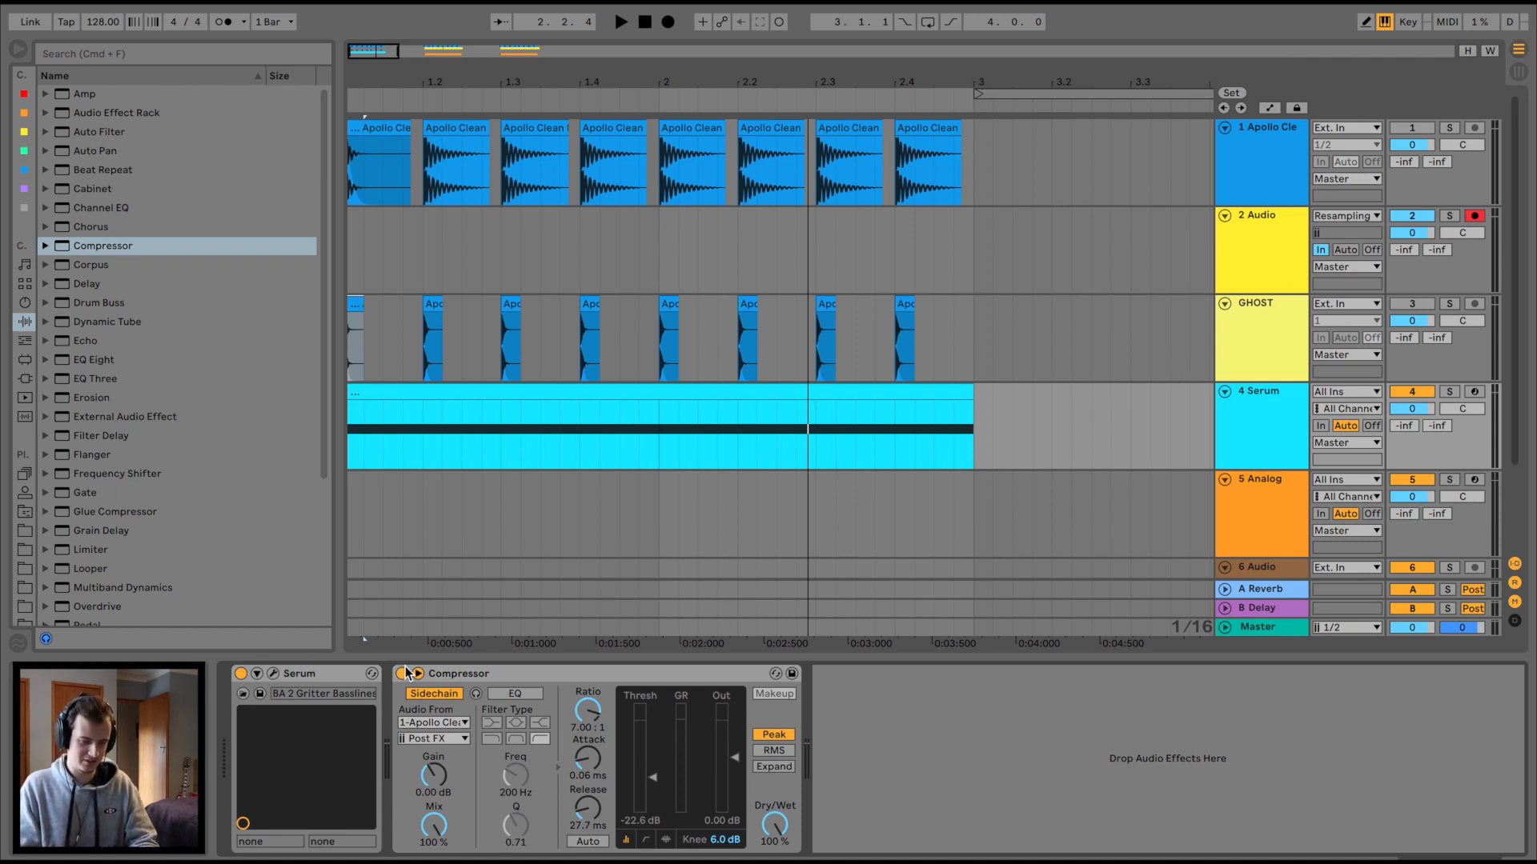
Step: Switch the Serum Compressor's sidechain source to GHOST and show the Serum devices again
{"action": "left_click", "coordinate": [432, 722]}
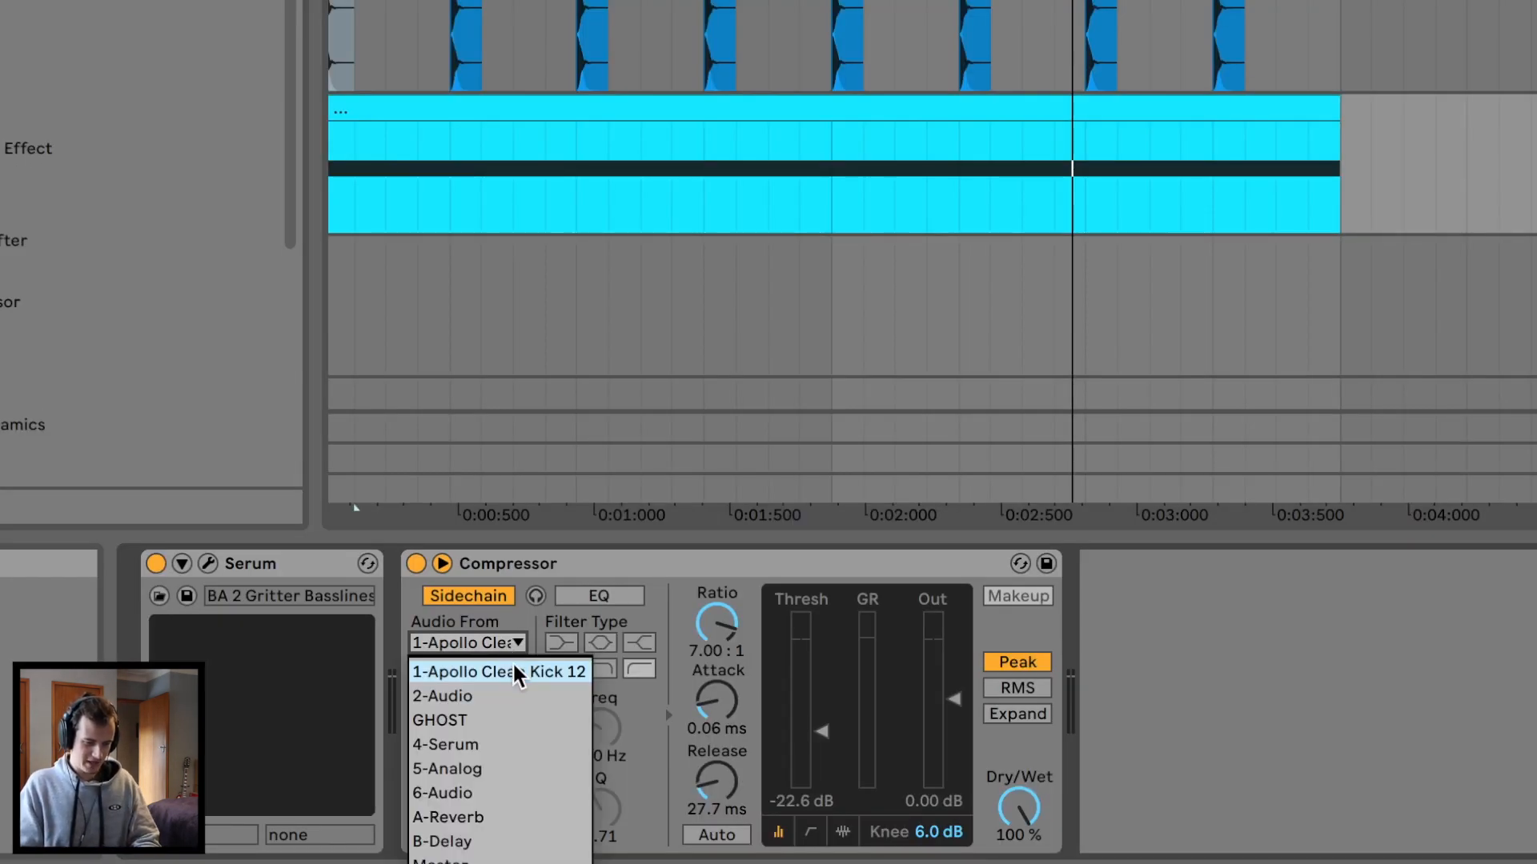
{"action": "left_click", "coordinate": [439, 720]}
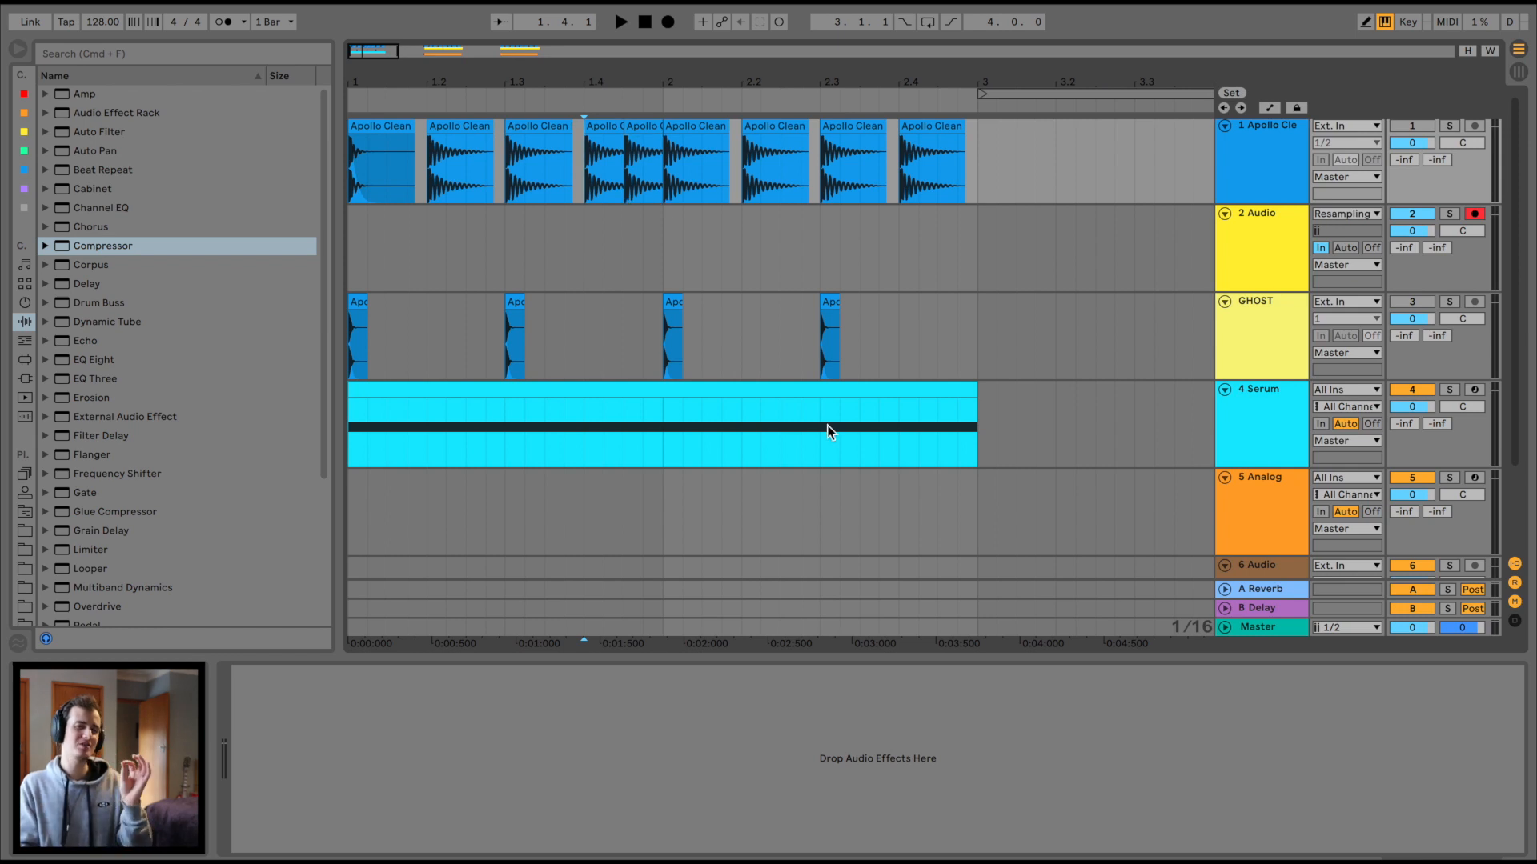
{"action": "left_click", "coordinate": [1259, 388]}
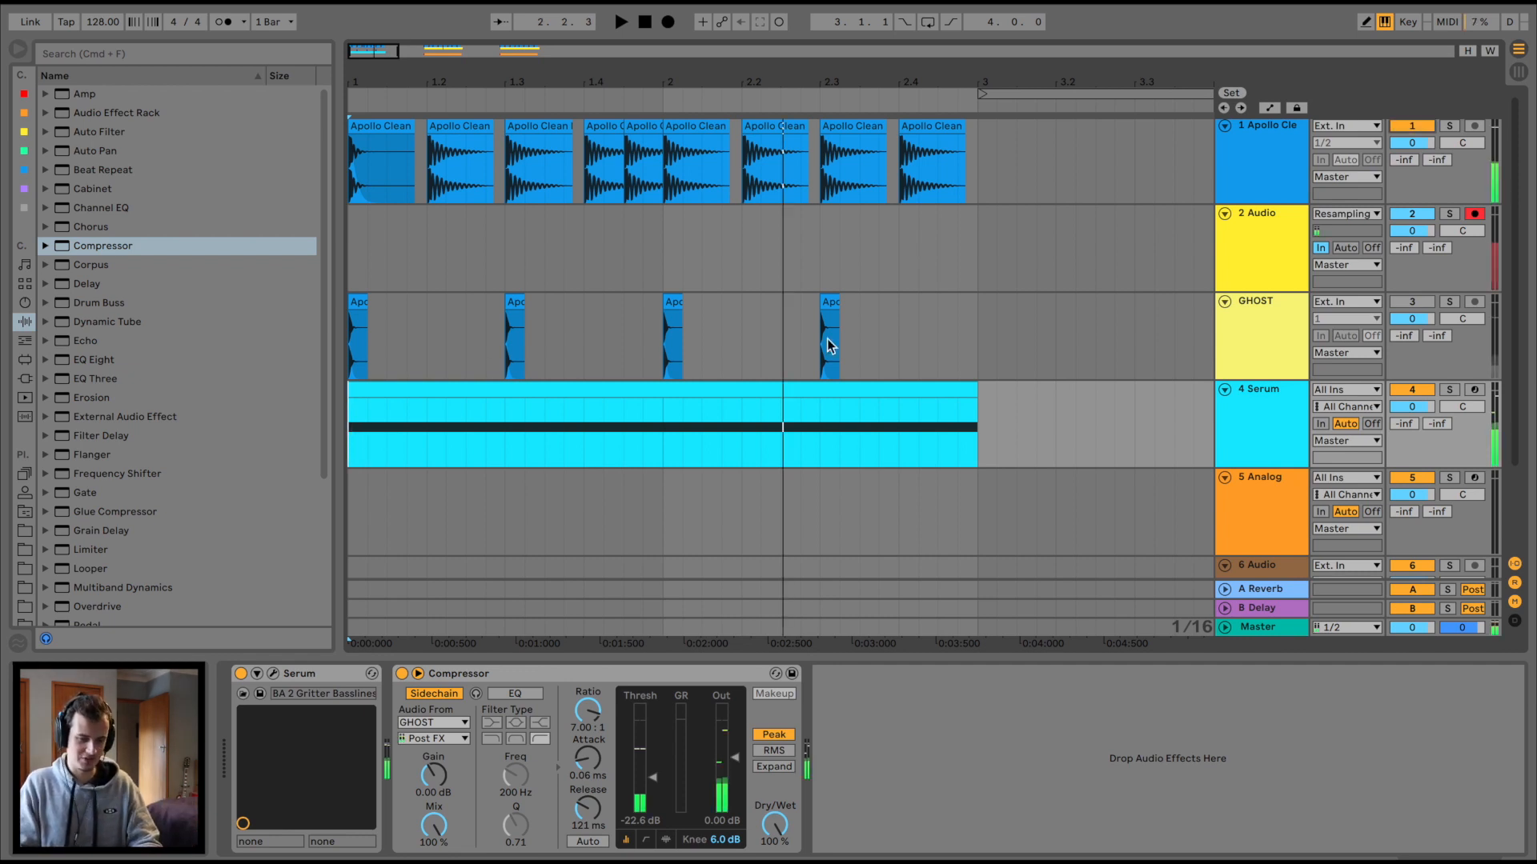
{"action": "left_click", "coordinate": [621, 21]}
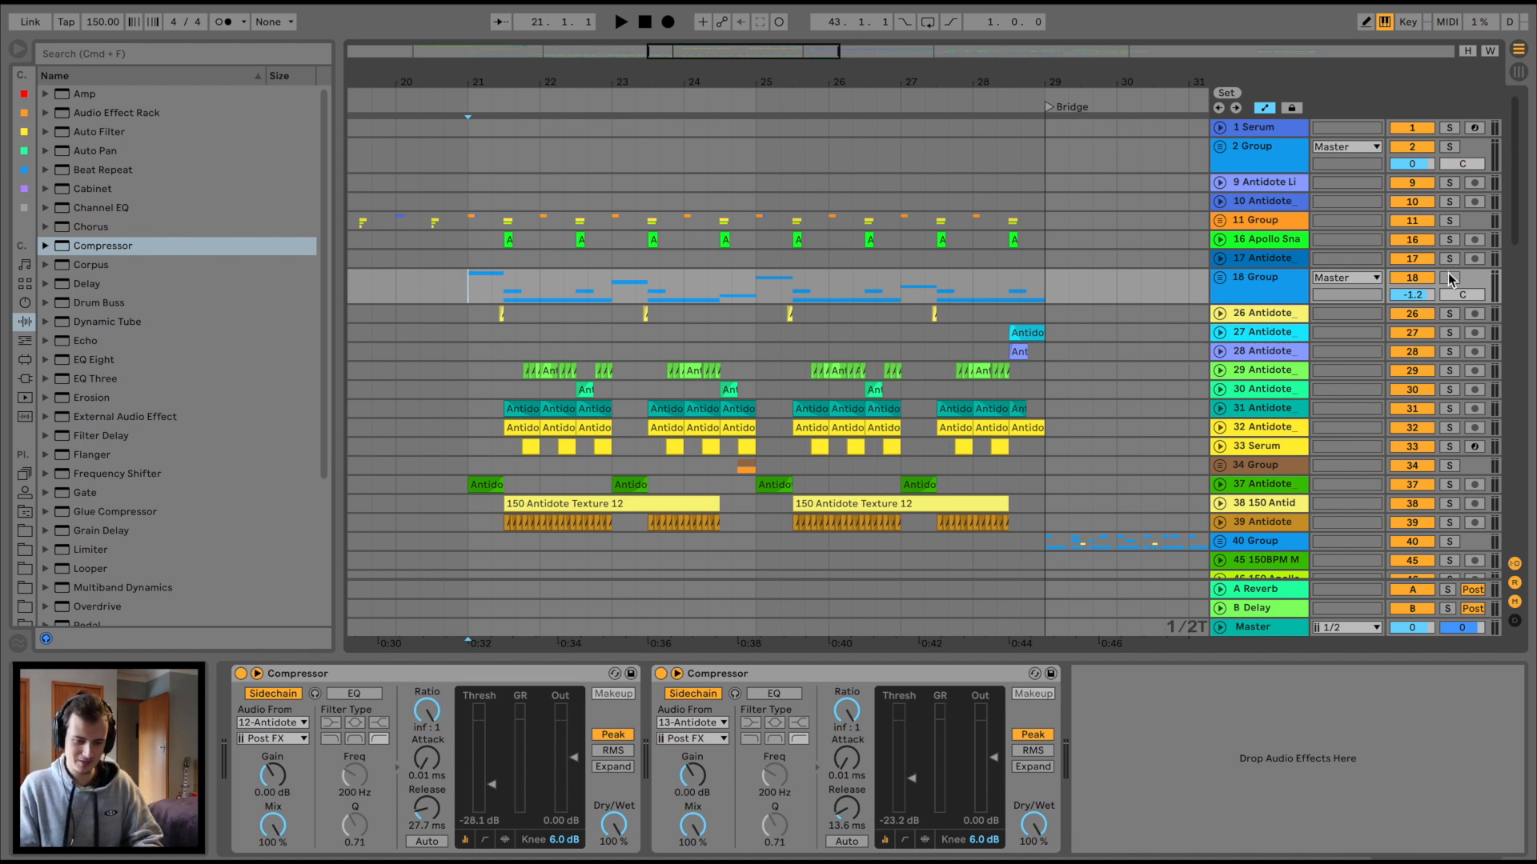
Step: Solo the 18 Group track and adjust the second compressor's attack
{"action": "left_click", "coordinate": [620, 22]}
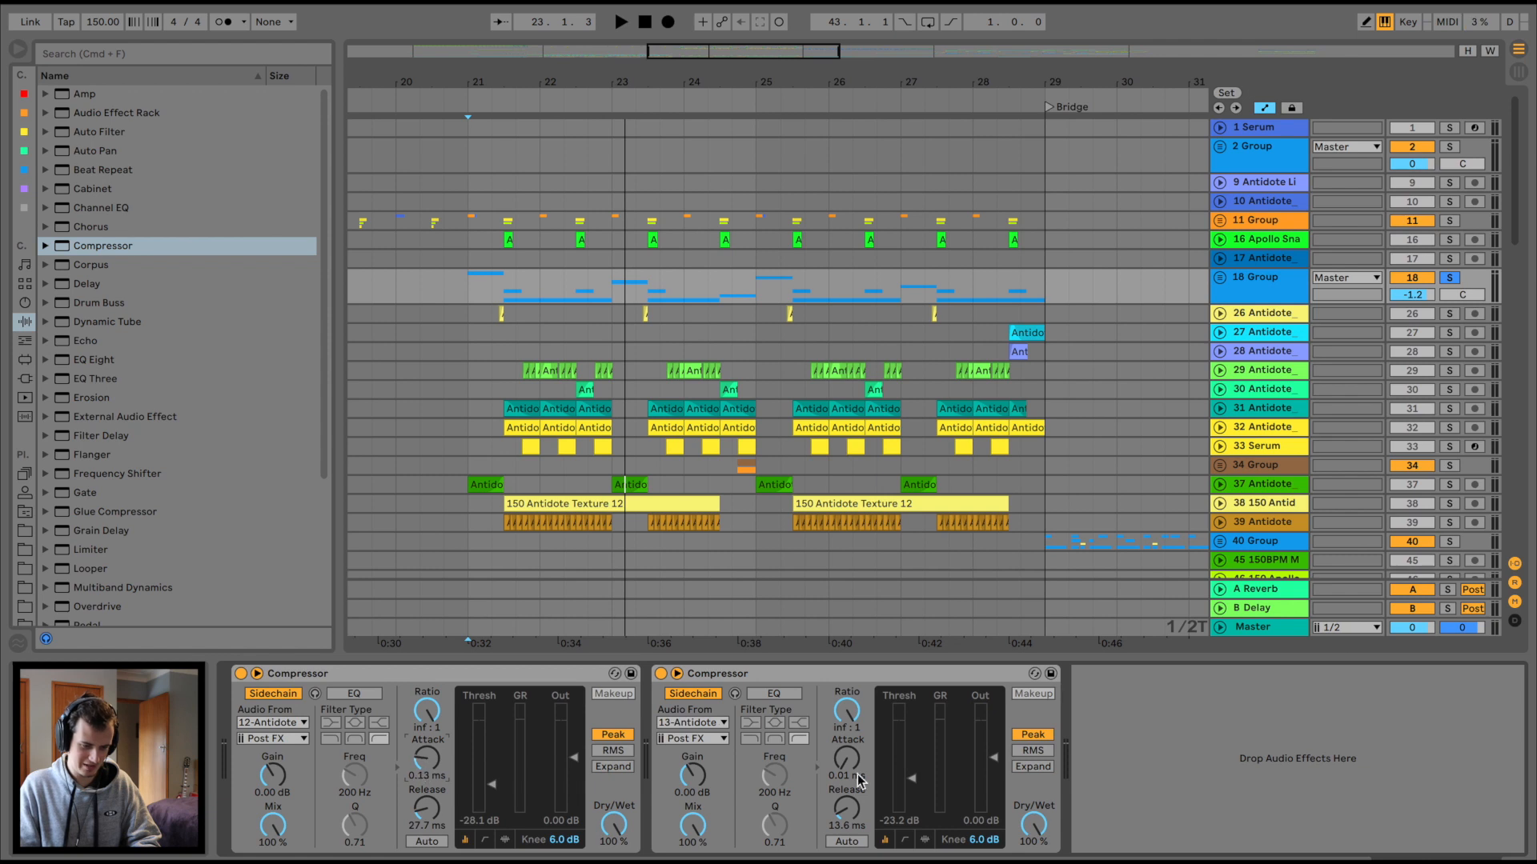
{"action": "left_click", "coordinate": [619, 21]}
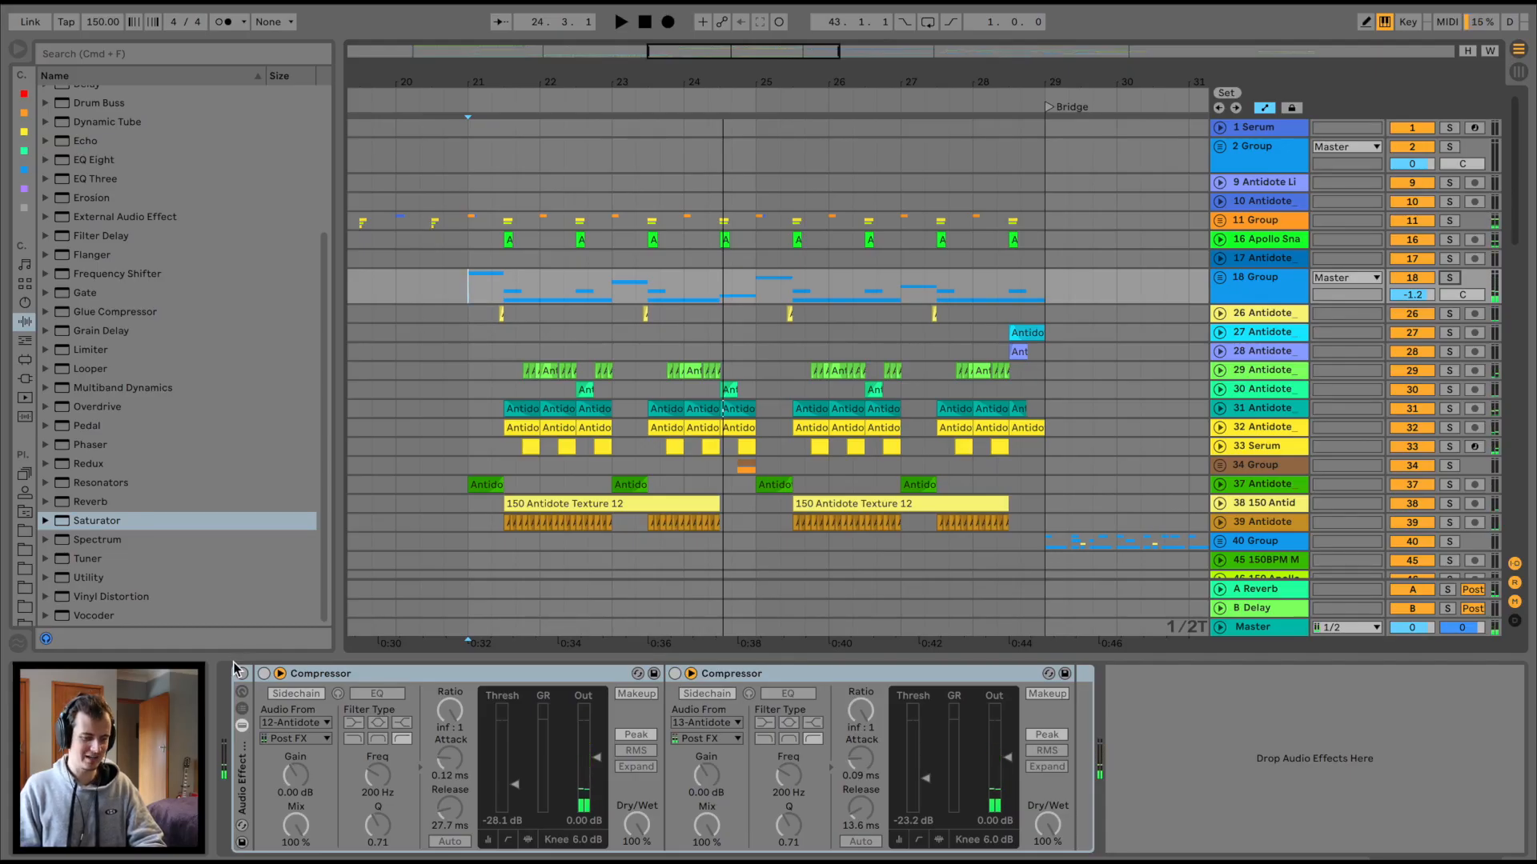
Step: Reactivate the rack holding the two sidechained Compressors
{"action": "left_click", "coordinate": [619, 21]}
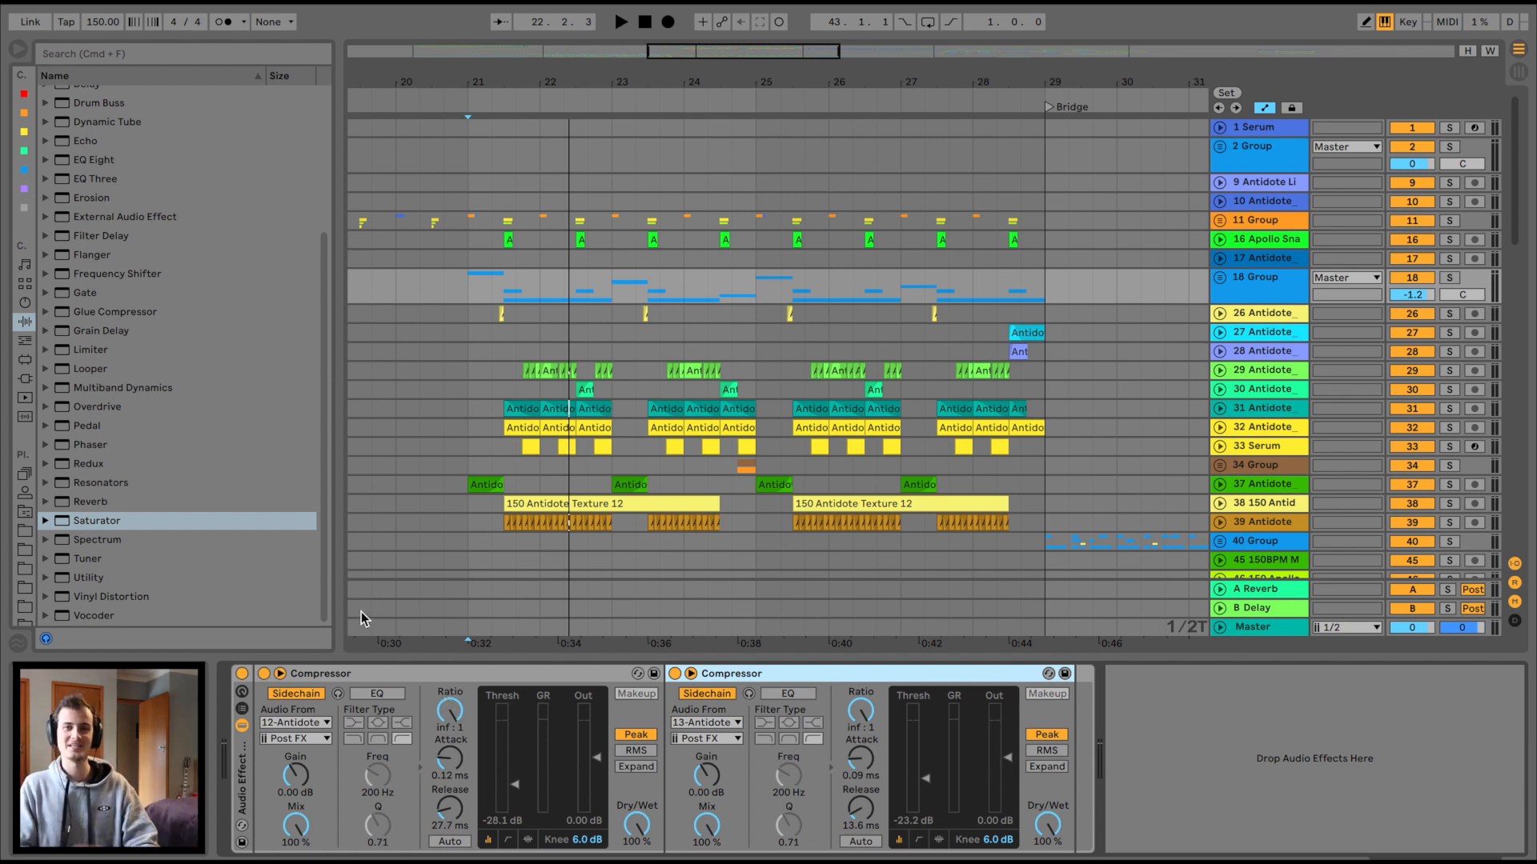
{"action": "left_click", "coordinate": [619, 21]}
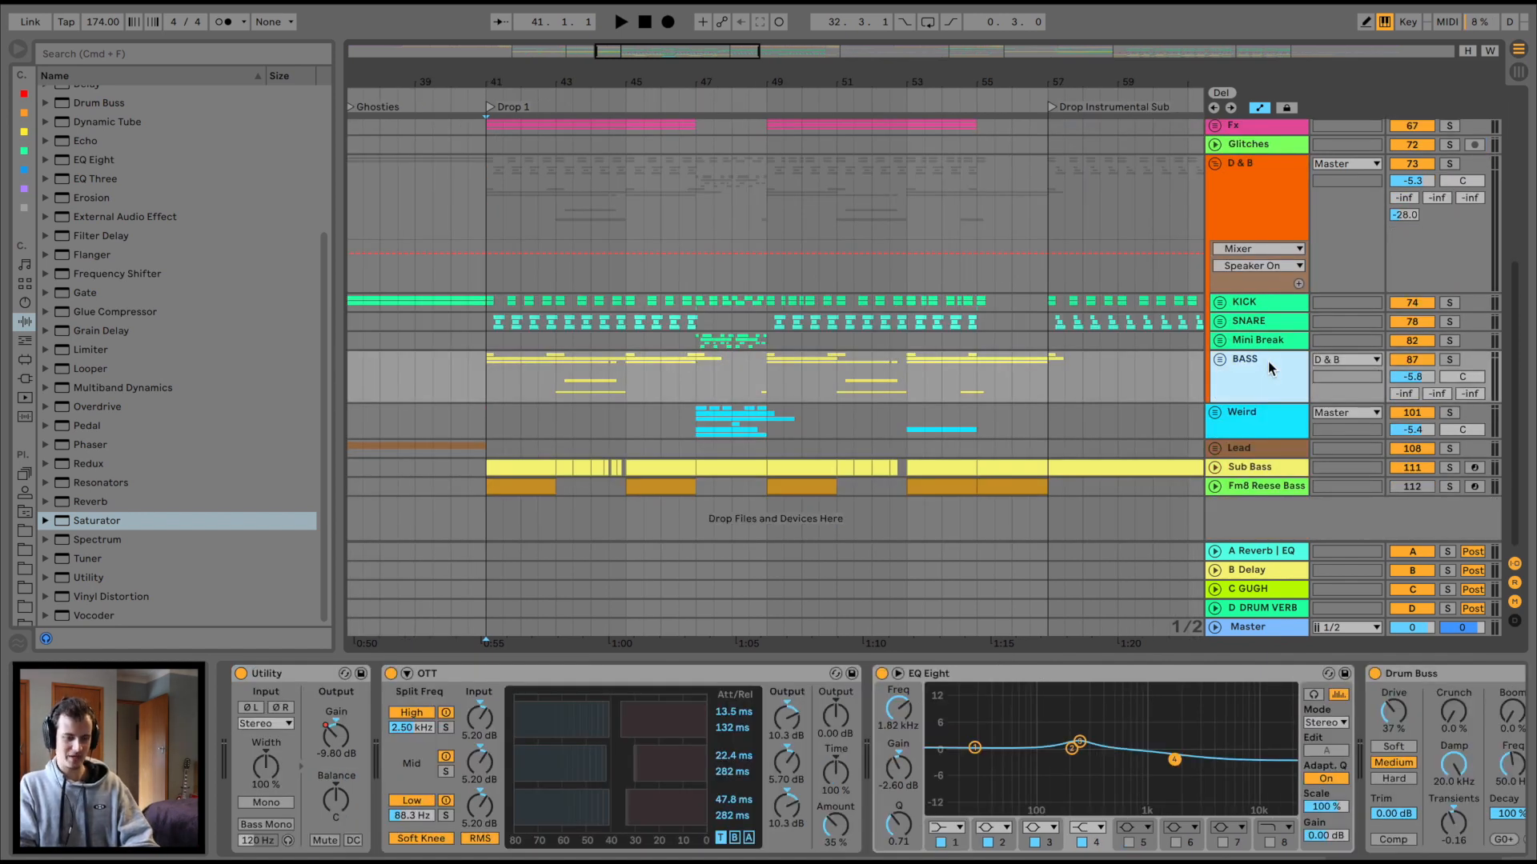
{"action": "mouse_move", "coordinate": [93, 580]}
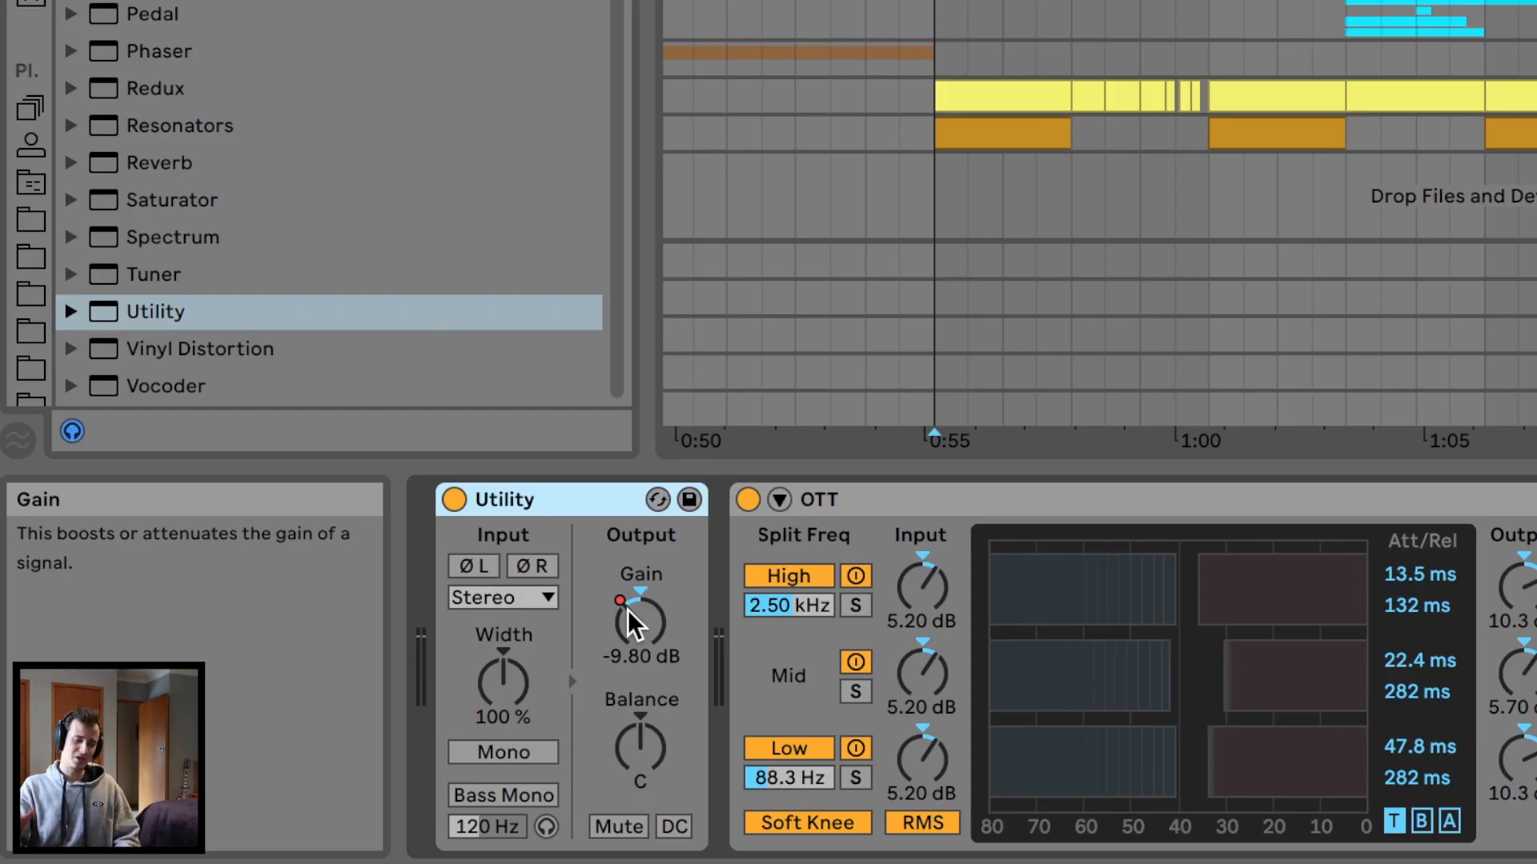
Step: Draw Utility gain dips to -9.8 dB at the kicks on BASS, then solo BASS
{"action": "right_click", "coordinate": [641, 599]}
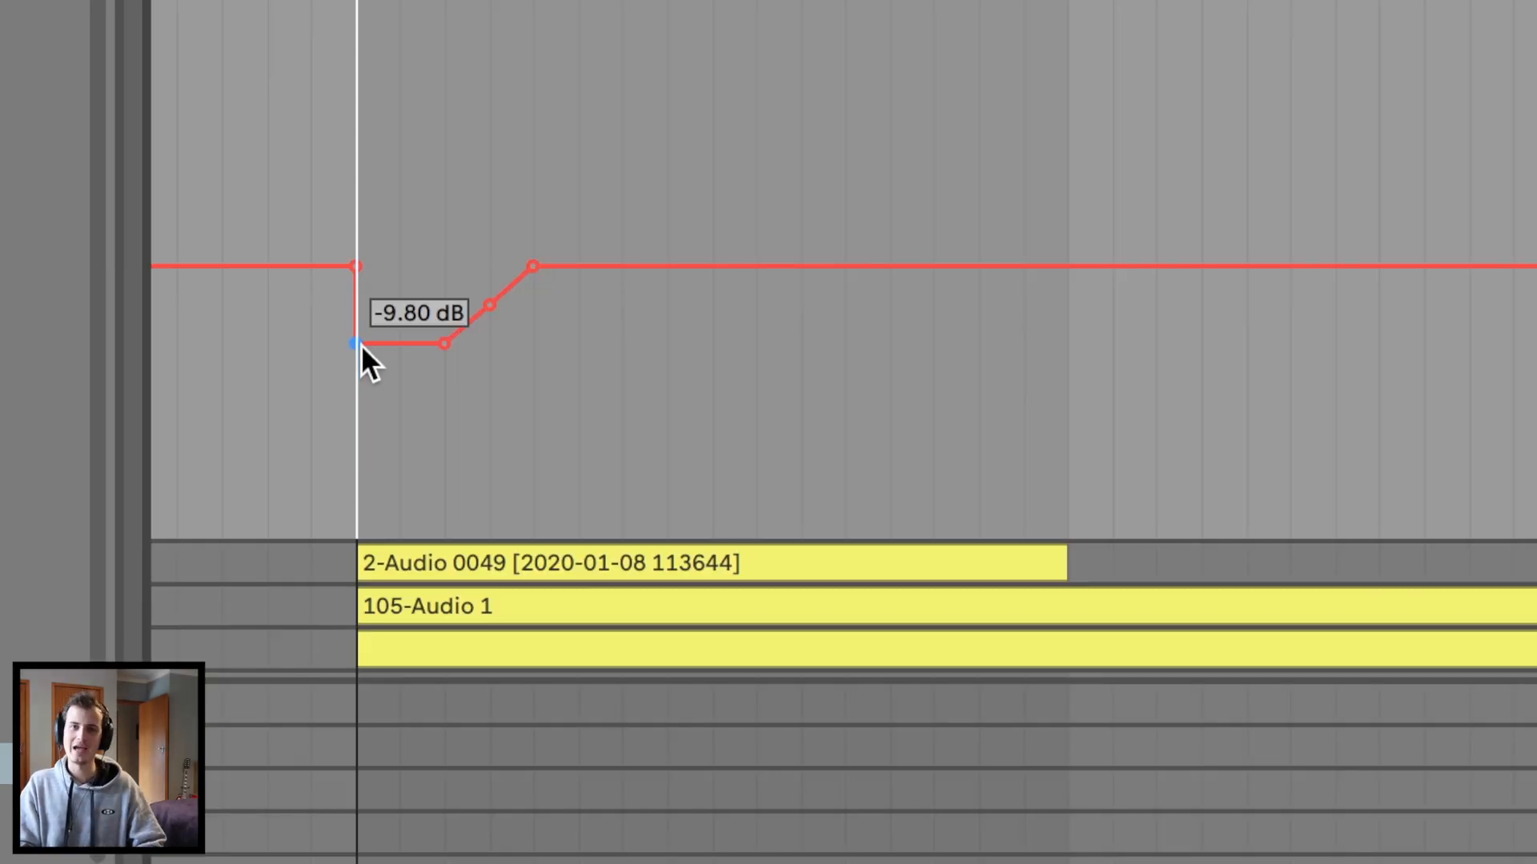
{"action": "left_click_drag", "start_coordinate": [358, 345], "coordinate": [519, 279]}
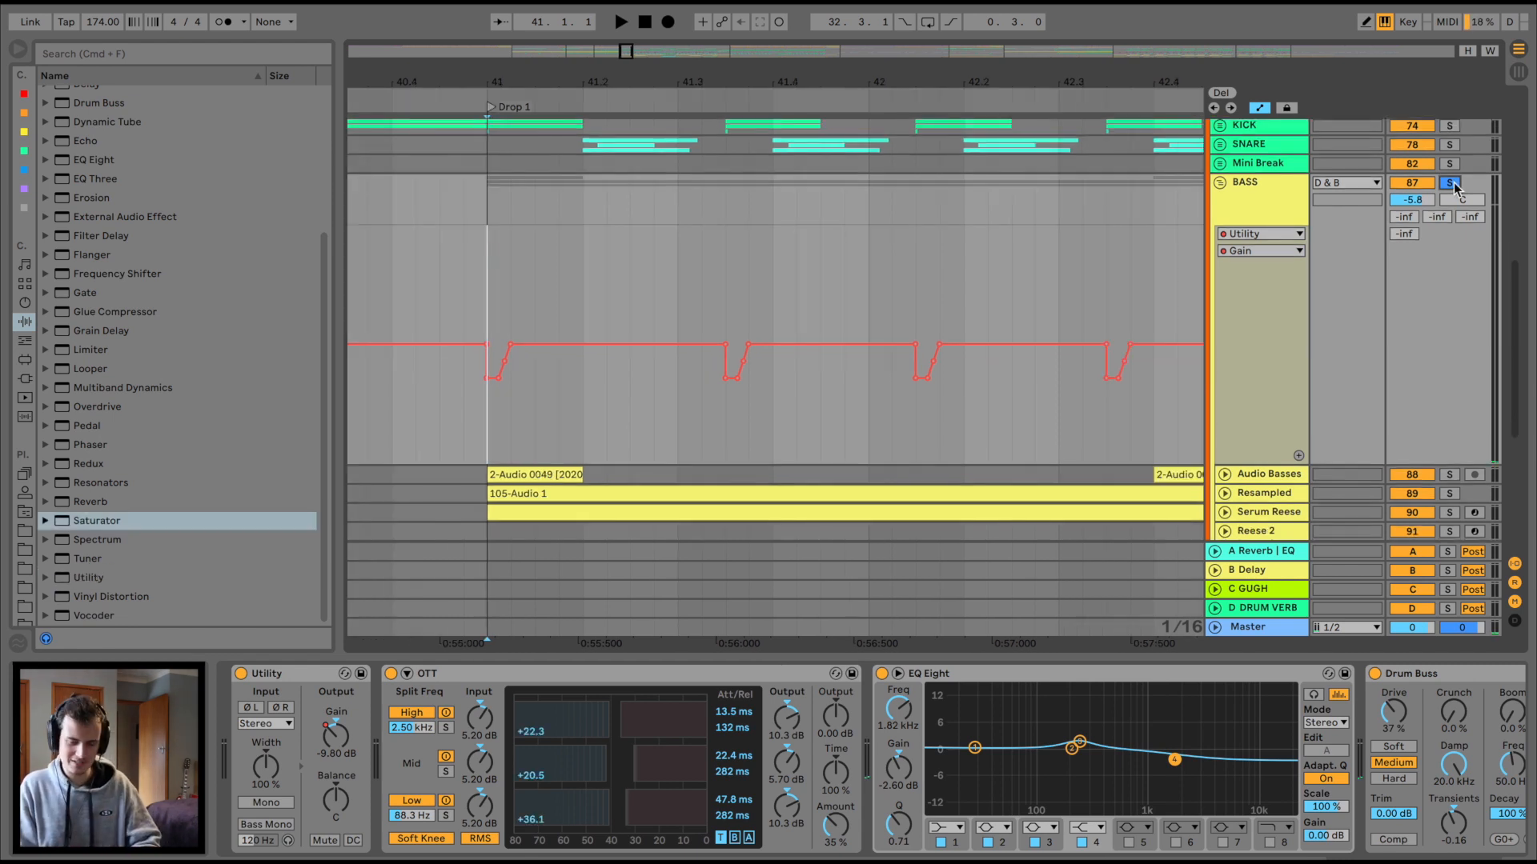
{"action": "left_click", "coordinate": [620, 21]}
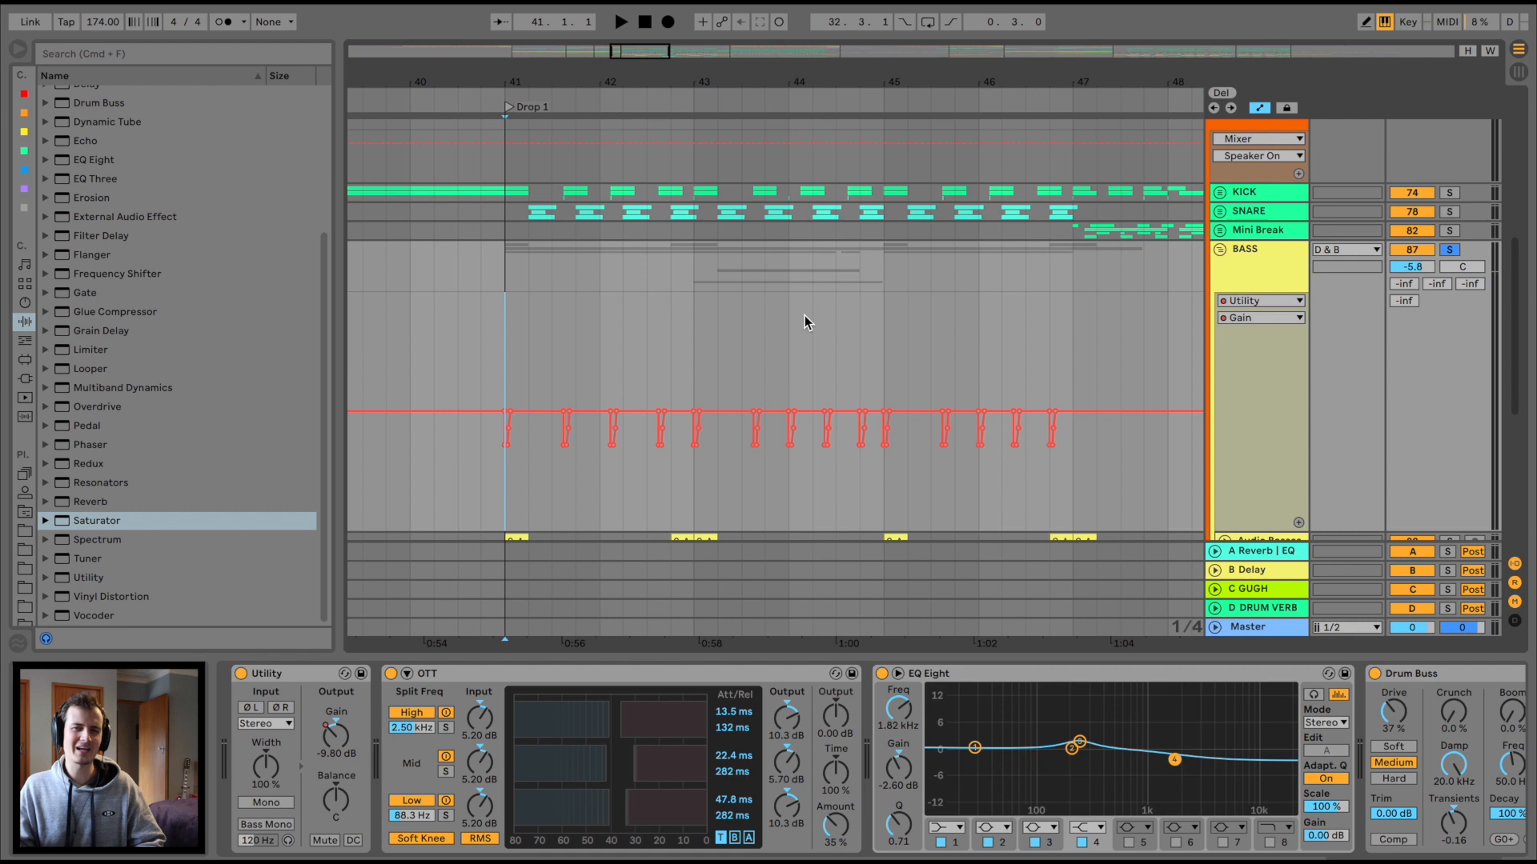
{"action": "left_click", "coordinate": [619, 21]}
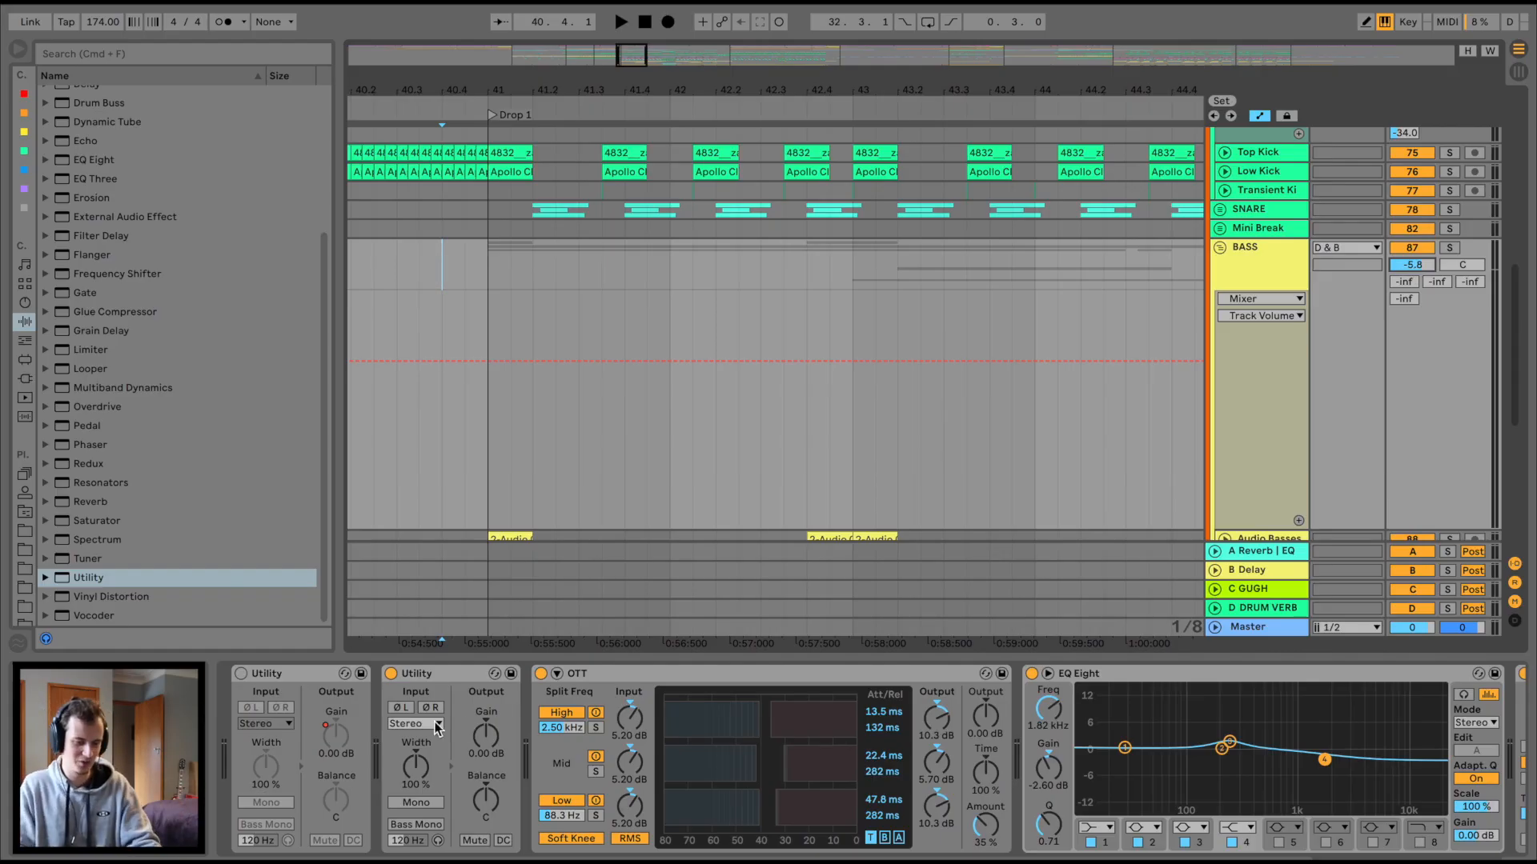
Step: Draw a BASS gain dip of about -12.5 dB under the first kick, then solo BASS
{"action": "left_click", "coordinate": [416, 673]}
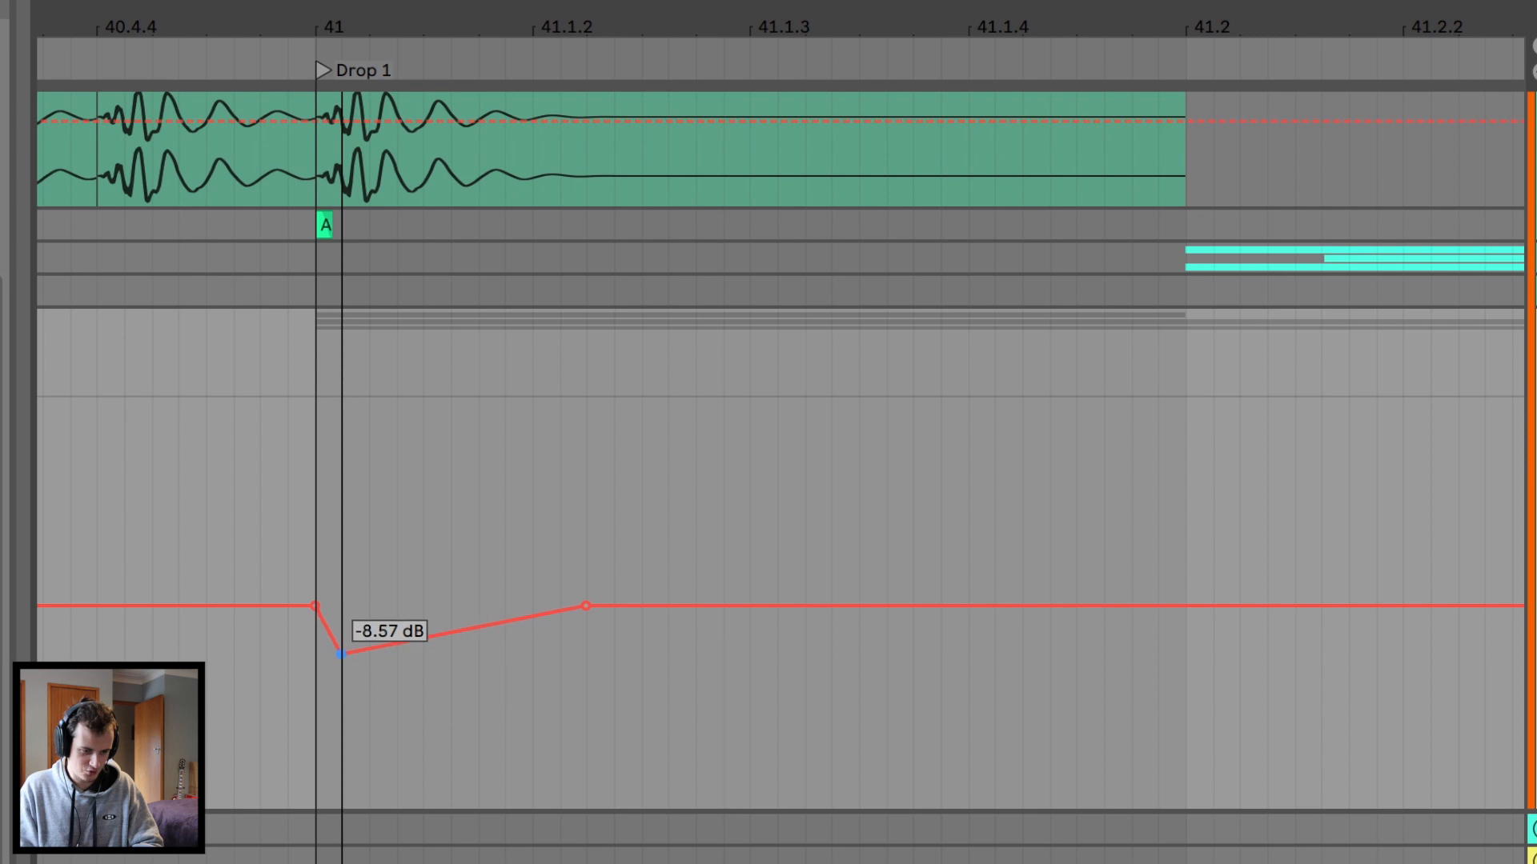
{"action": "left_click_drag", "start_coordinate": [339, 651], "coordinate": [313, 685]}
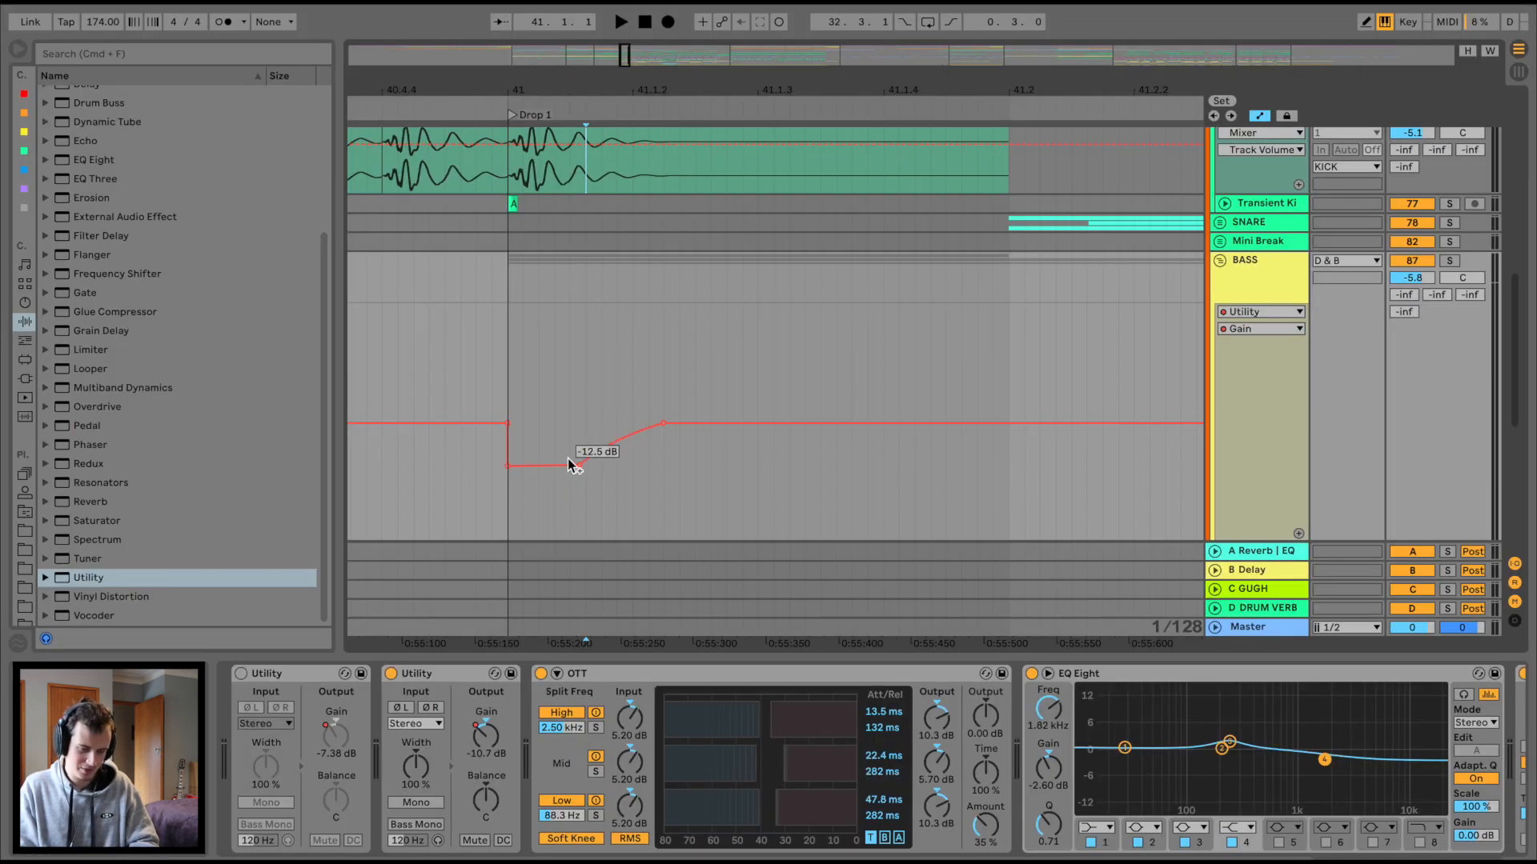
{"action": "left_click_drag", "start_coordinate": [576, 466], "coordinate": [588, 454]}
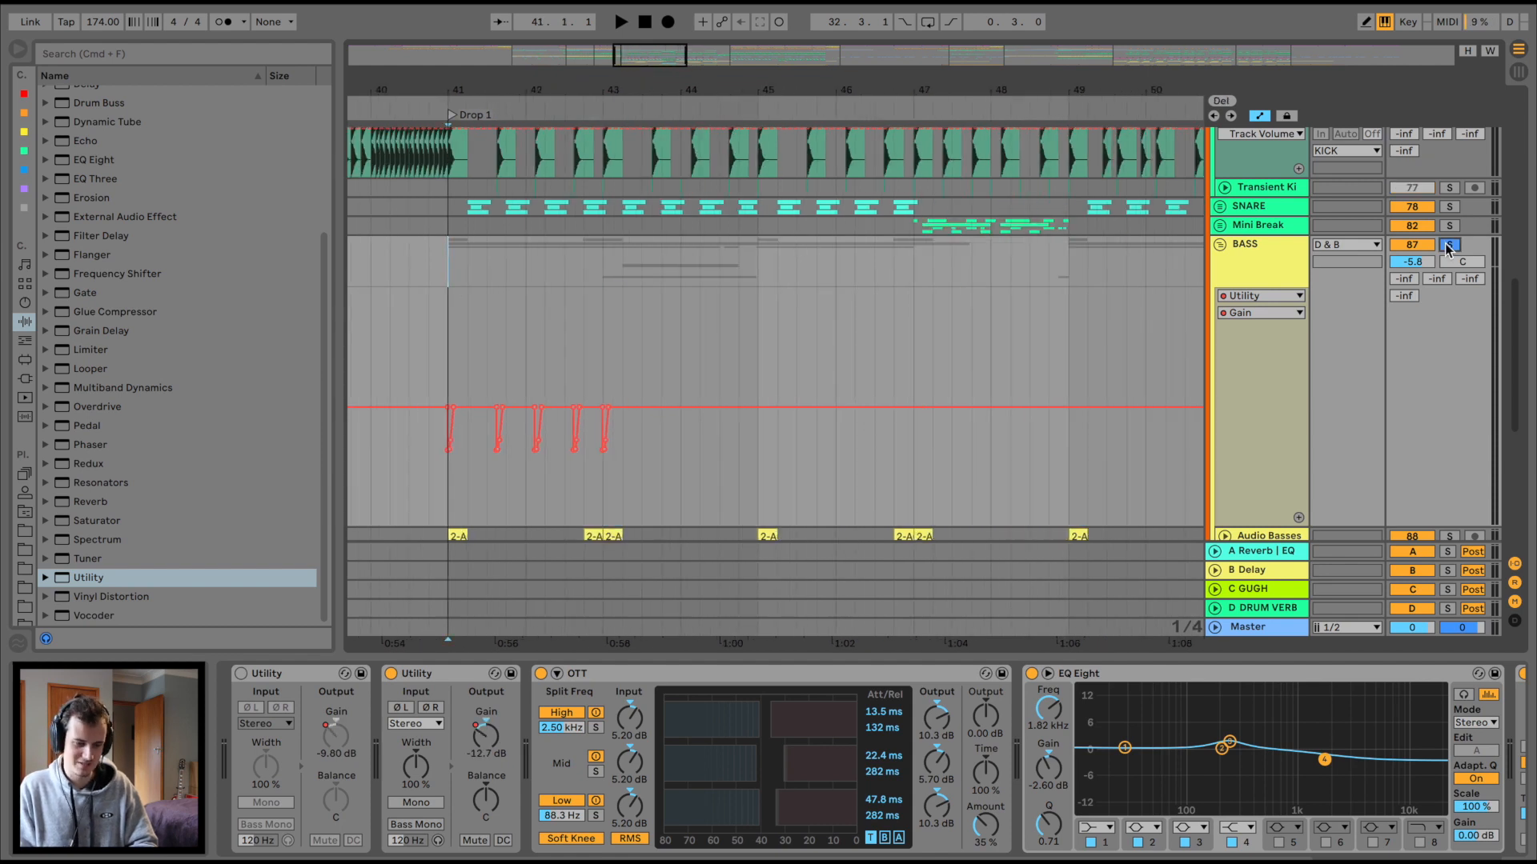
{"action": "left_click", "coordinate": [619, 20]}
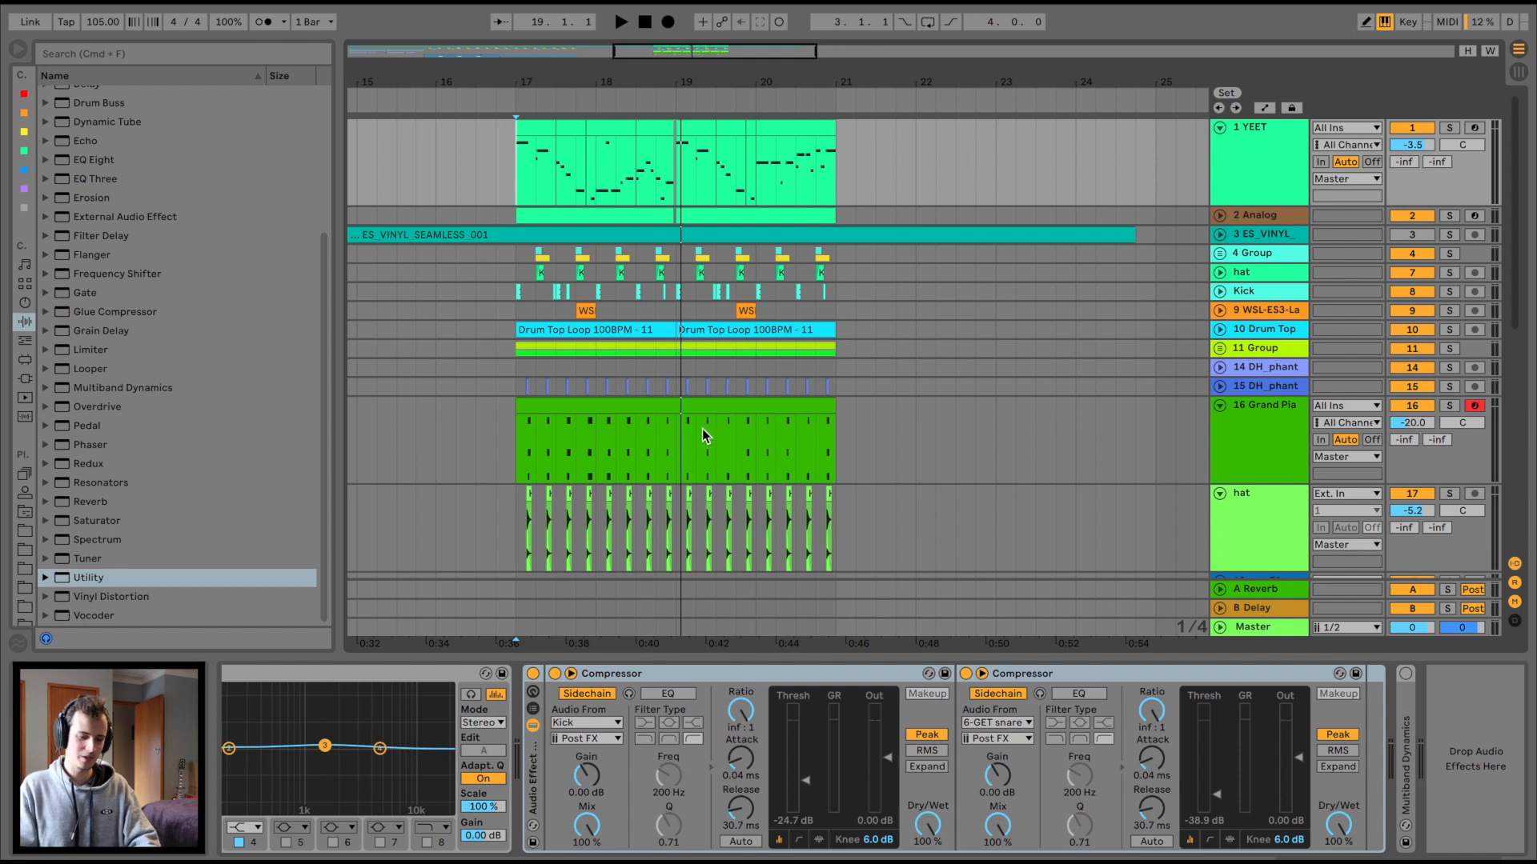
{"action": "mouse_move", "coordinate": [896, 730]}
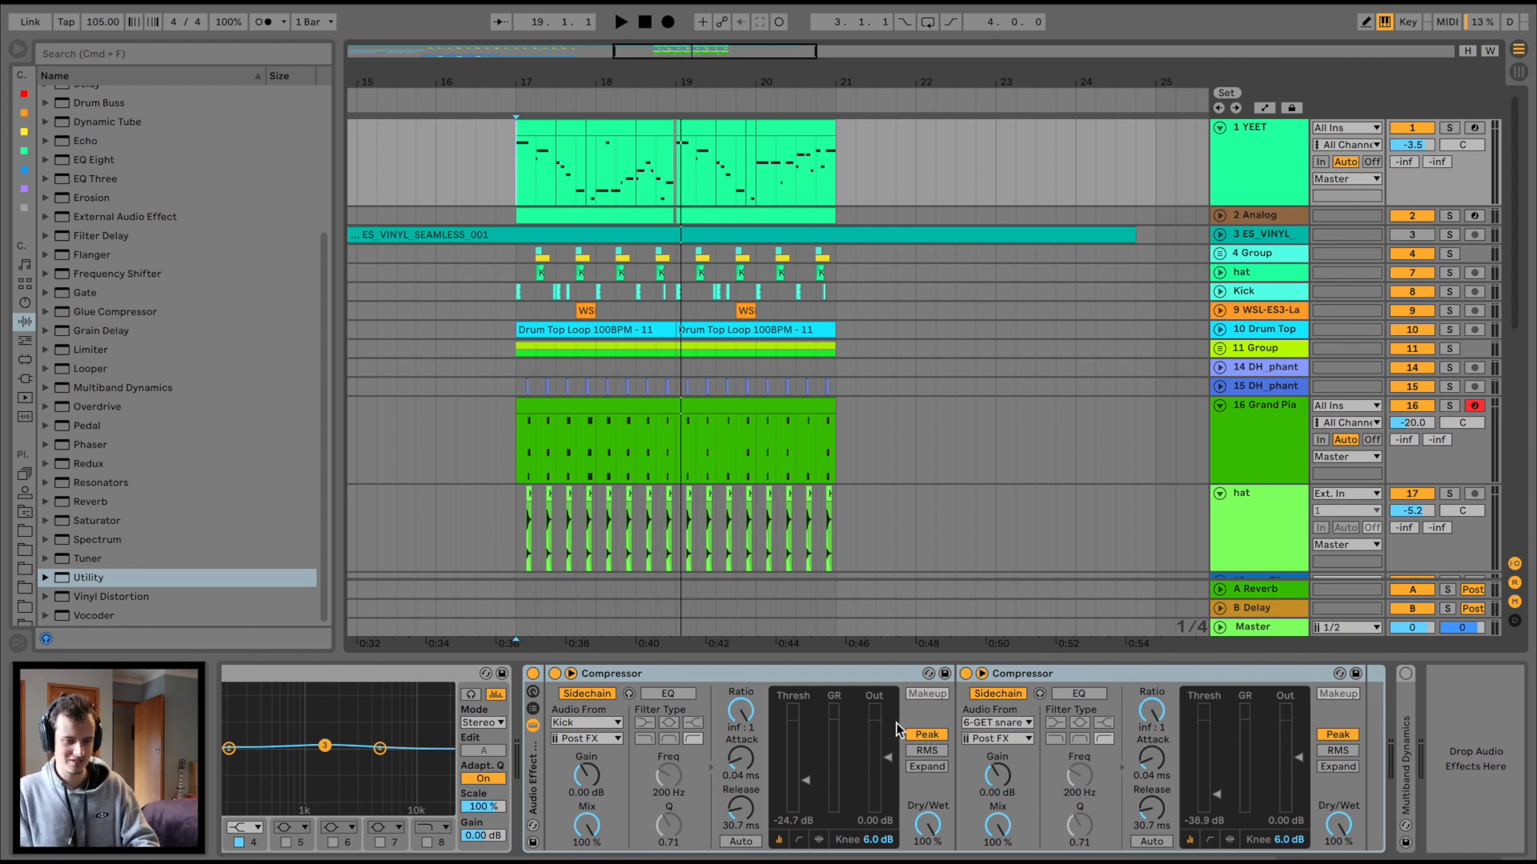
Step: Collapse the compressor rack, expand Multiband Dynamics, and solo the low band, then another band
{"action": "left_click", "coordinate": [619, 21]}
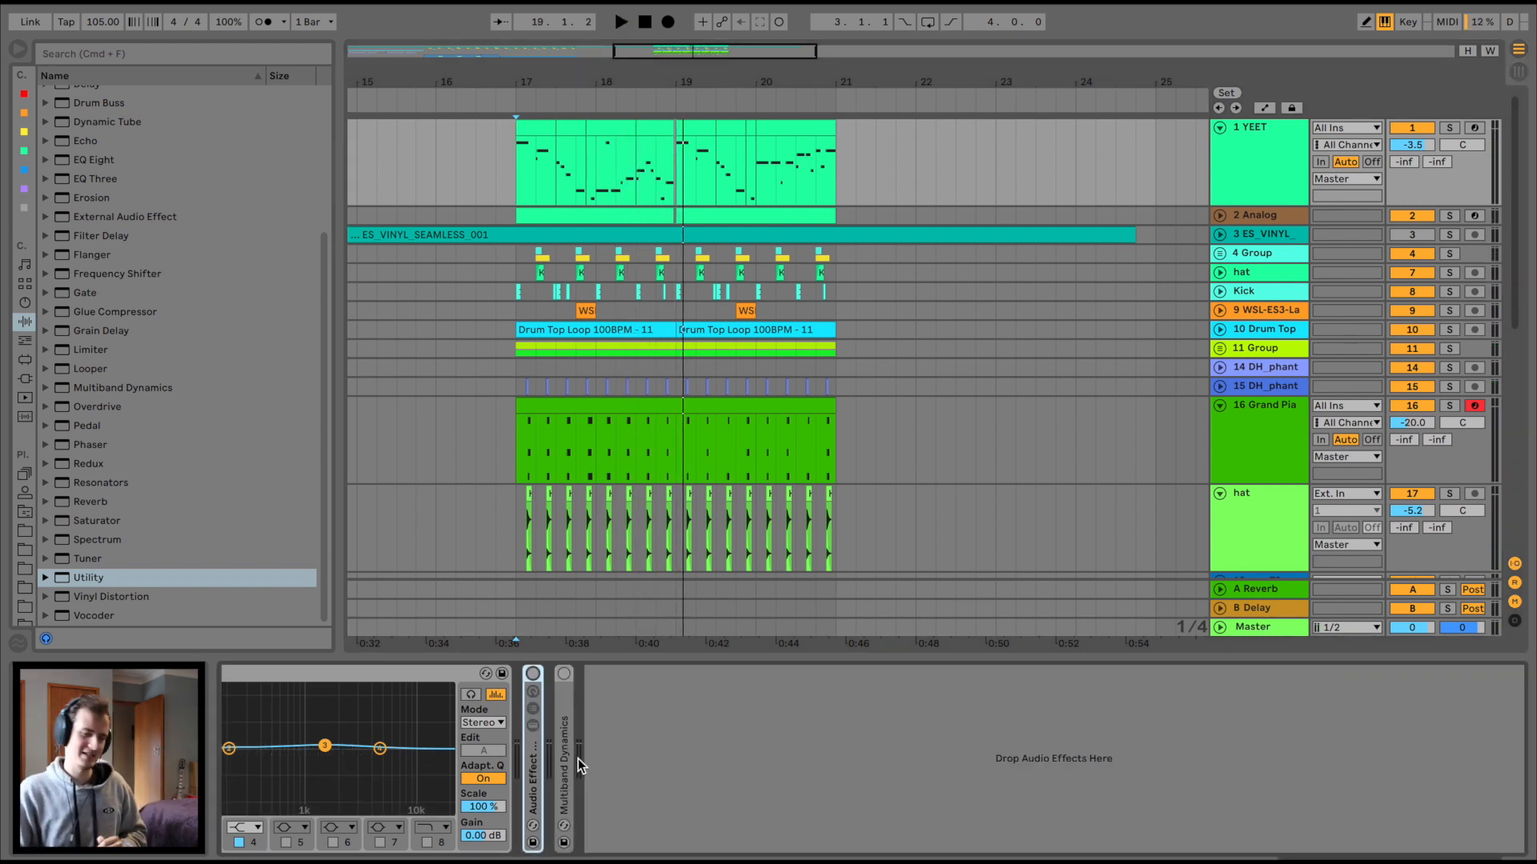
{"action": "left_click", "coordinate": [563, 690]}
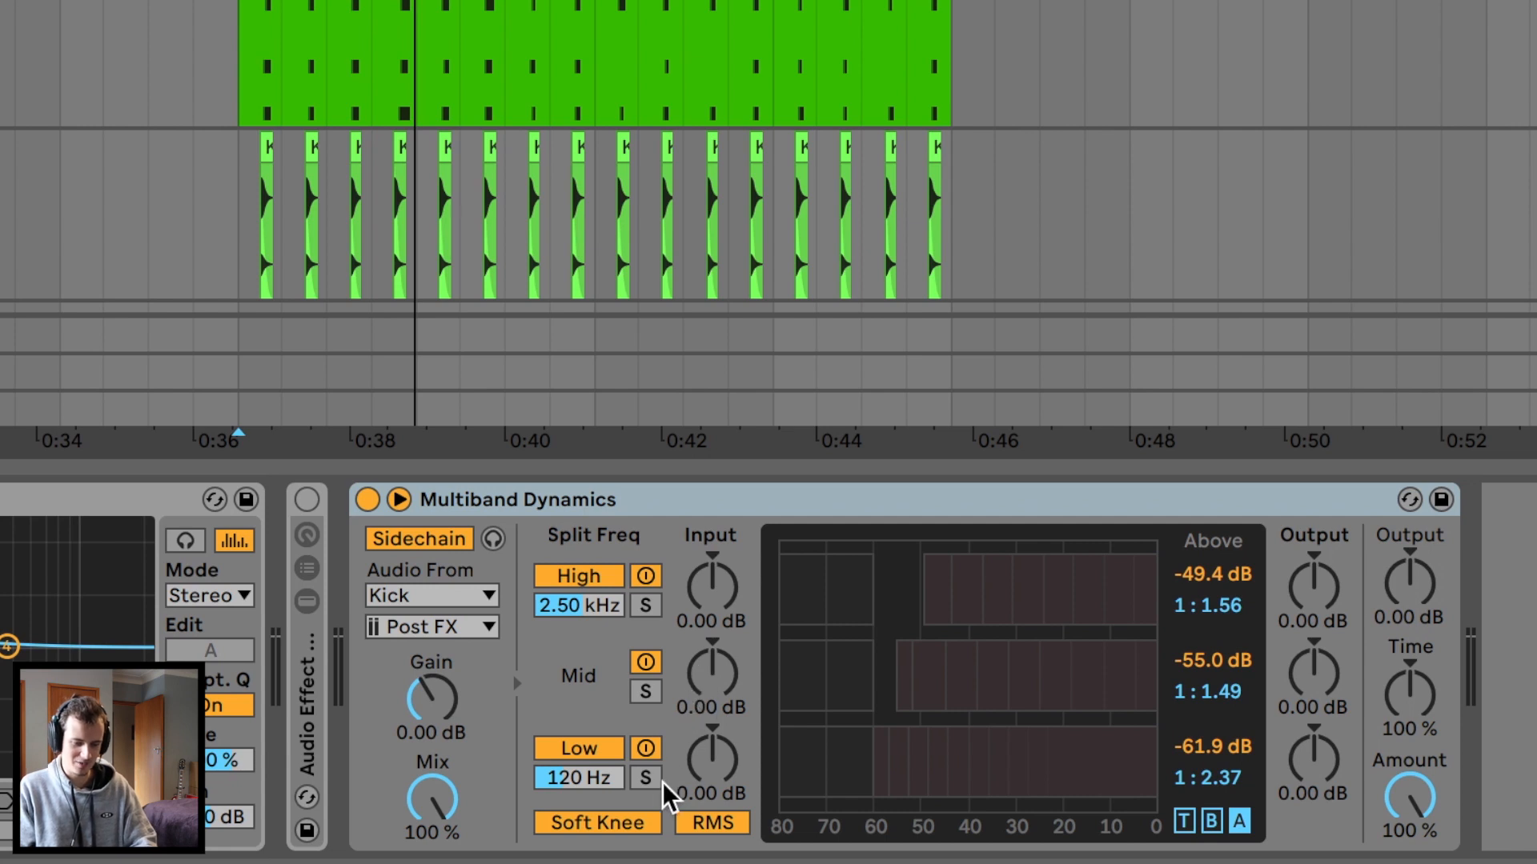
{"action": "left_click", "coordinate": [643, 777]}
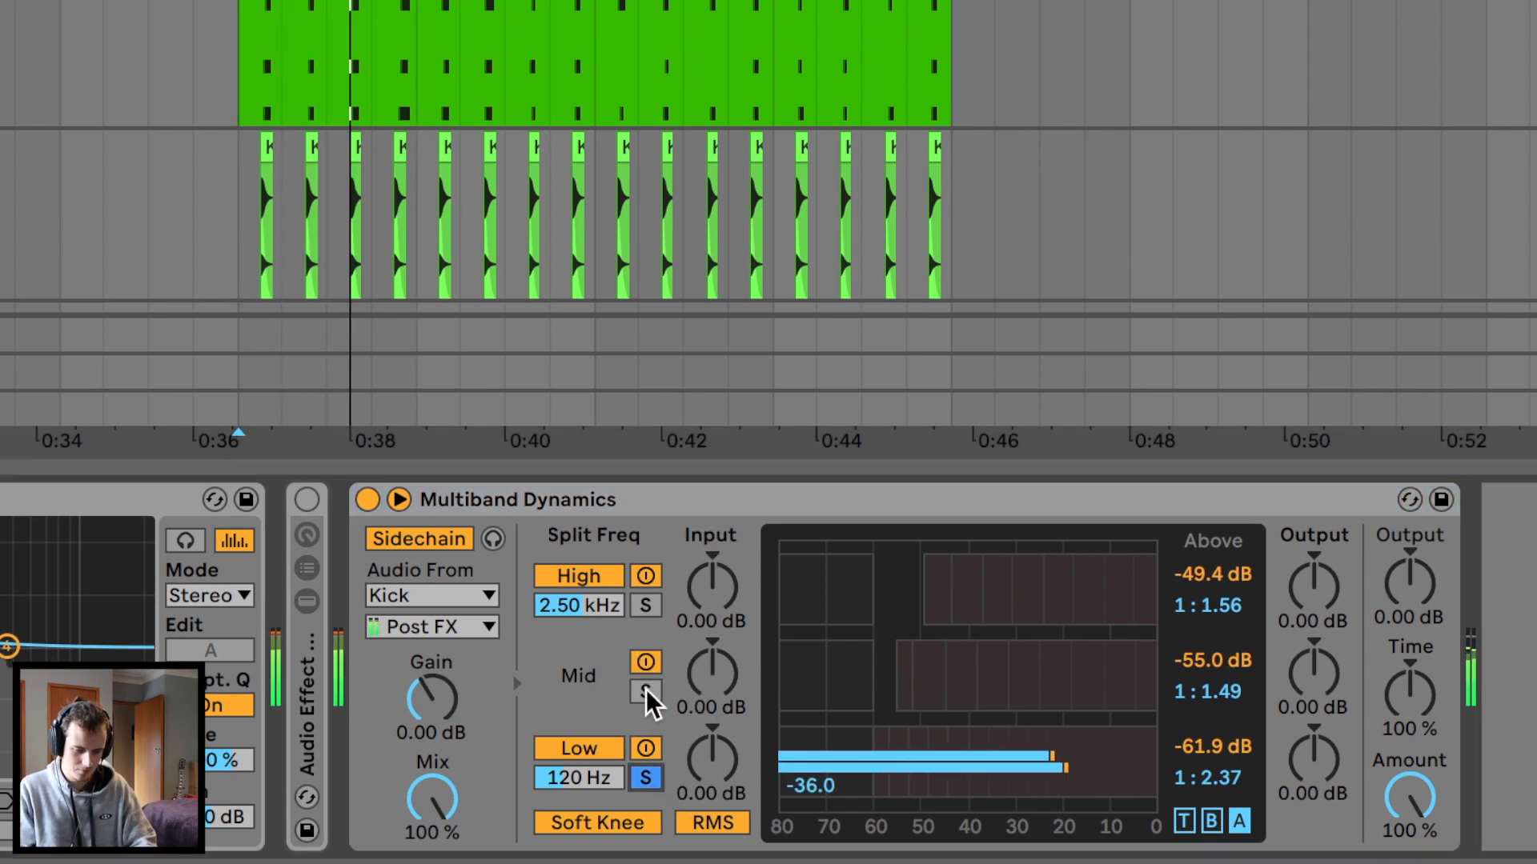
{"action": "left_click", "coordinate": [645, 693]}
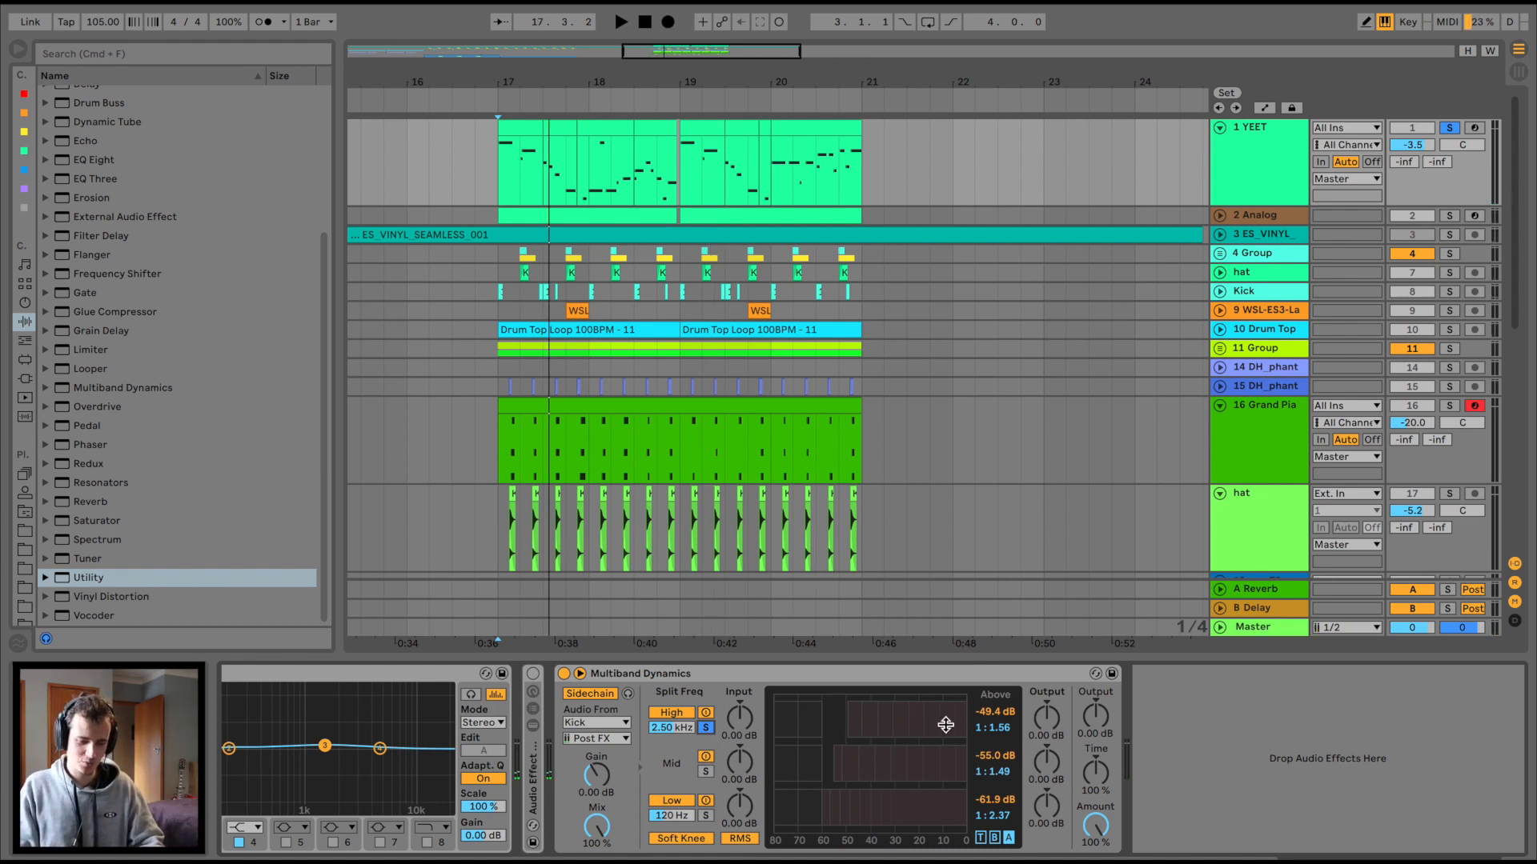
{"action": "mouse_move", "coordinate": [833, 722]}
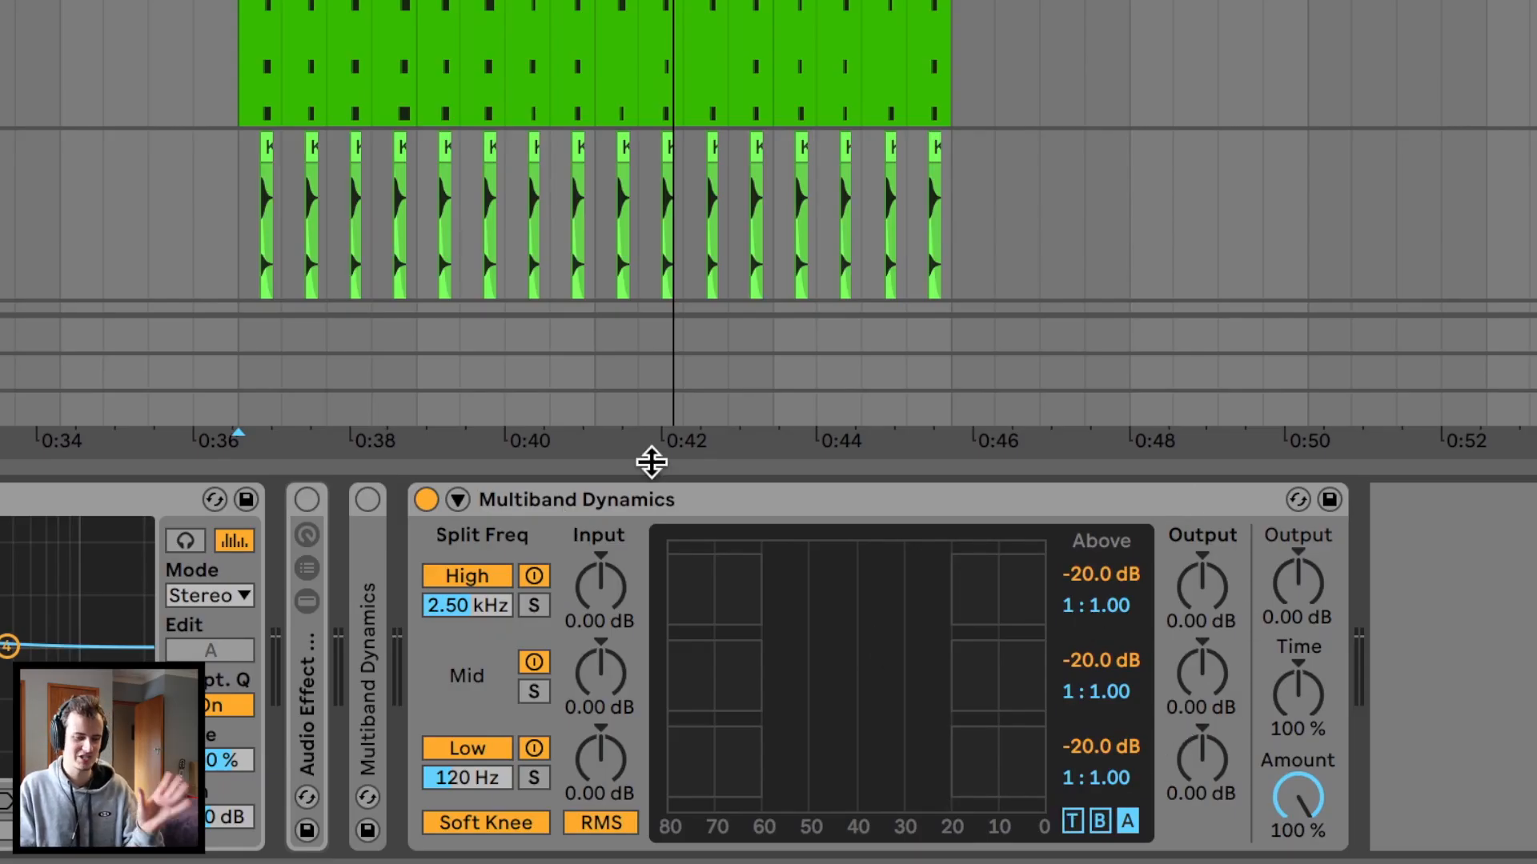
Step: Key the new Multiband Dynamics sidechain from the Kick track
{"action": "left_click", "coordinate": [455, 500]}
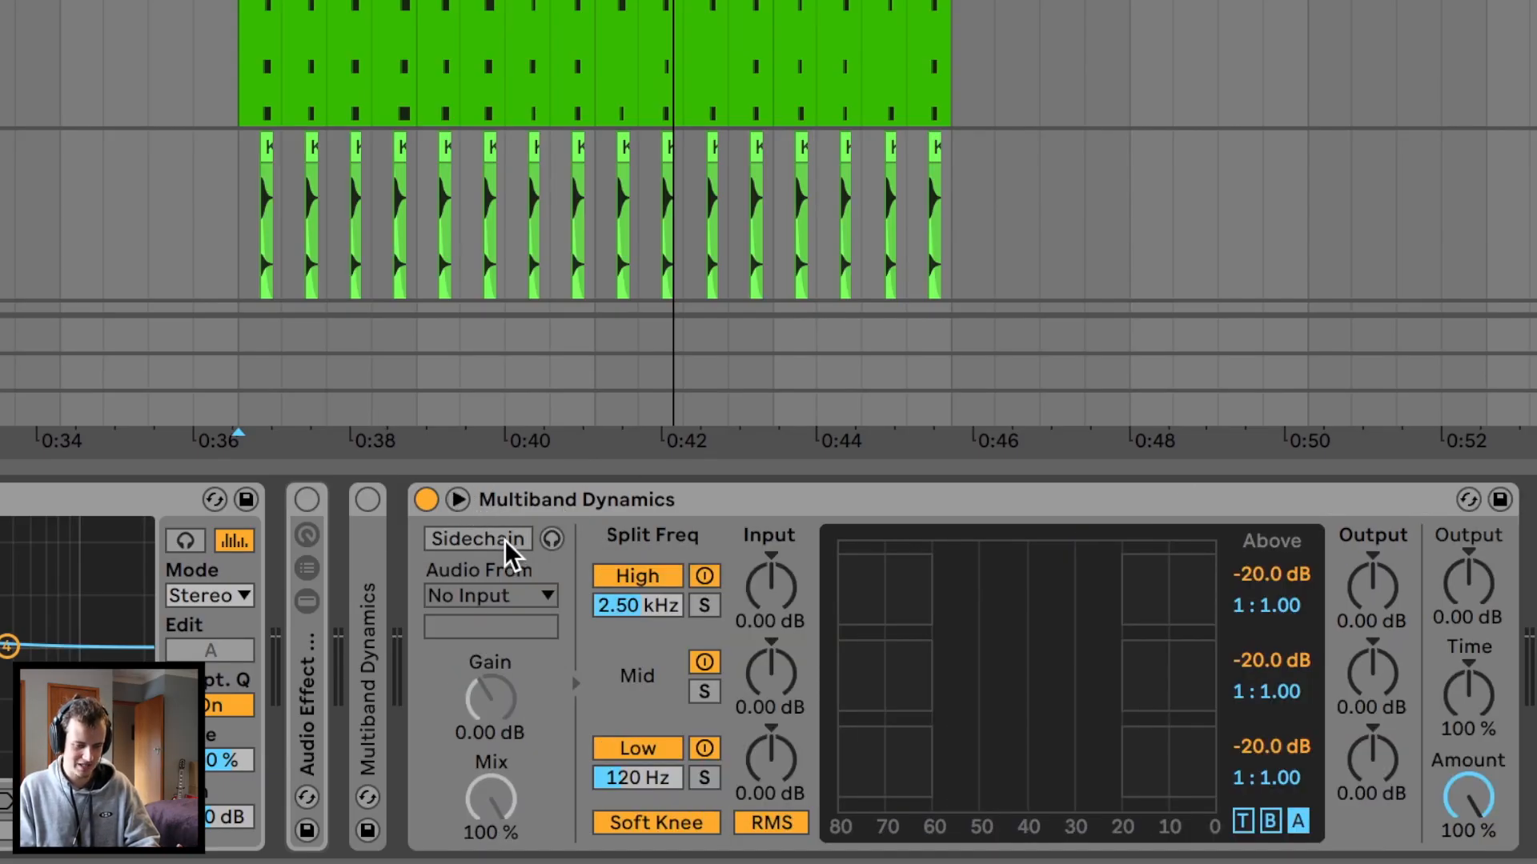
{"action": "left_click", "coordinate": [490, 594]}
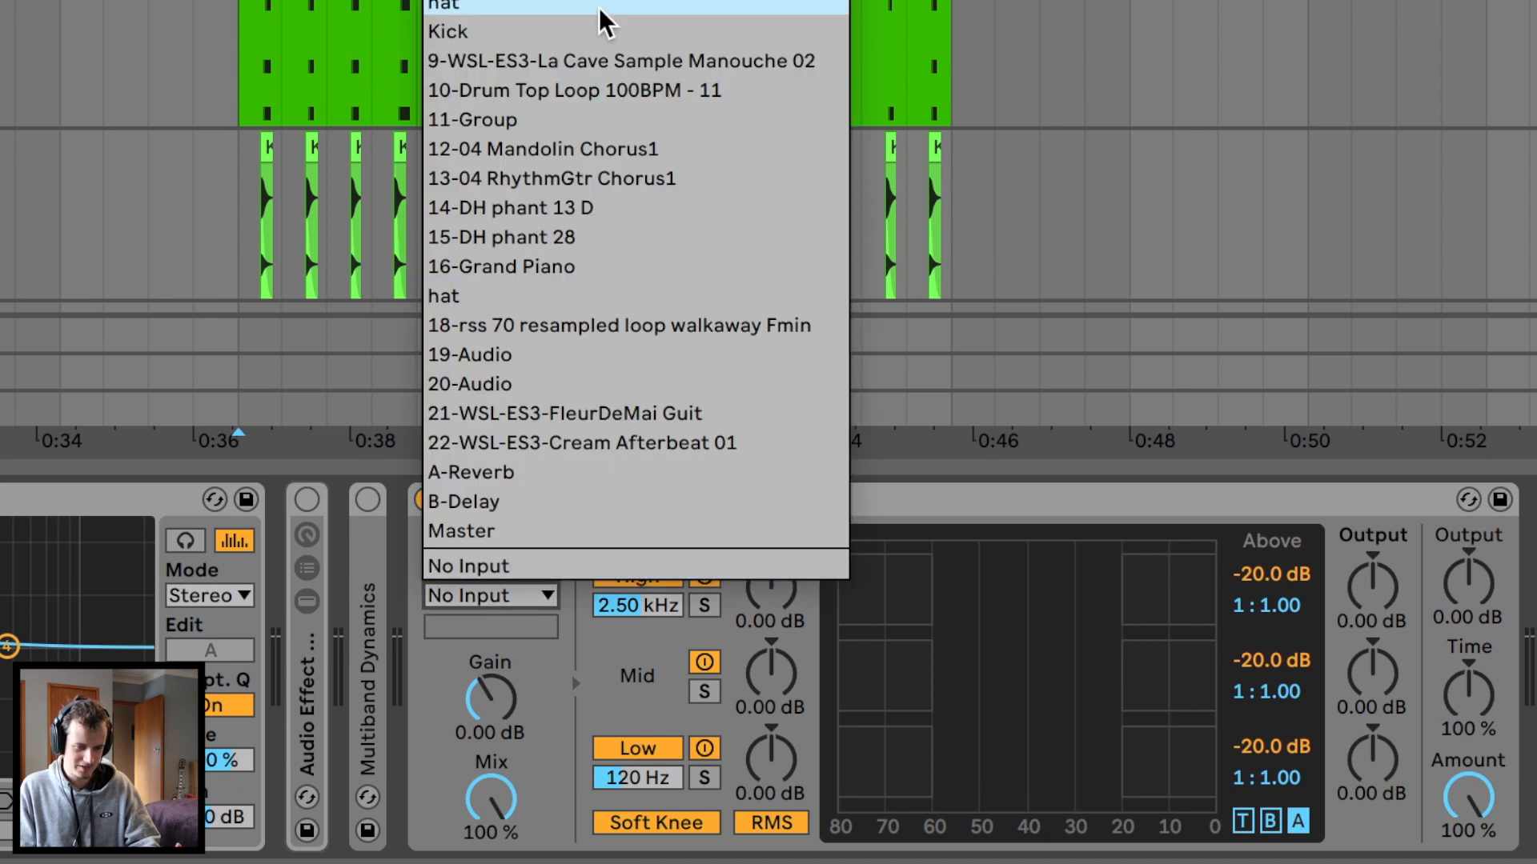
{"action": "left_click", "coordinate": [447, 30]}
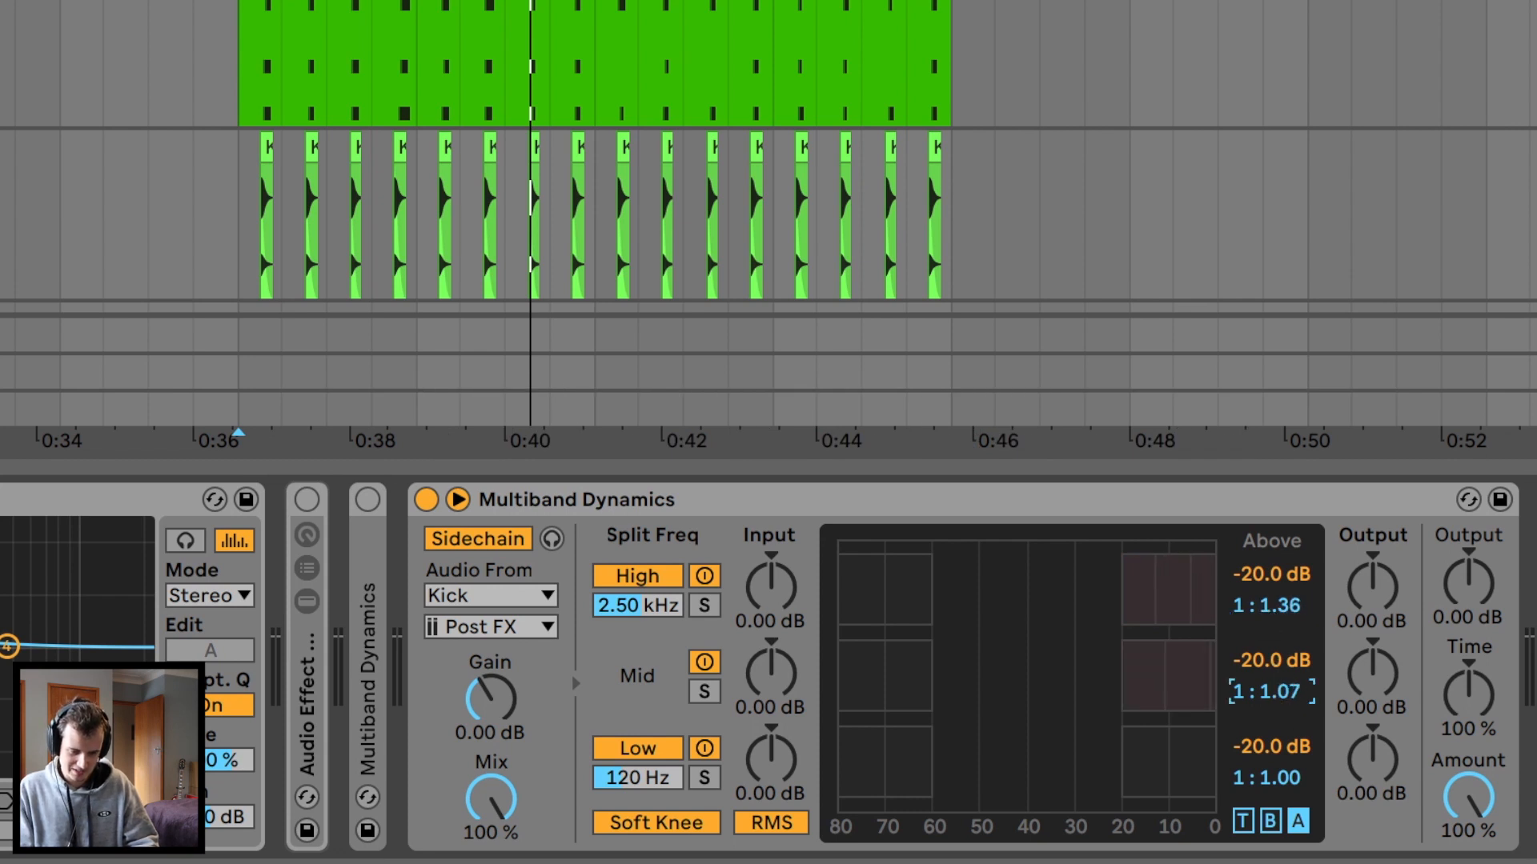
Step: Raise the mid and low band ratios and toggle detection between Peak and RMS
{"action": "left_click_drag", "start_coordinate": [1271, 691], "coordinate": [1271, 647]}
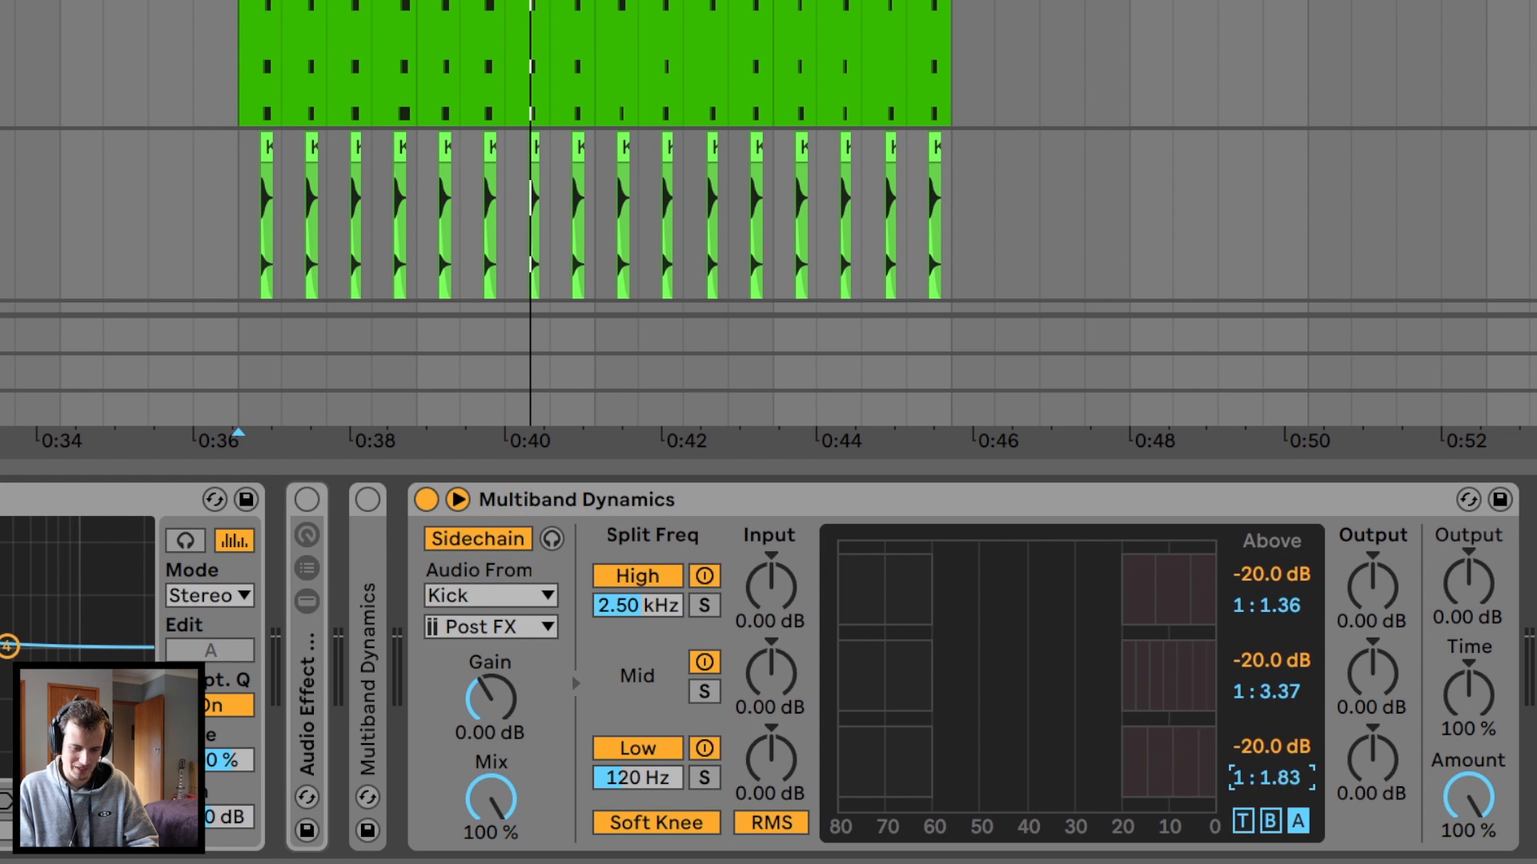
{"action": "left_click_drag", "start_coordinate": [1270, 777], "coordinate": [1293, 750]}
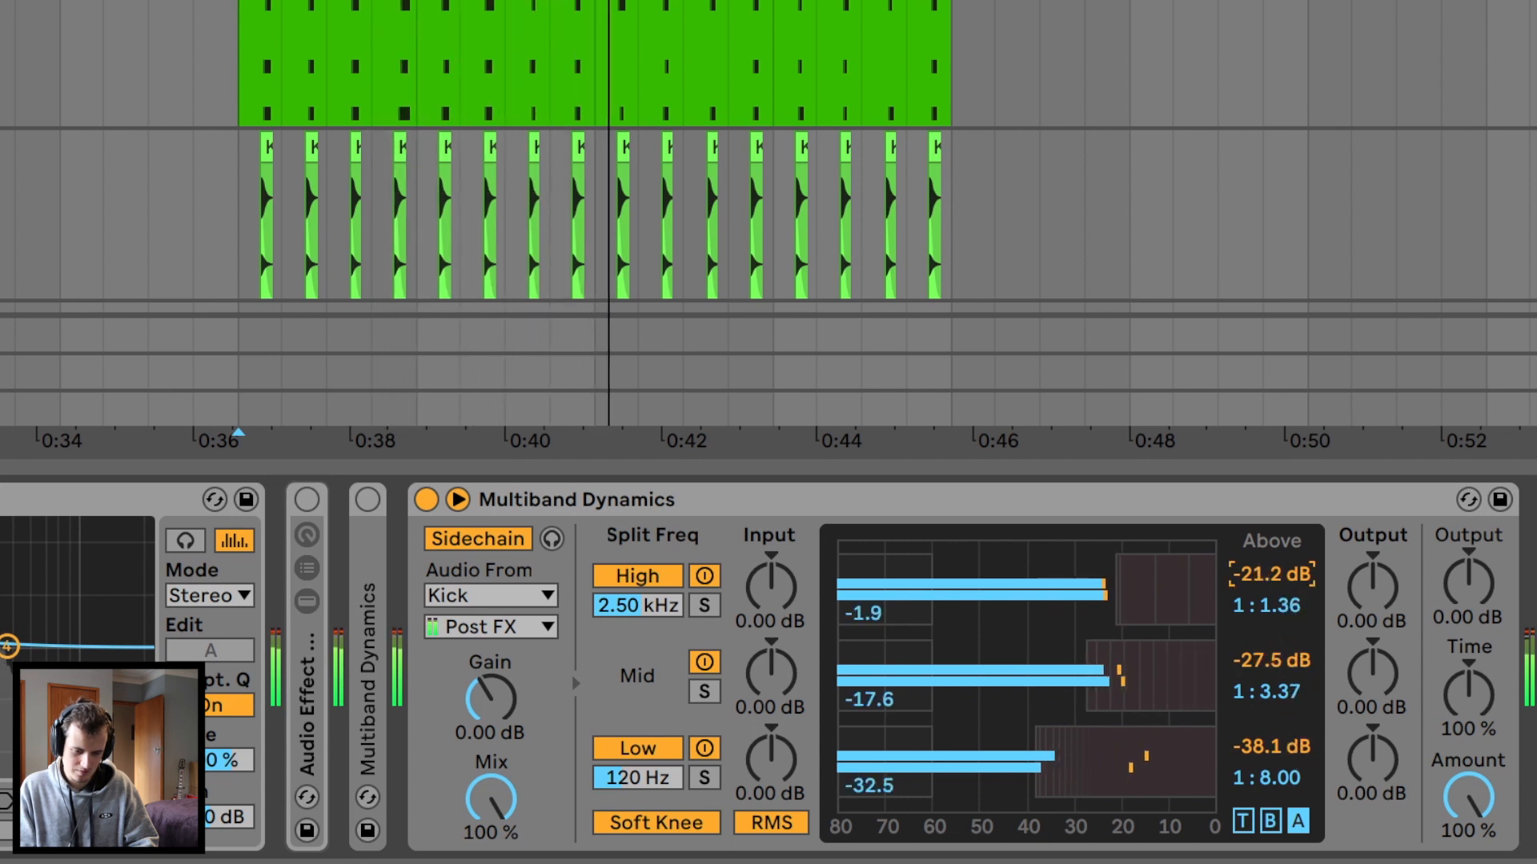
{"action": "left_click", "coordinate": [702, 778]}
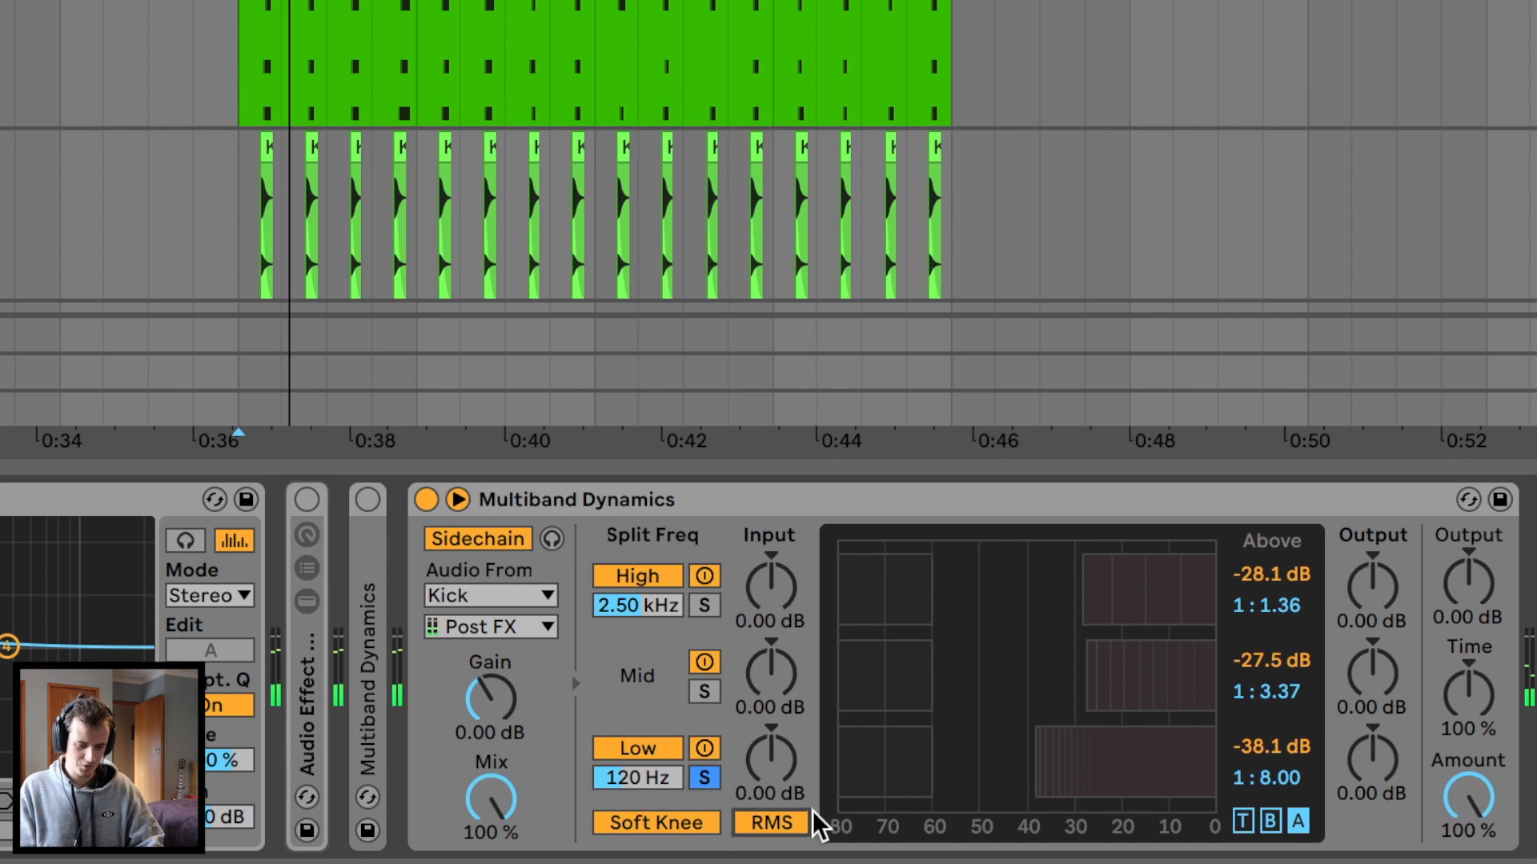
{"action": "left_click", "coordinate": [770, 822]}
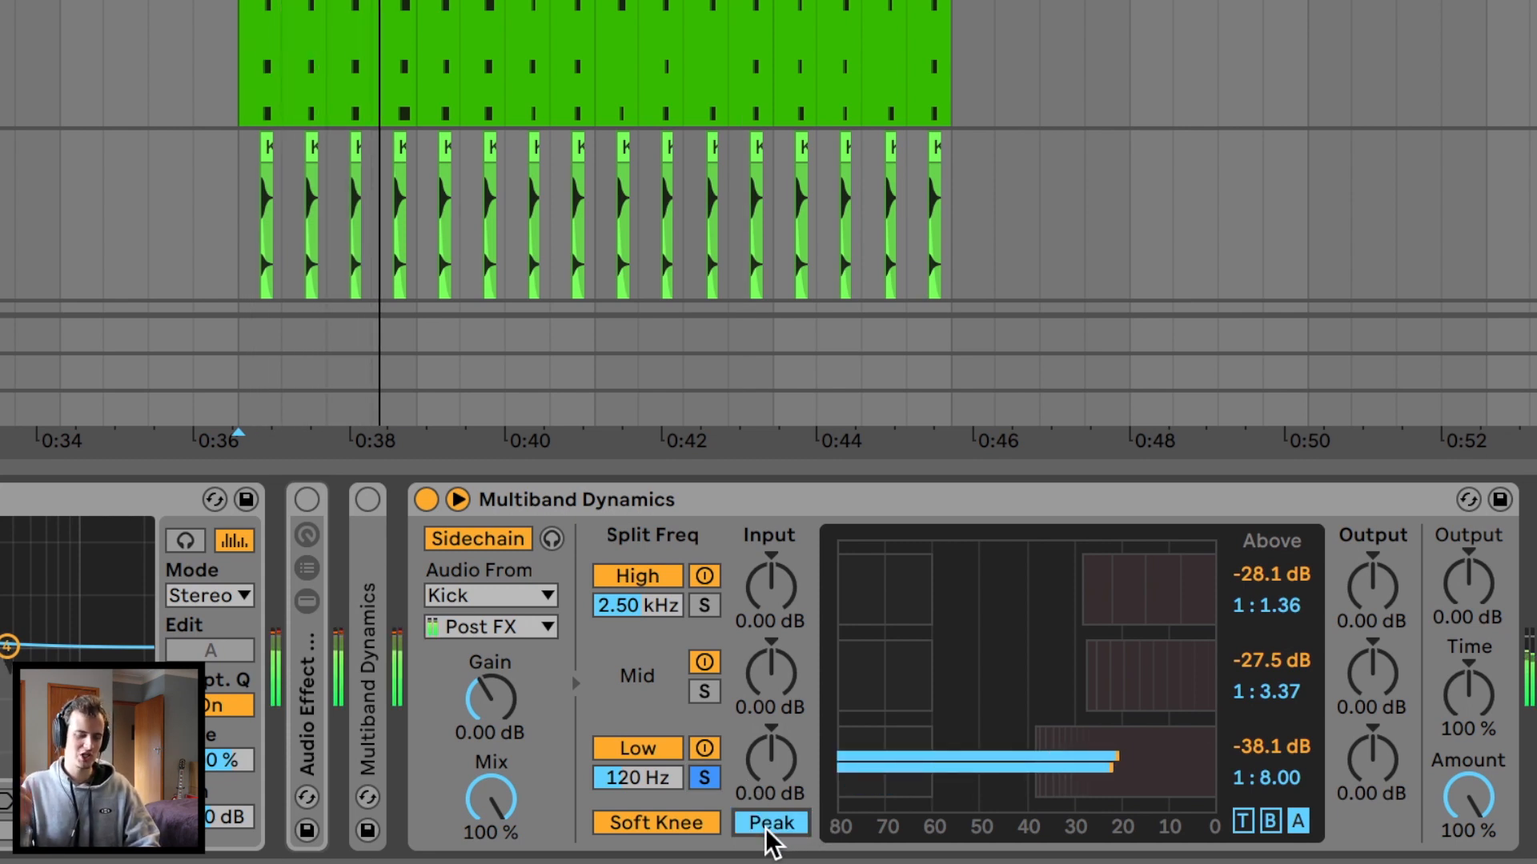
{"action": "left_click", "coordinate": [770, 821]}
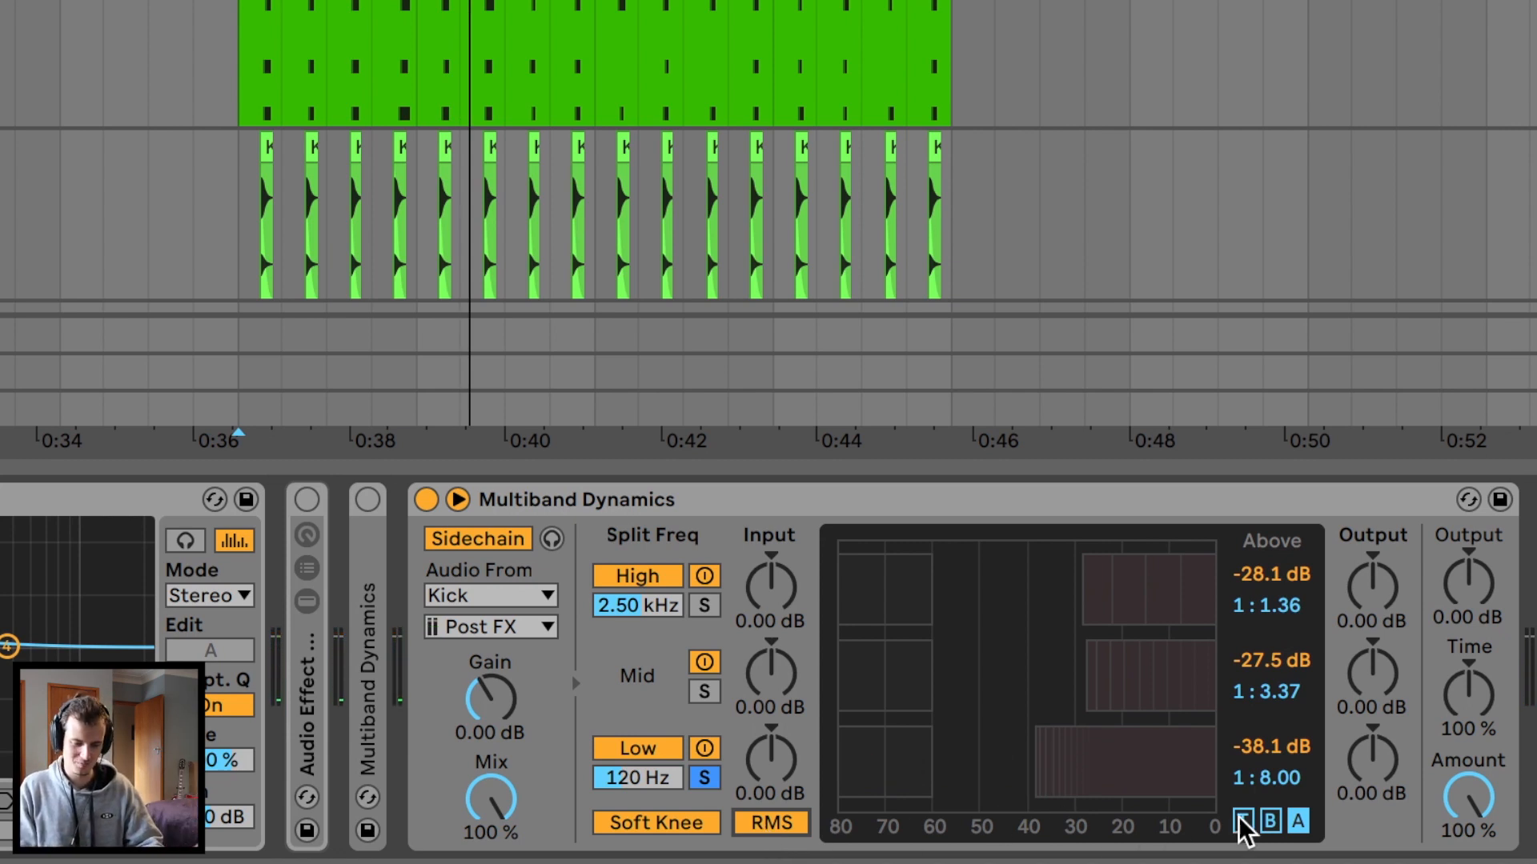
Step: Shorten the mid band attack and release (47.8 ms) and the low band attack
{"action": "left_click", "coordinate": [1243, 820]}
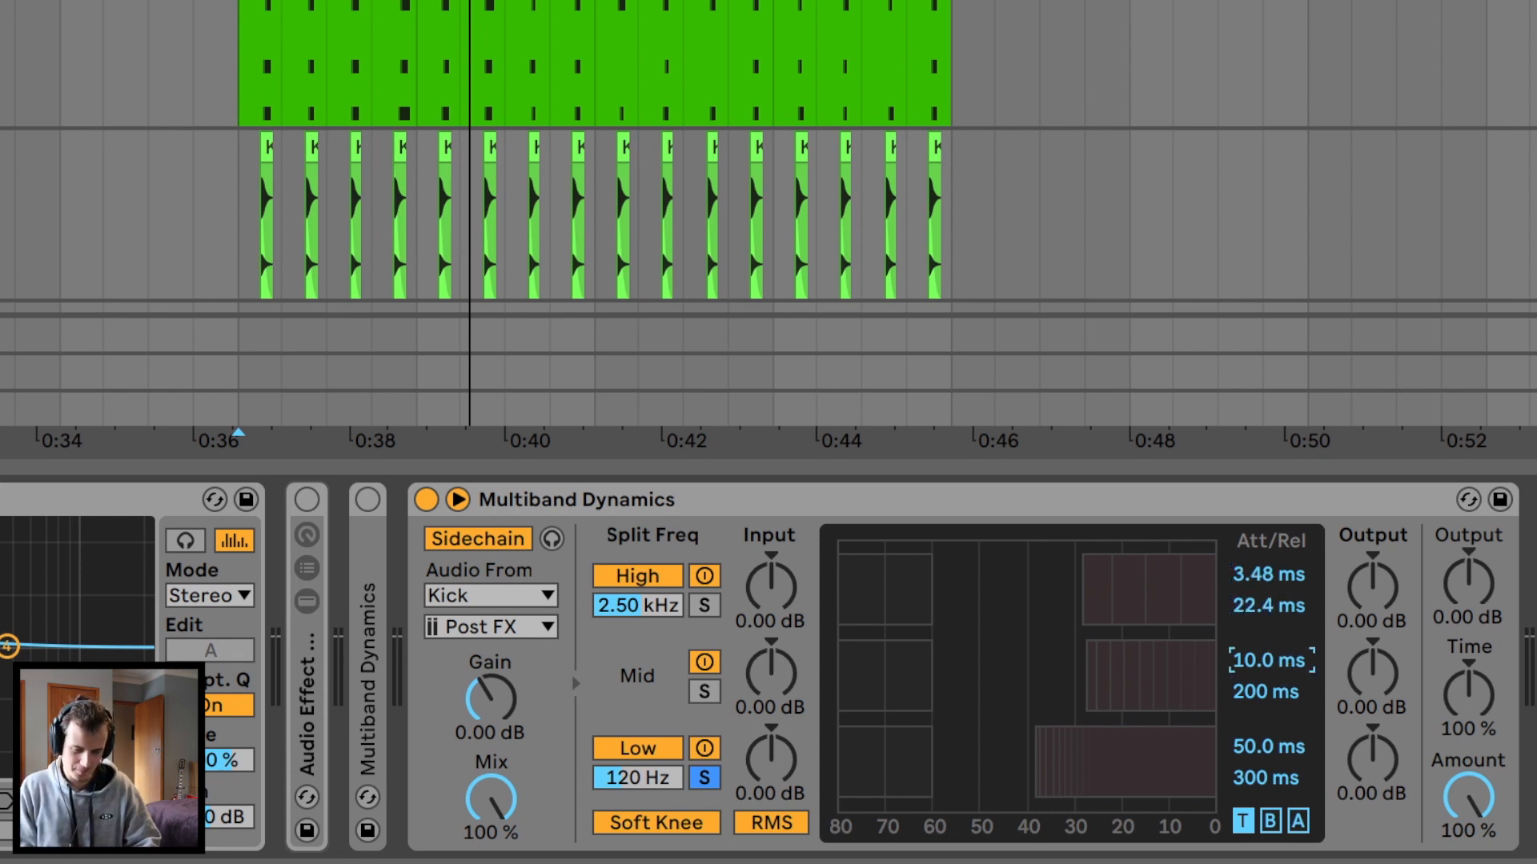
{"action": "left_click_drag", "start_coordinate": [1268, 660], "coordinate": [1267, 706]}
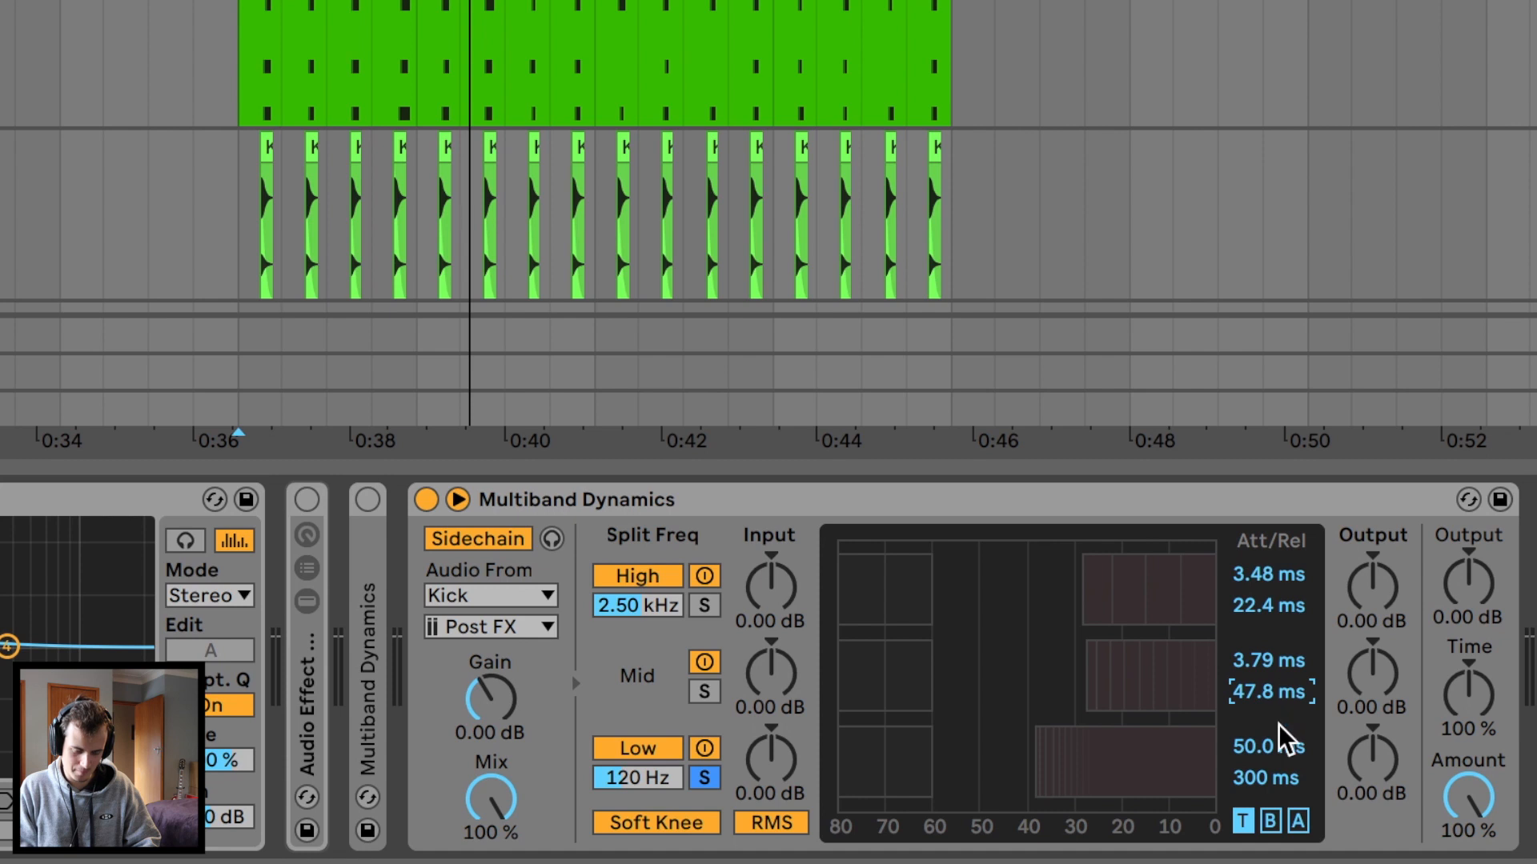
{"action": "left_click_drag", "start_coordinate": [1267, 746], "coordinate": [1274, 750]}
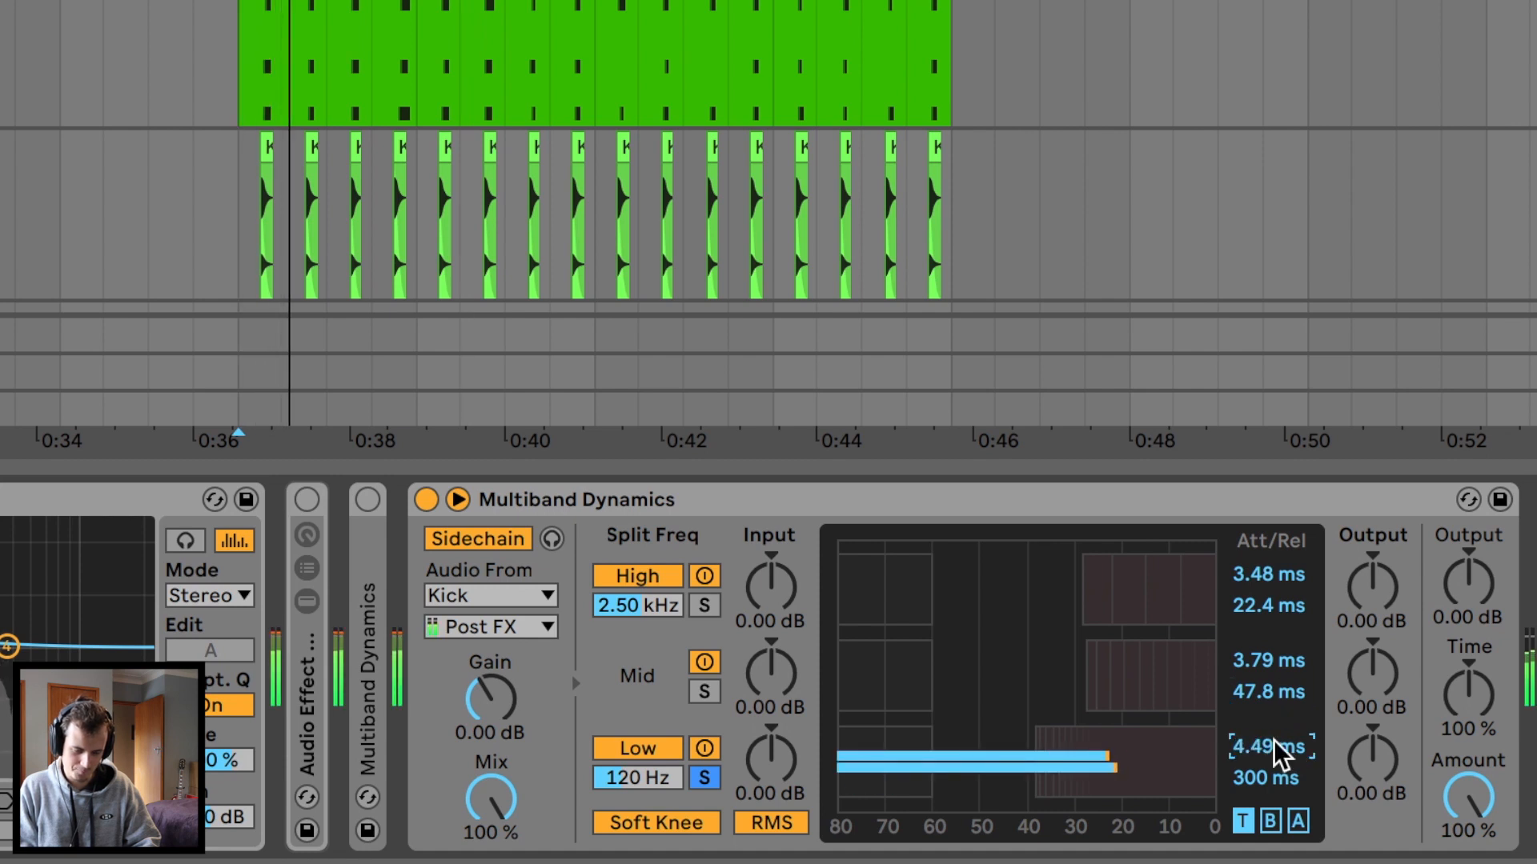
{"action": "left_click_drag", "start_coordinate": [1108, 759], "coordinate": [1132, 785]}
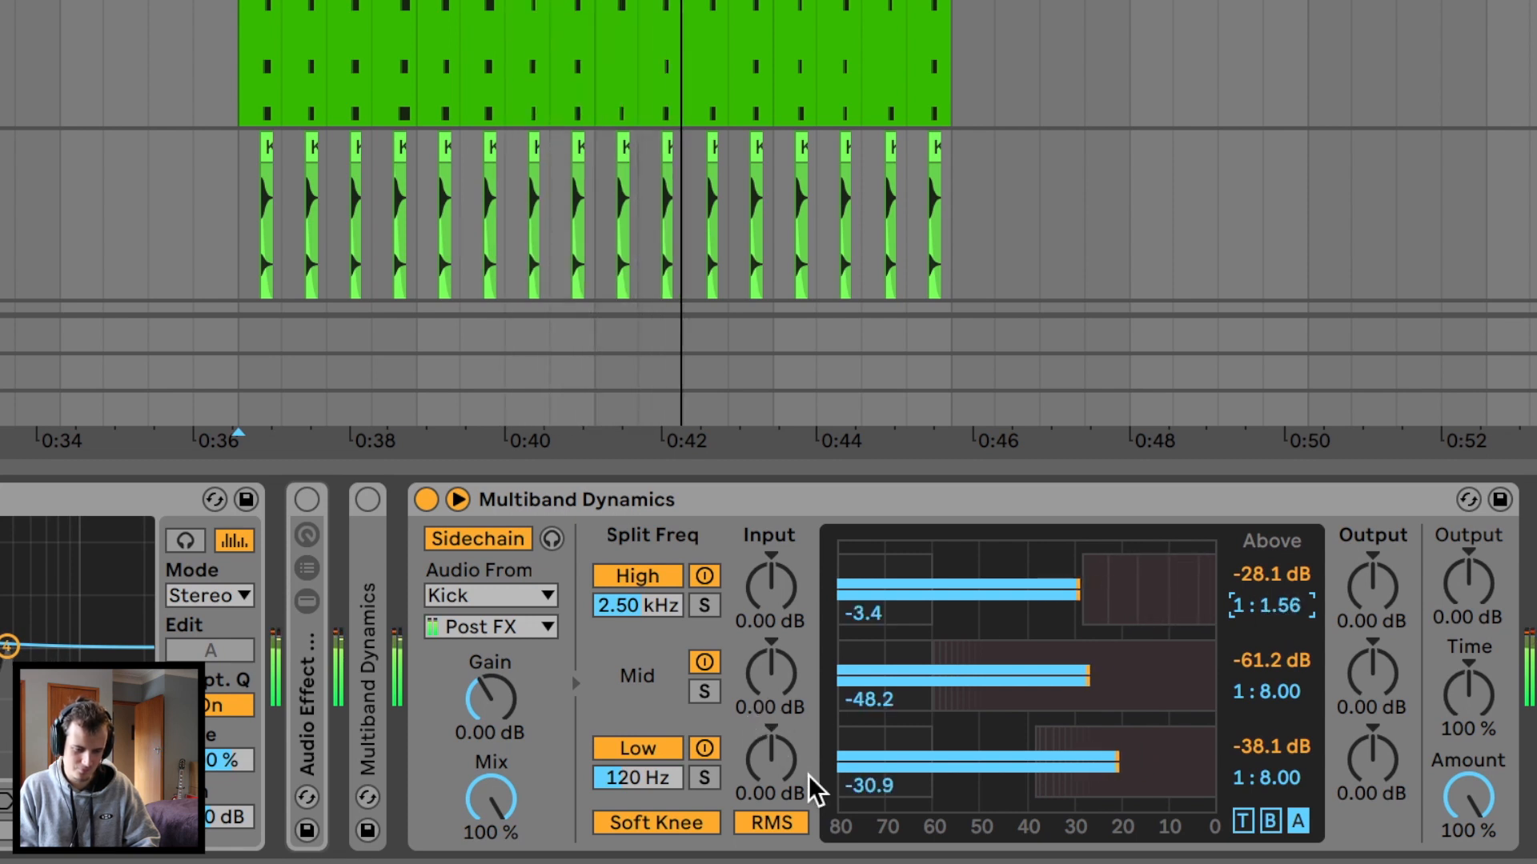
Step: Switch the Multiband Dynamics detection mode to Peak
{"action": "left_click", "coordinate": [770, 822]}
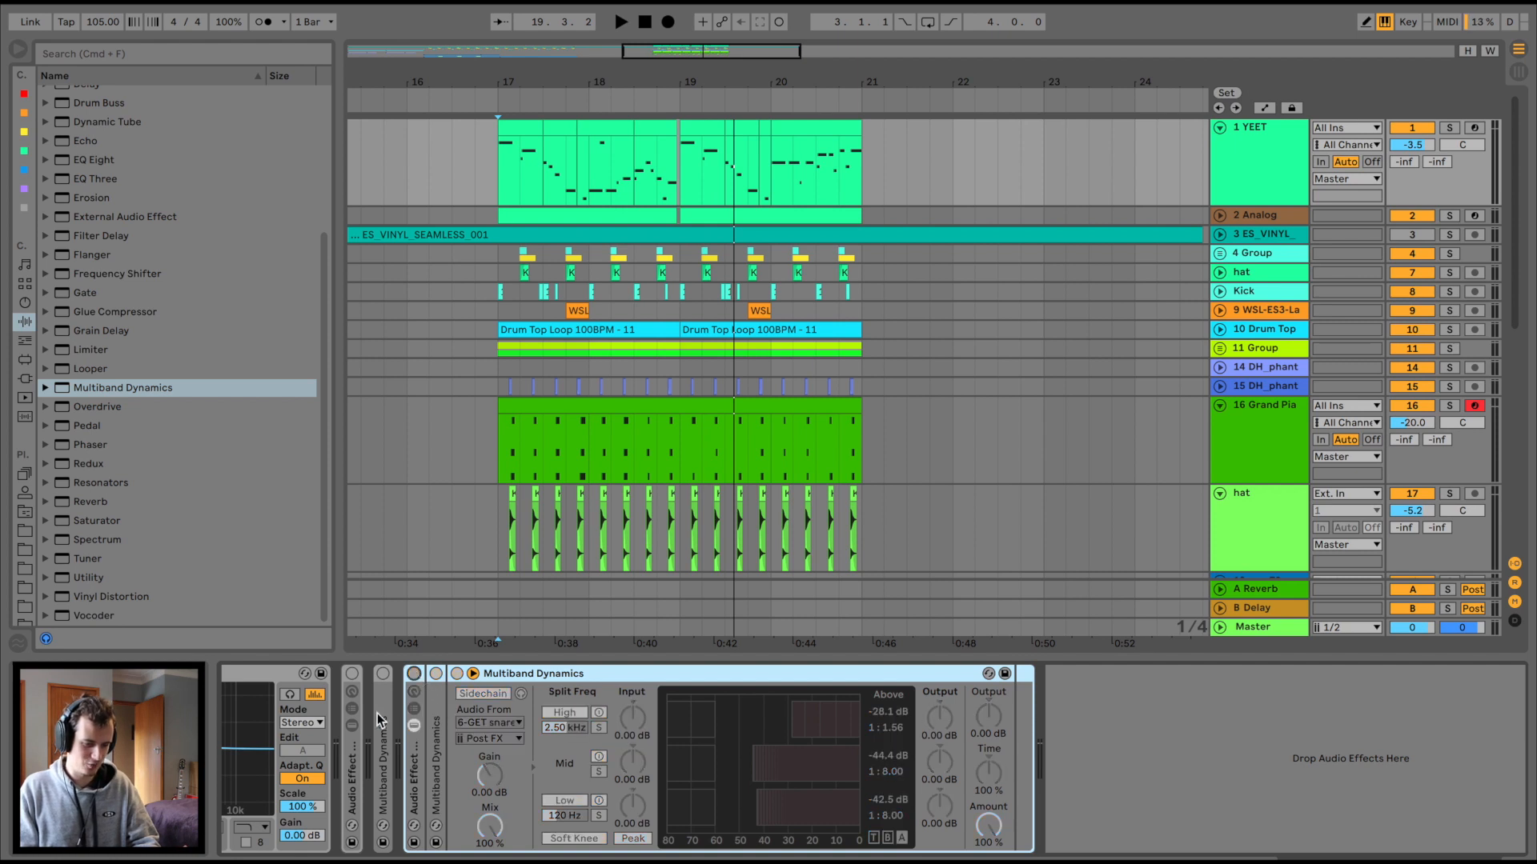
Step: Load a default Auto Filter from the Audio Effects browser onto the track
{"action": "left_click", "coordinate": [351, 673]}
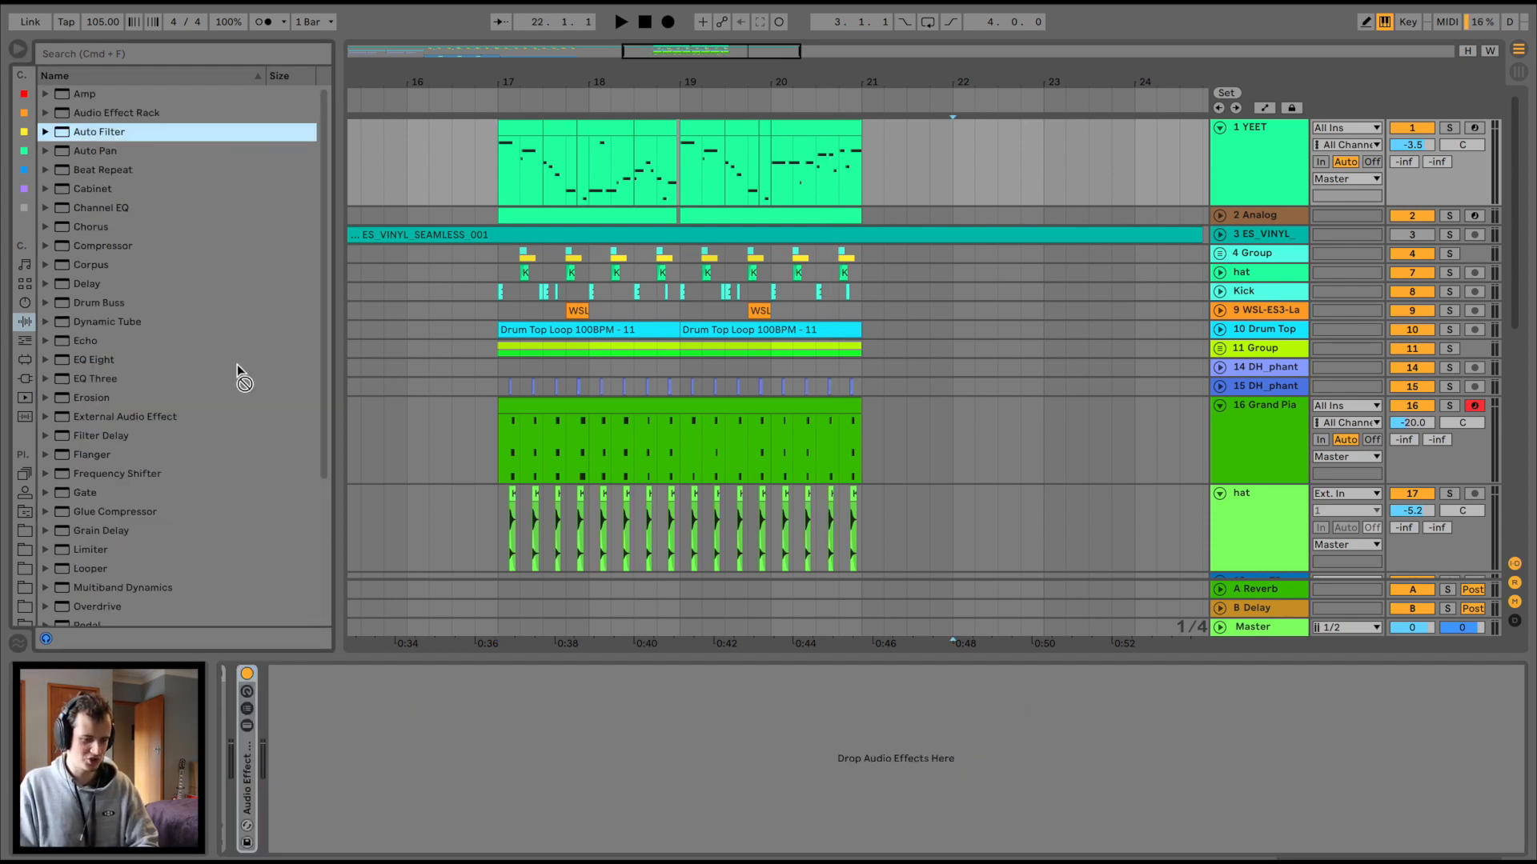
{"action": "double_click", "coordinate": [99, 131]}
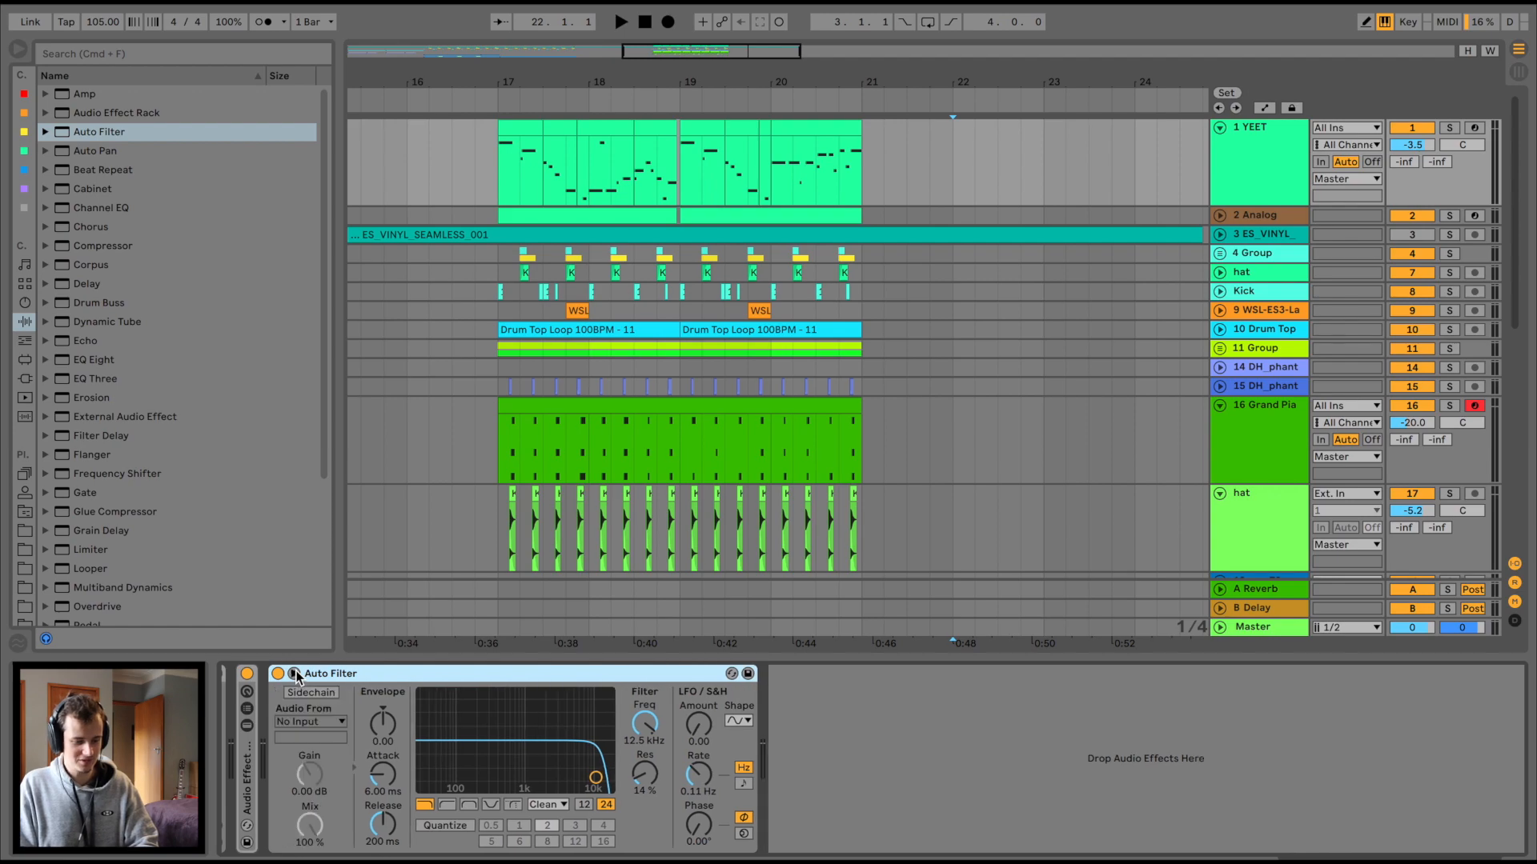